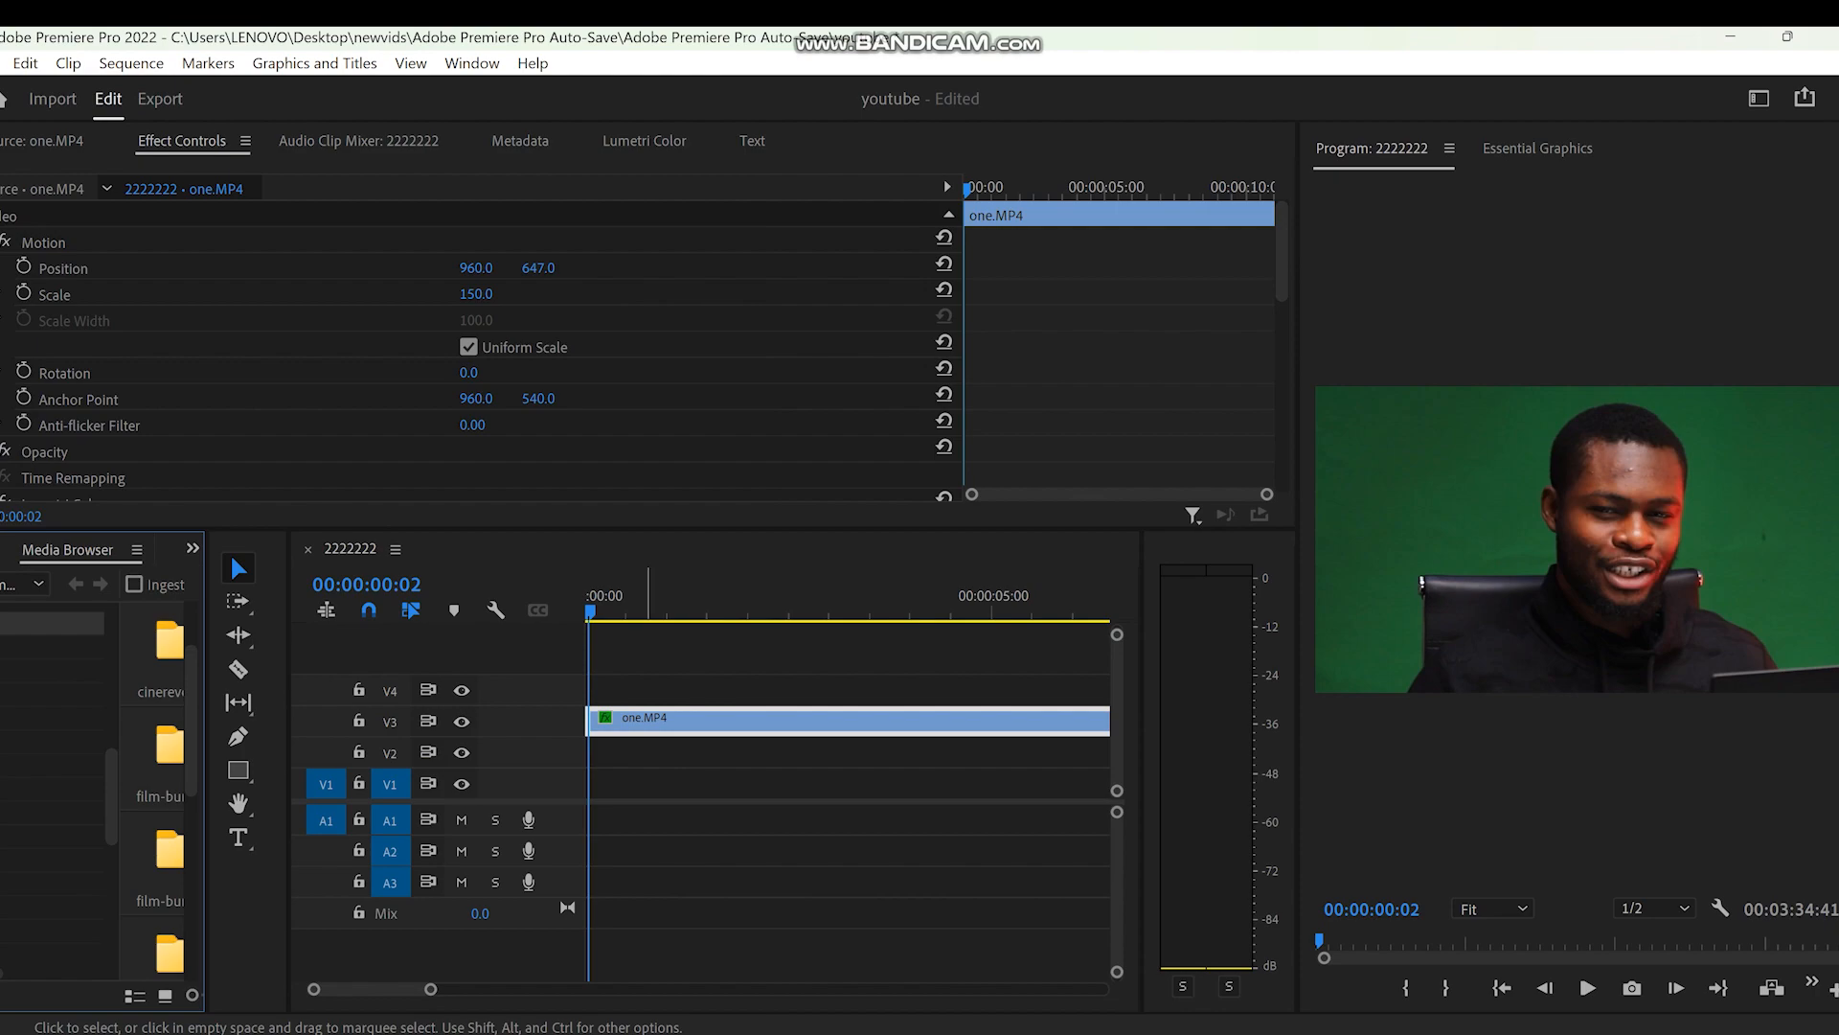
# Filter the Effects panel by 'keying' to list Ultra Key and the other keying effects.
pyautogui.click(1587, 988)
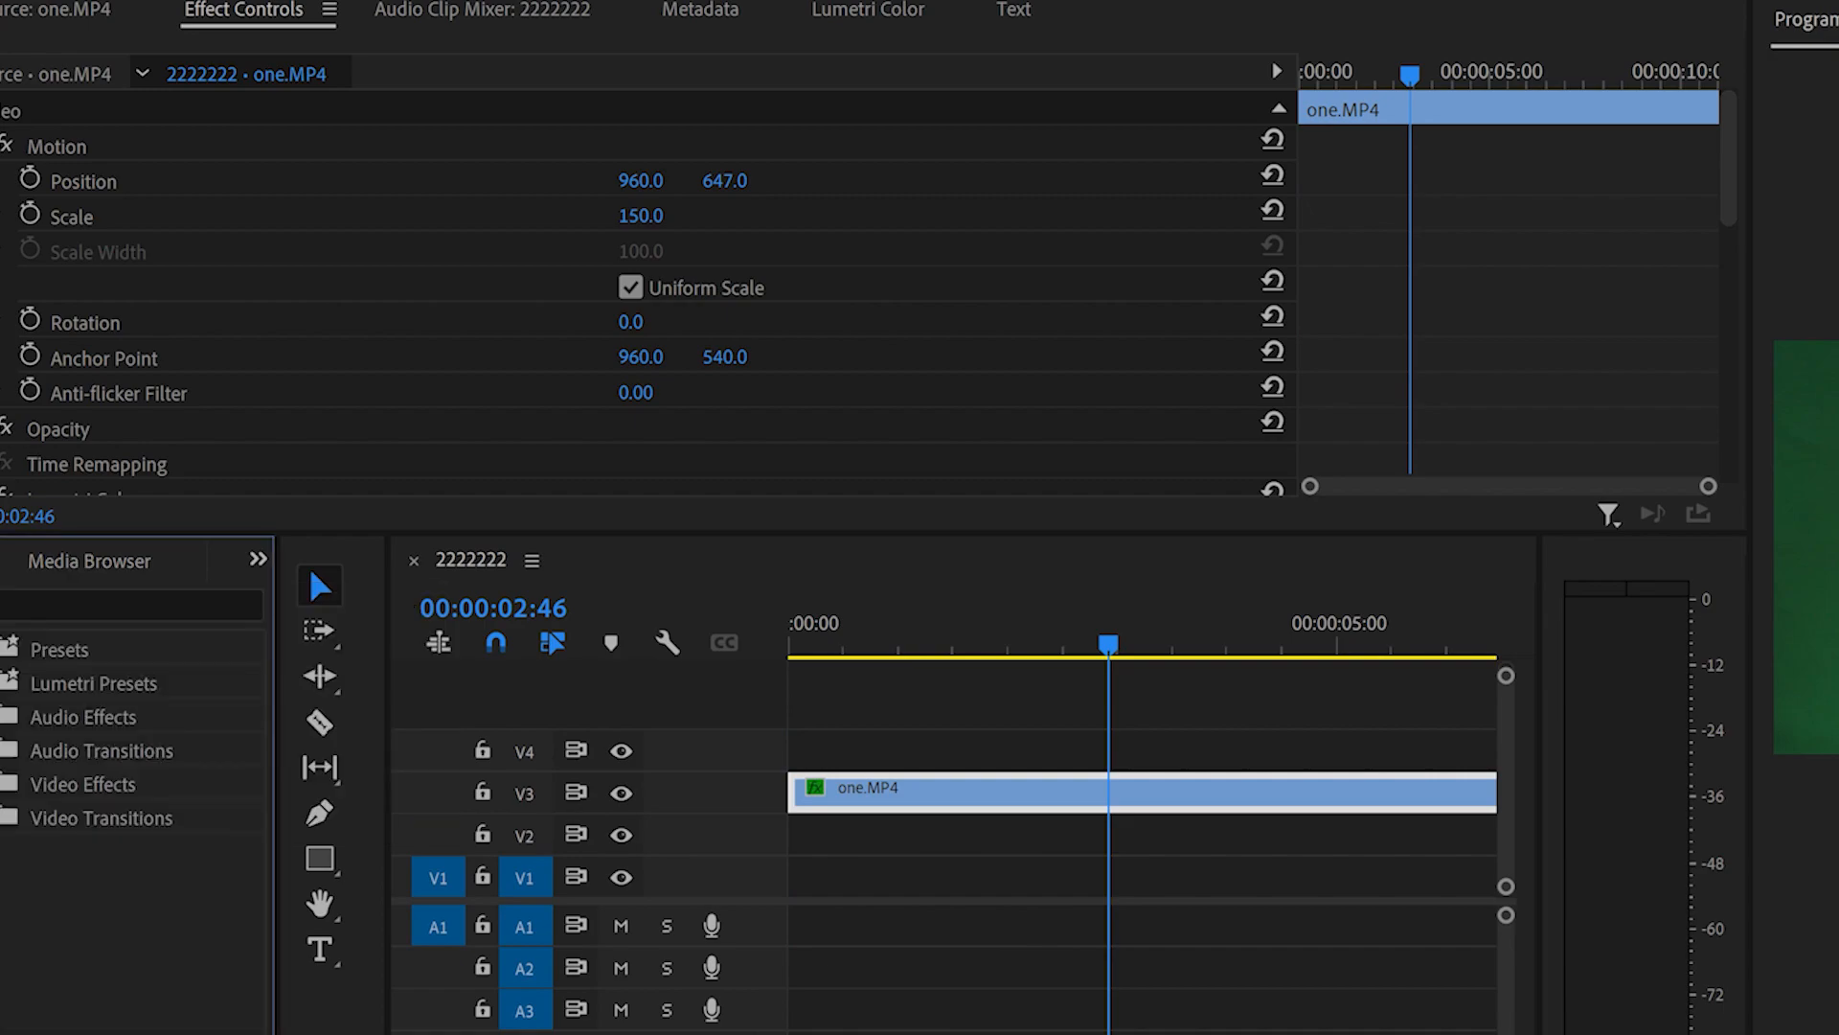
pyautogui.click(132, 604)
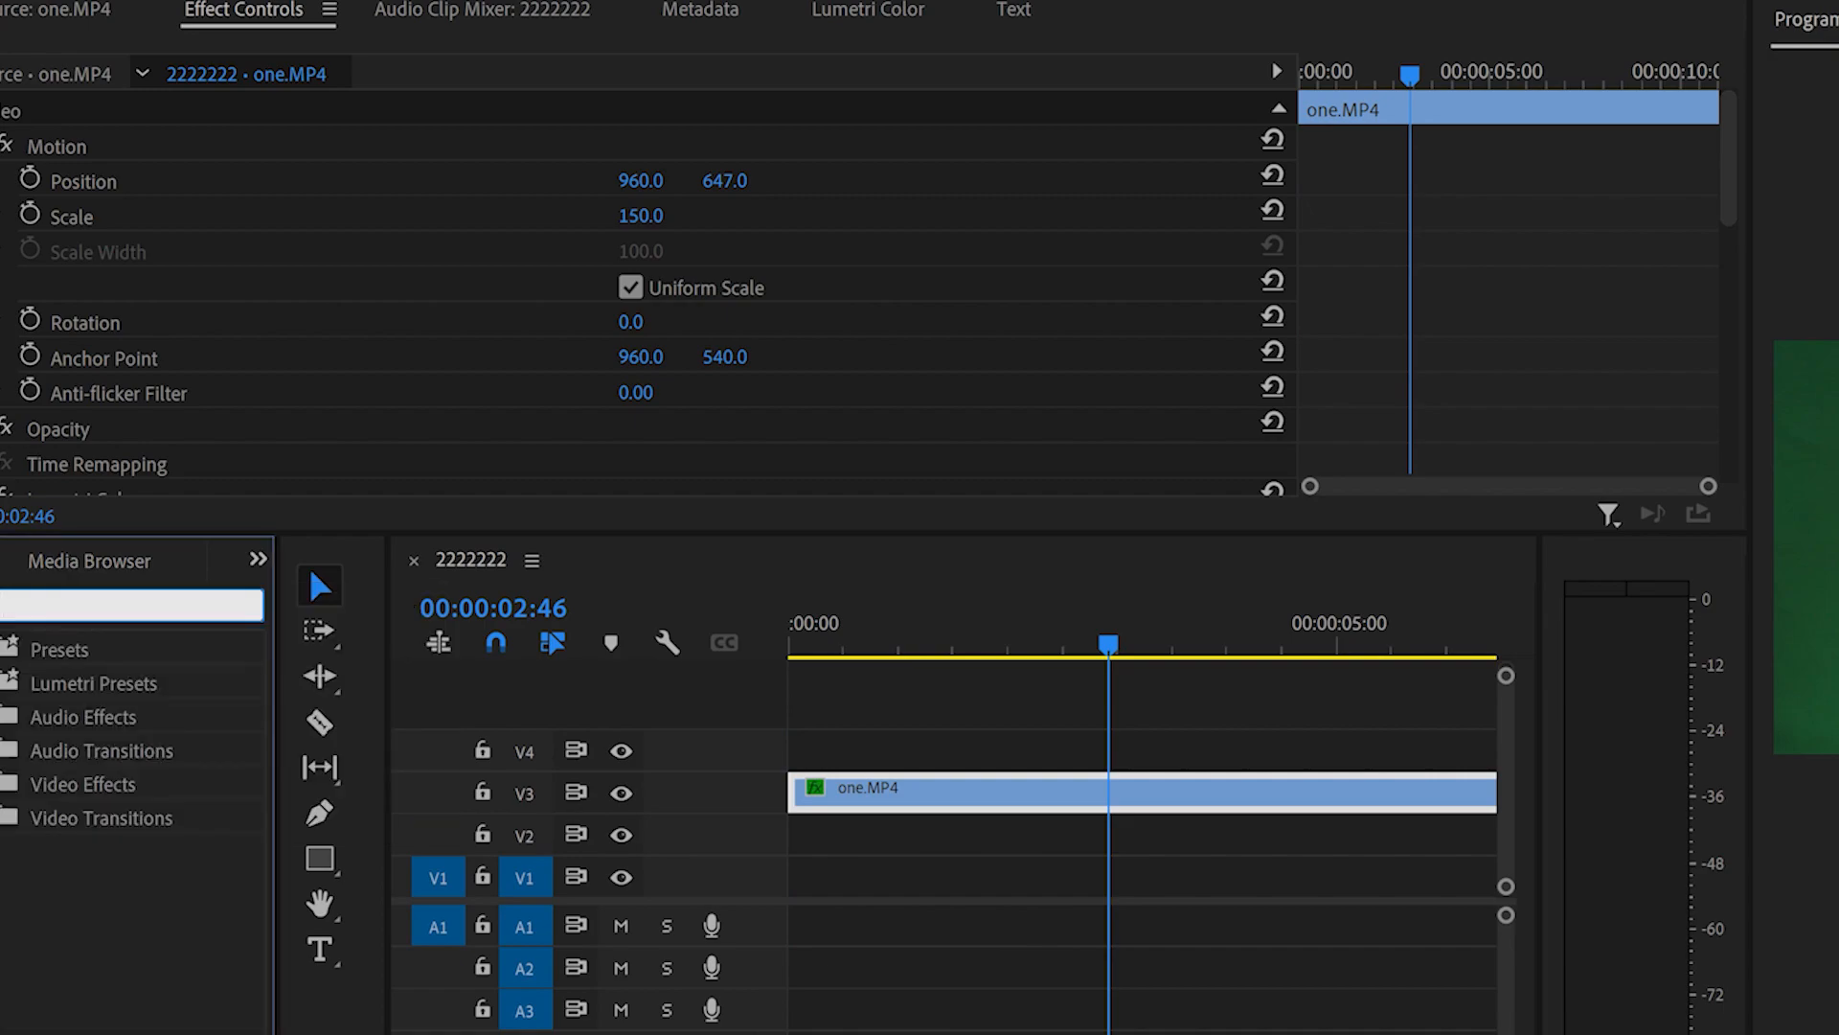
pyautogui.write('keying')
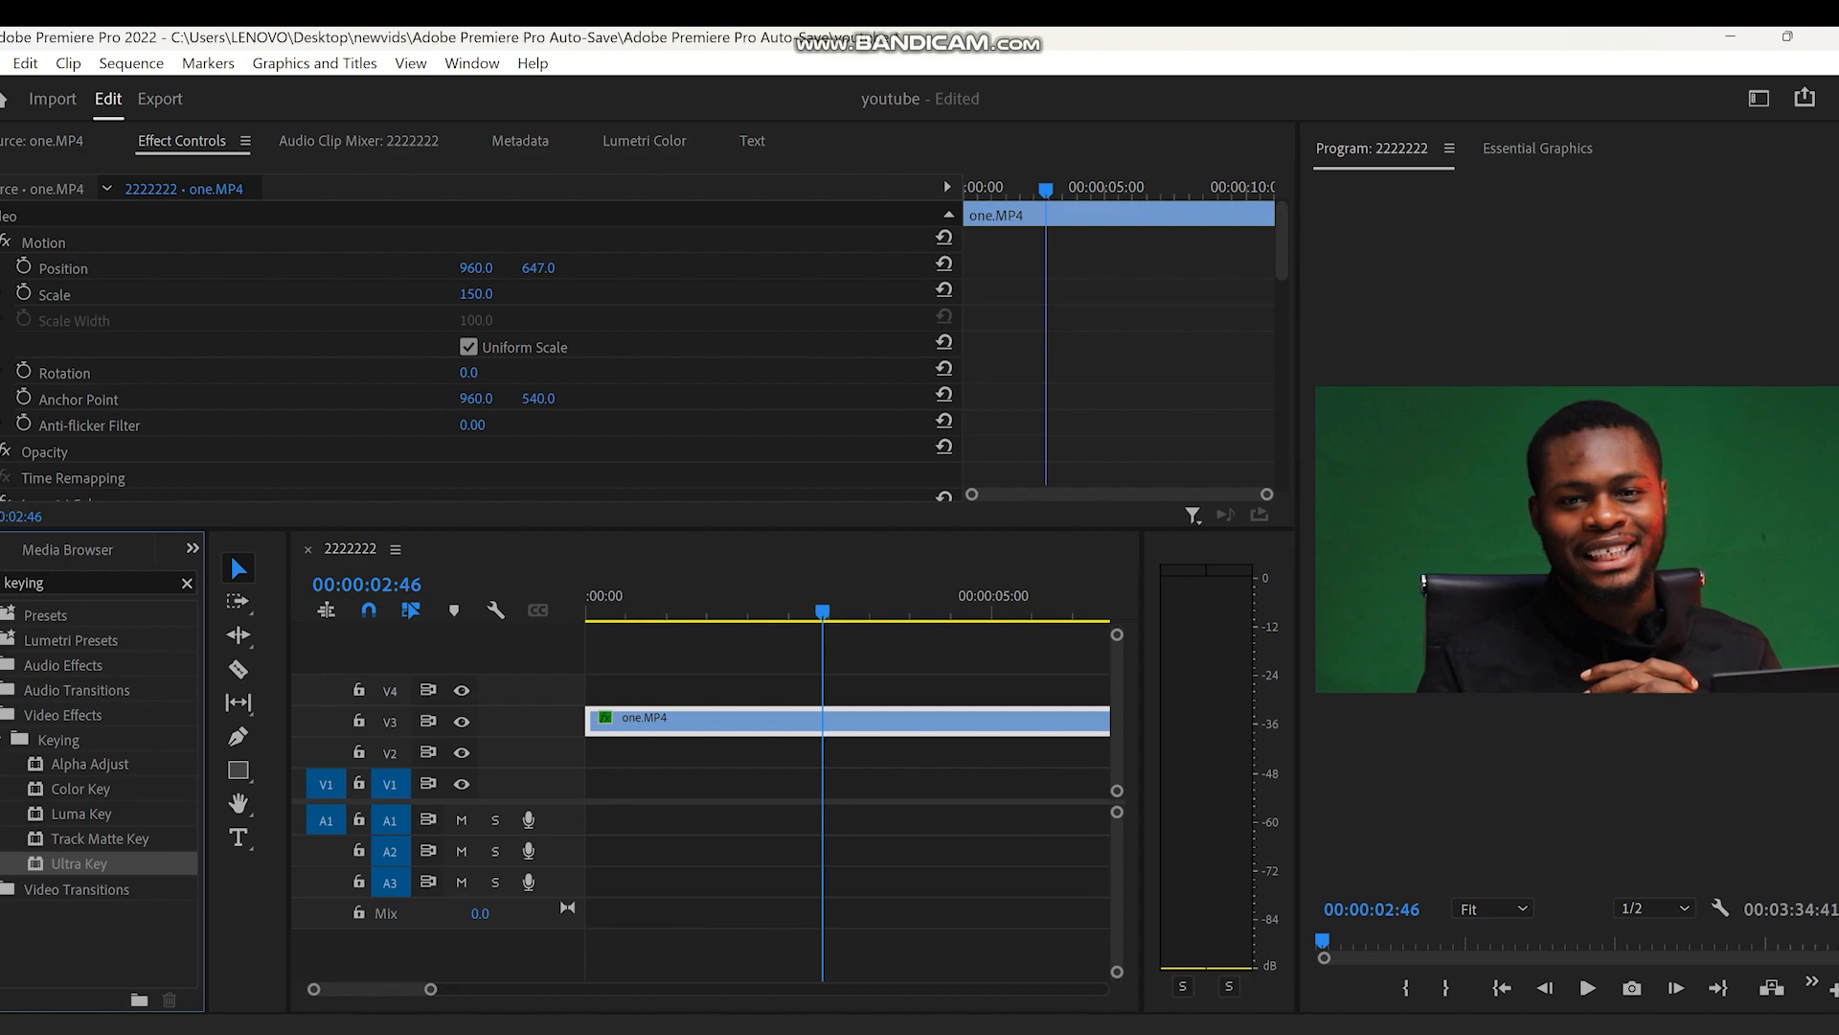
# Key out the green backdrop with Ultra Key, sampling green and using the Aggressive setting.
pyautogui.scroll(-3)
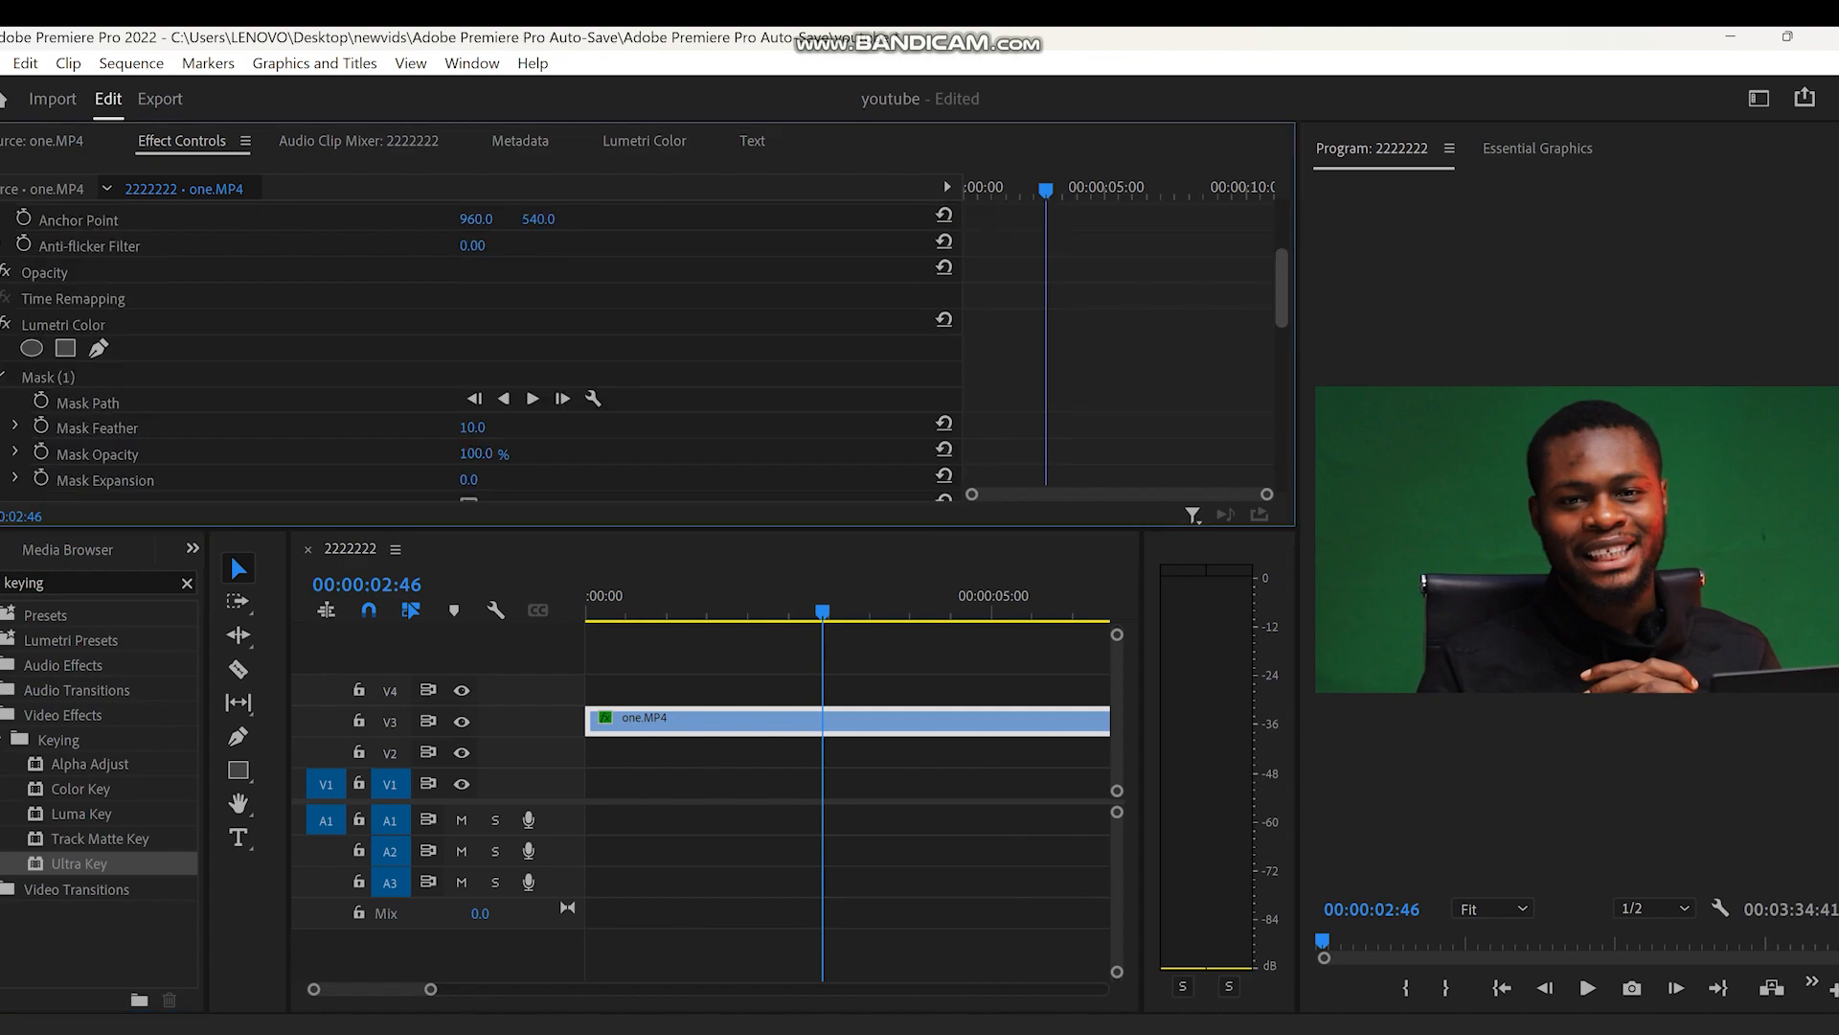
pyautogui.scroll(-3)
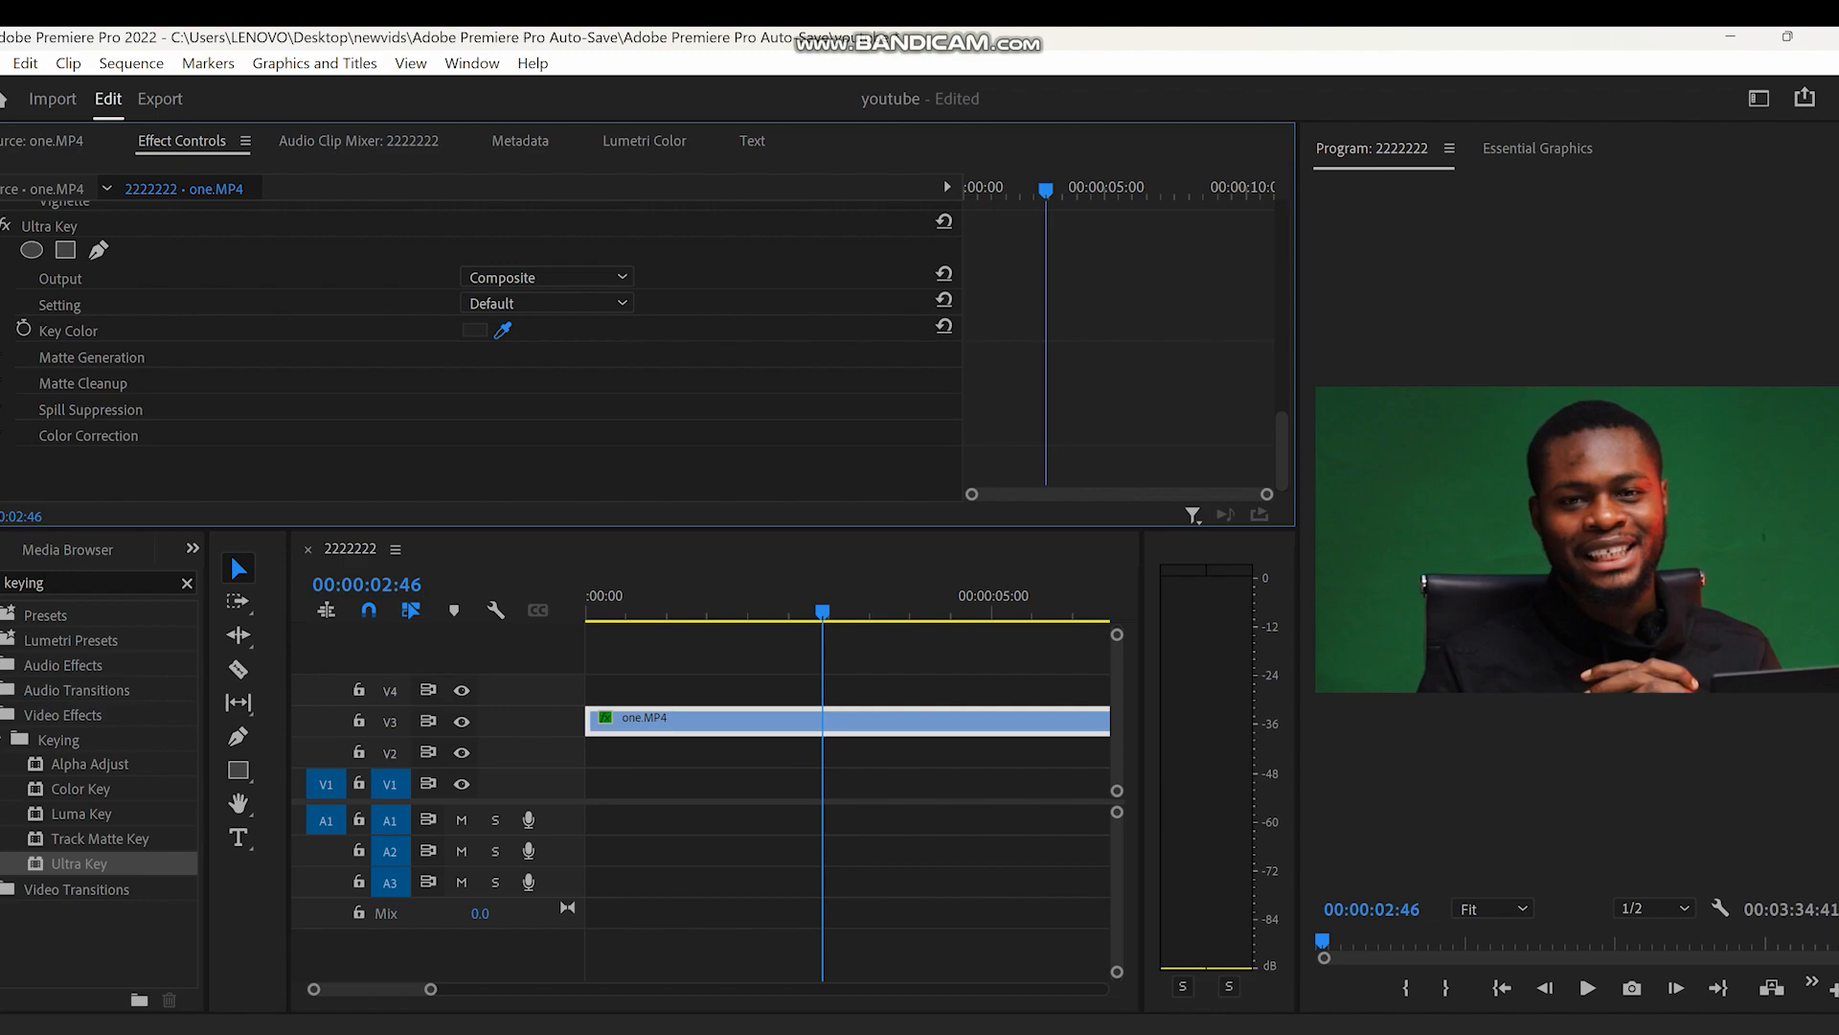
pyautogui.click(503, 330)
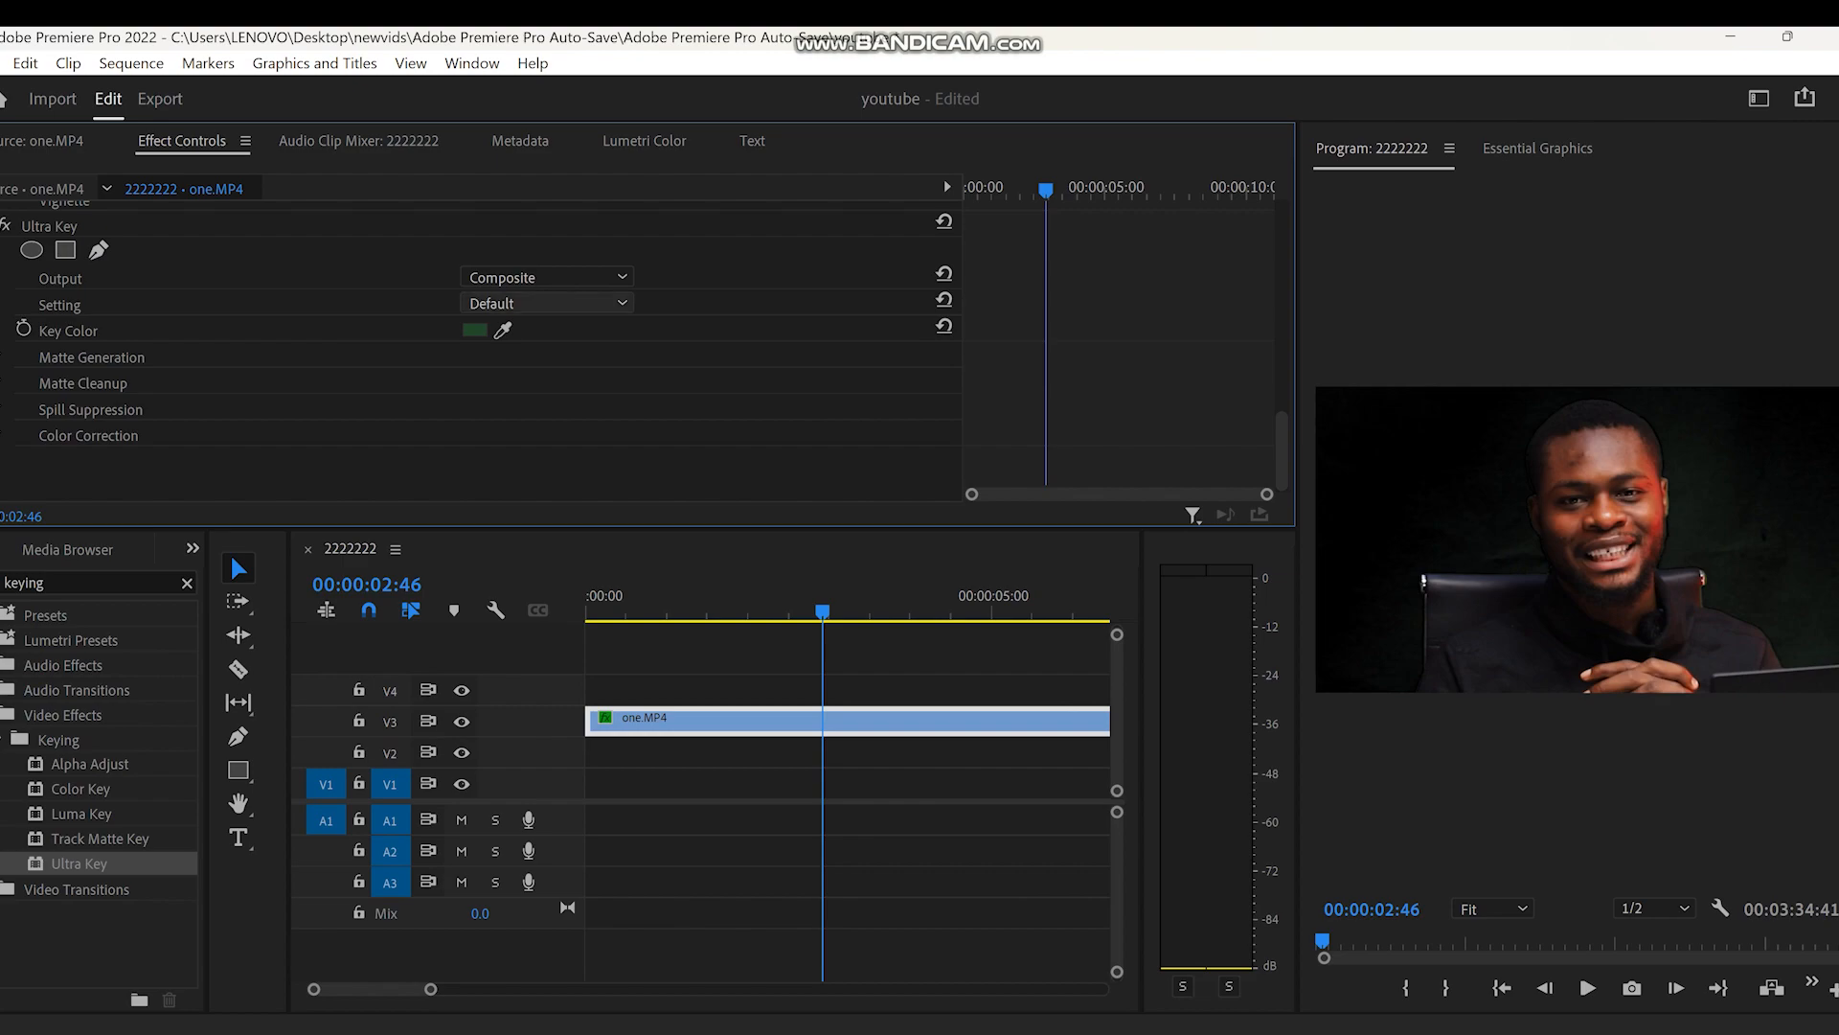
pyautogui.click(545, 303)
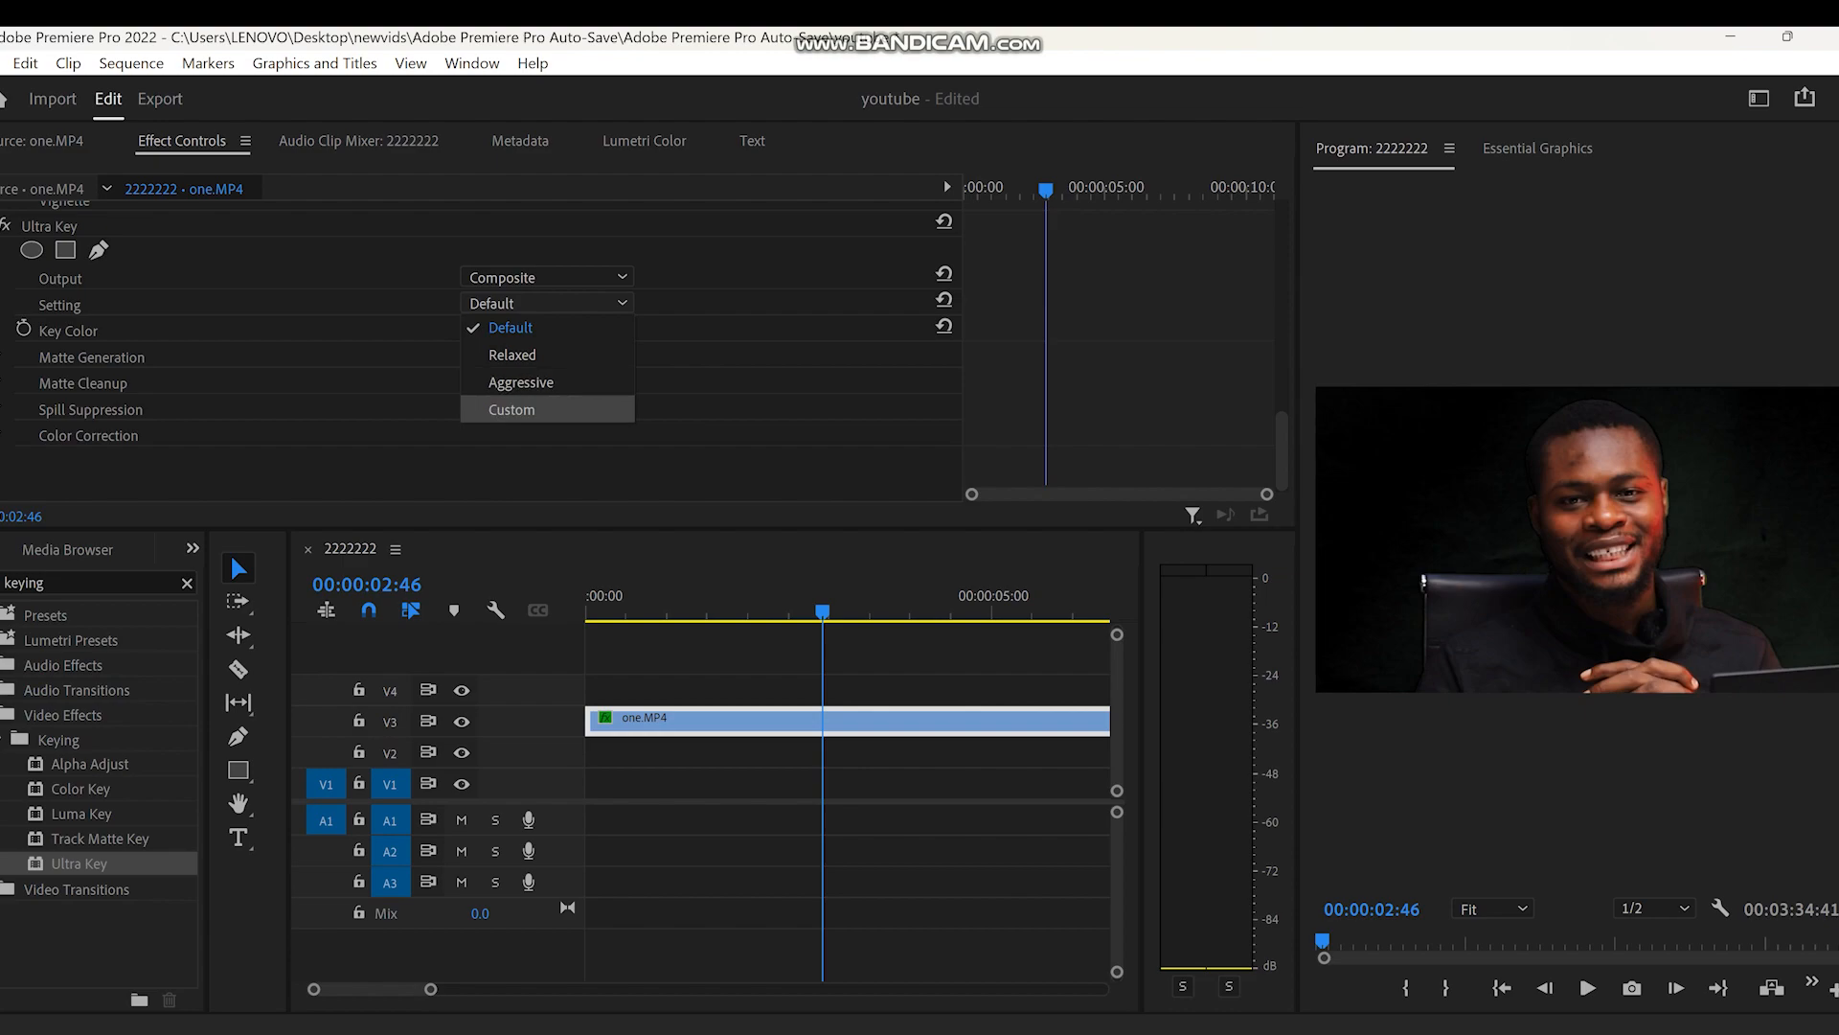
pyautogui.moveTo(512, 408)
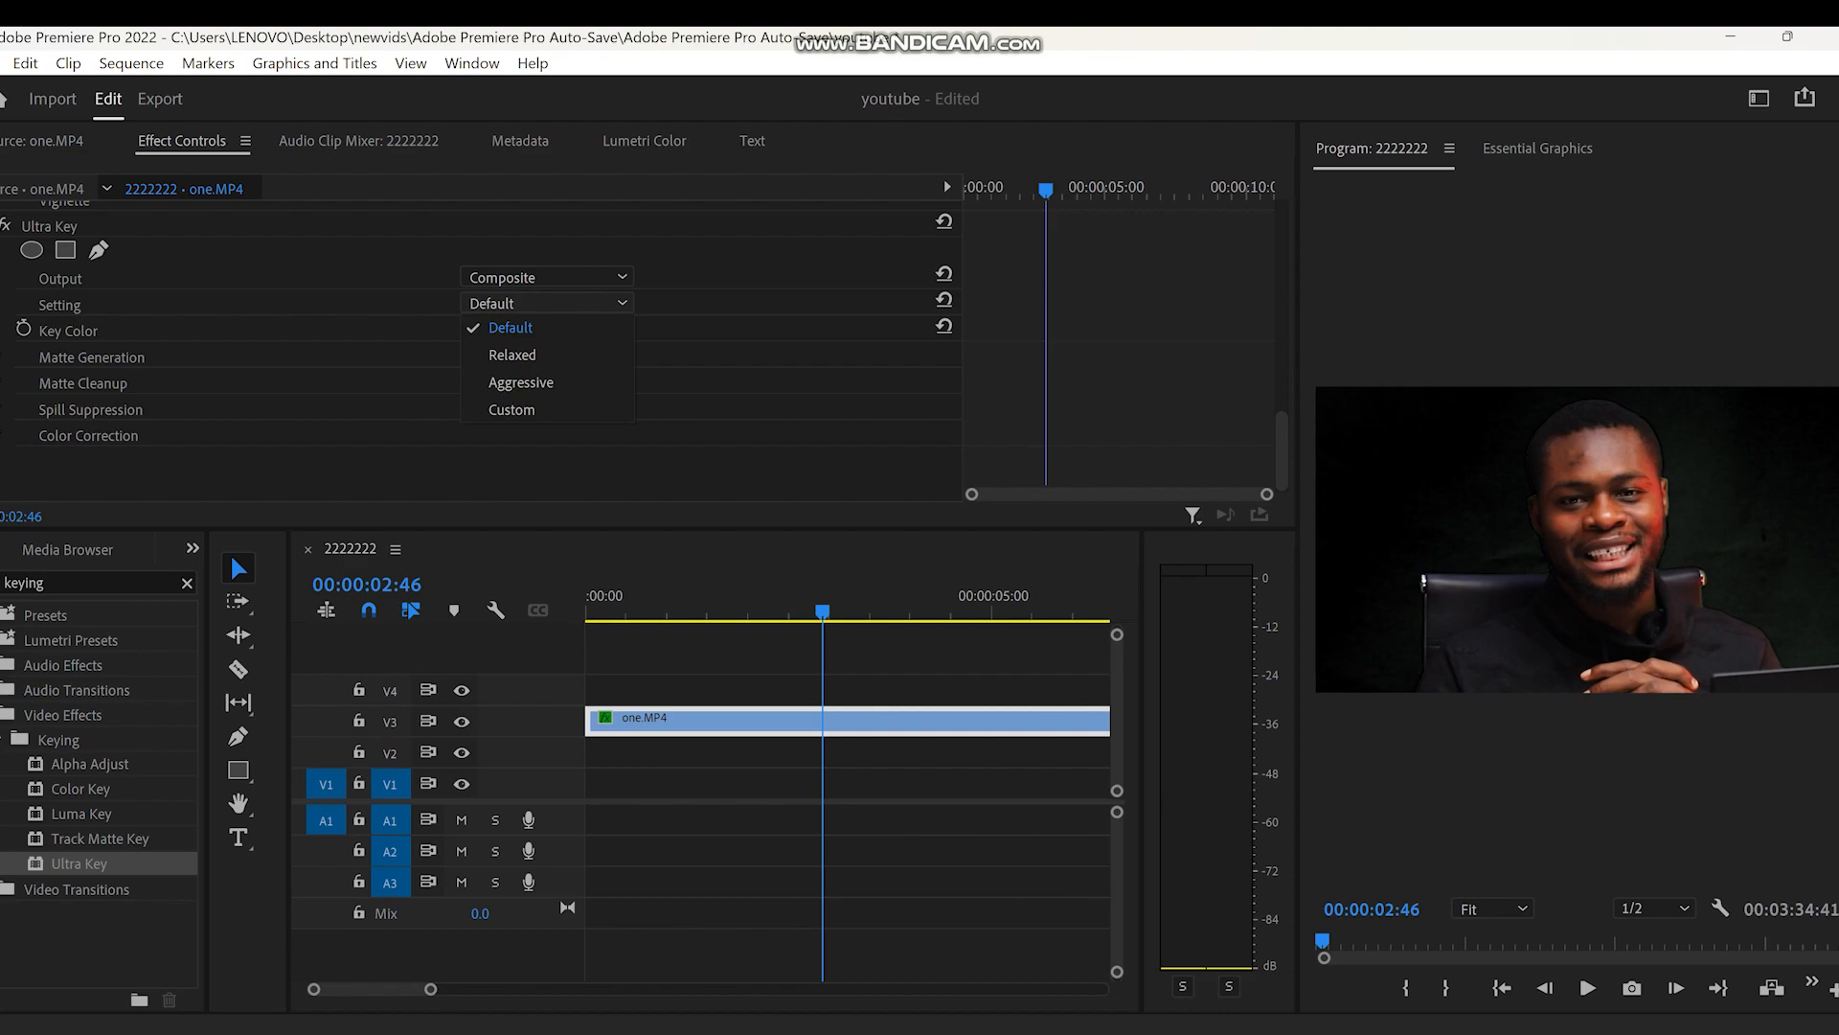
pyautogui.moveTo(521, 382)
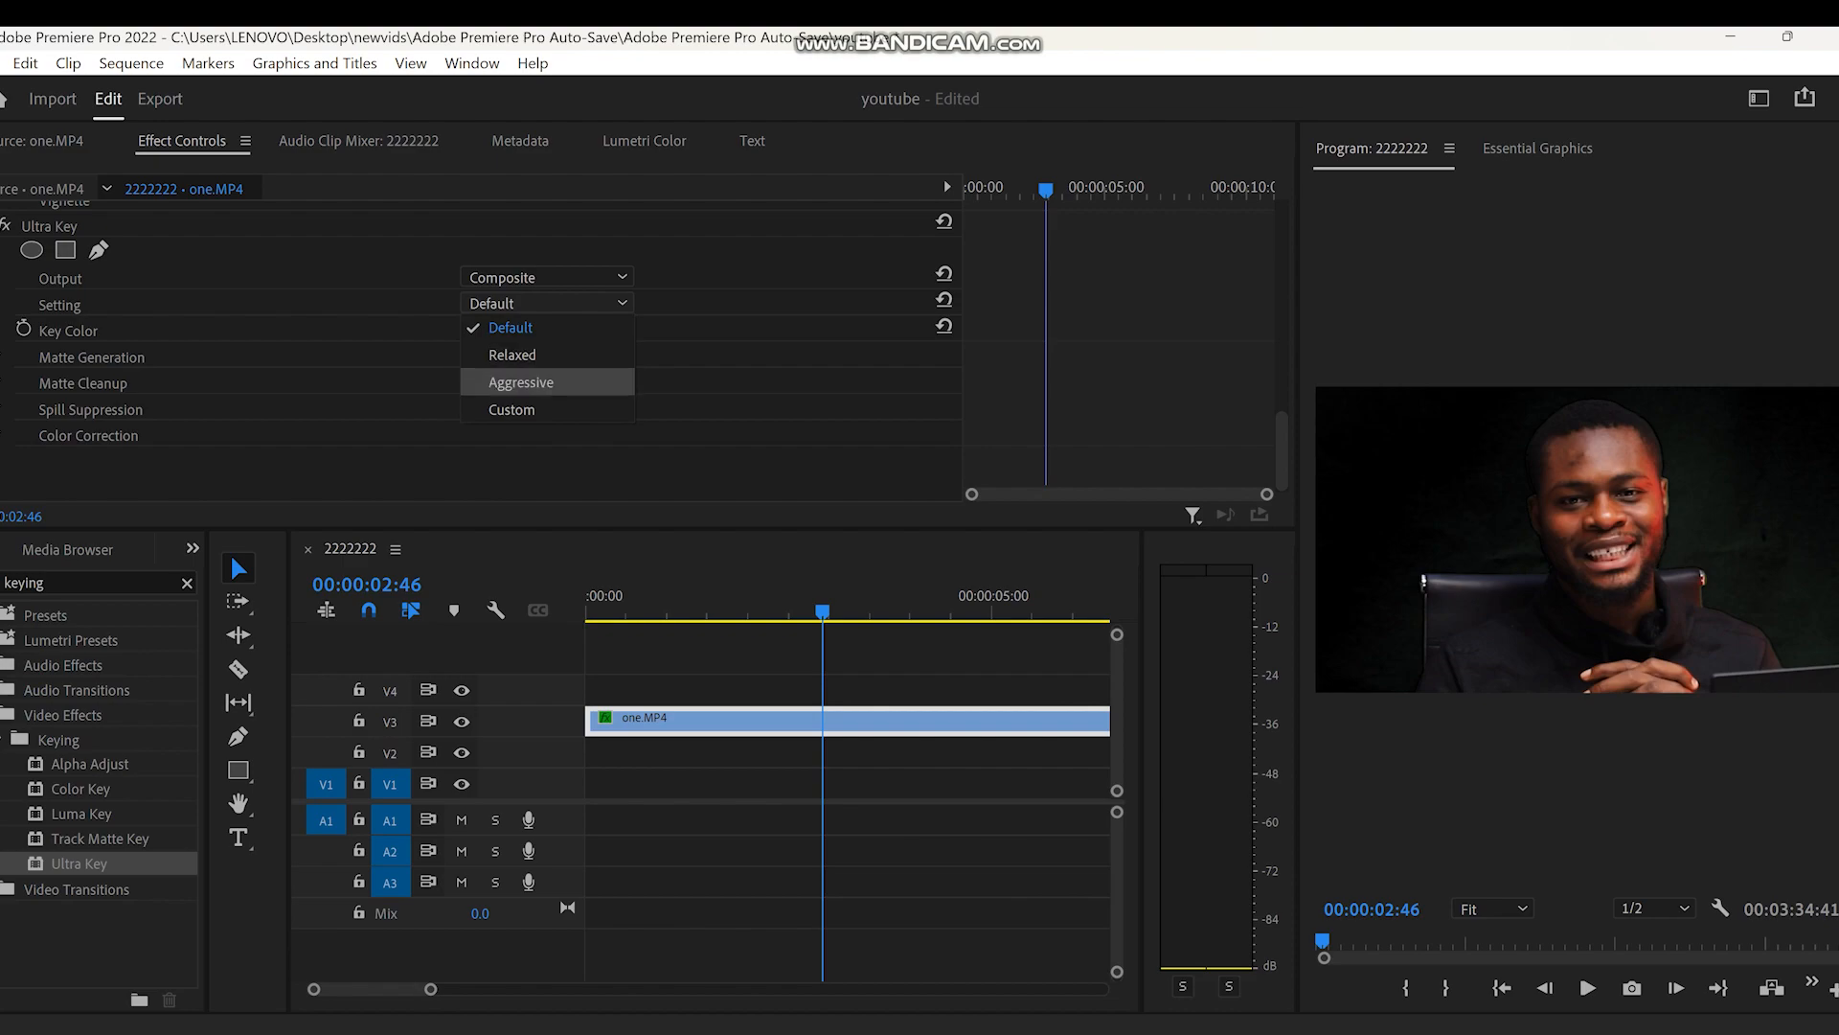
pyautogui.click(519, 381)
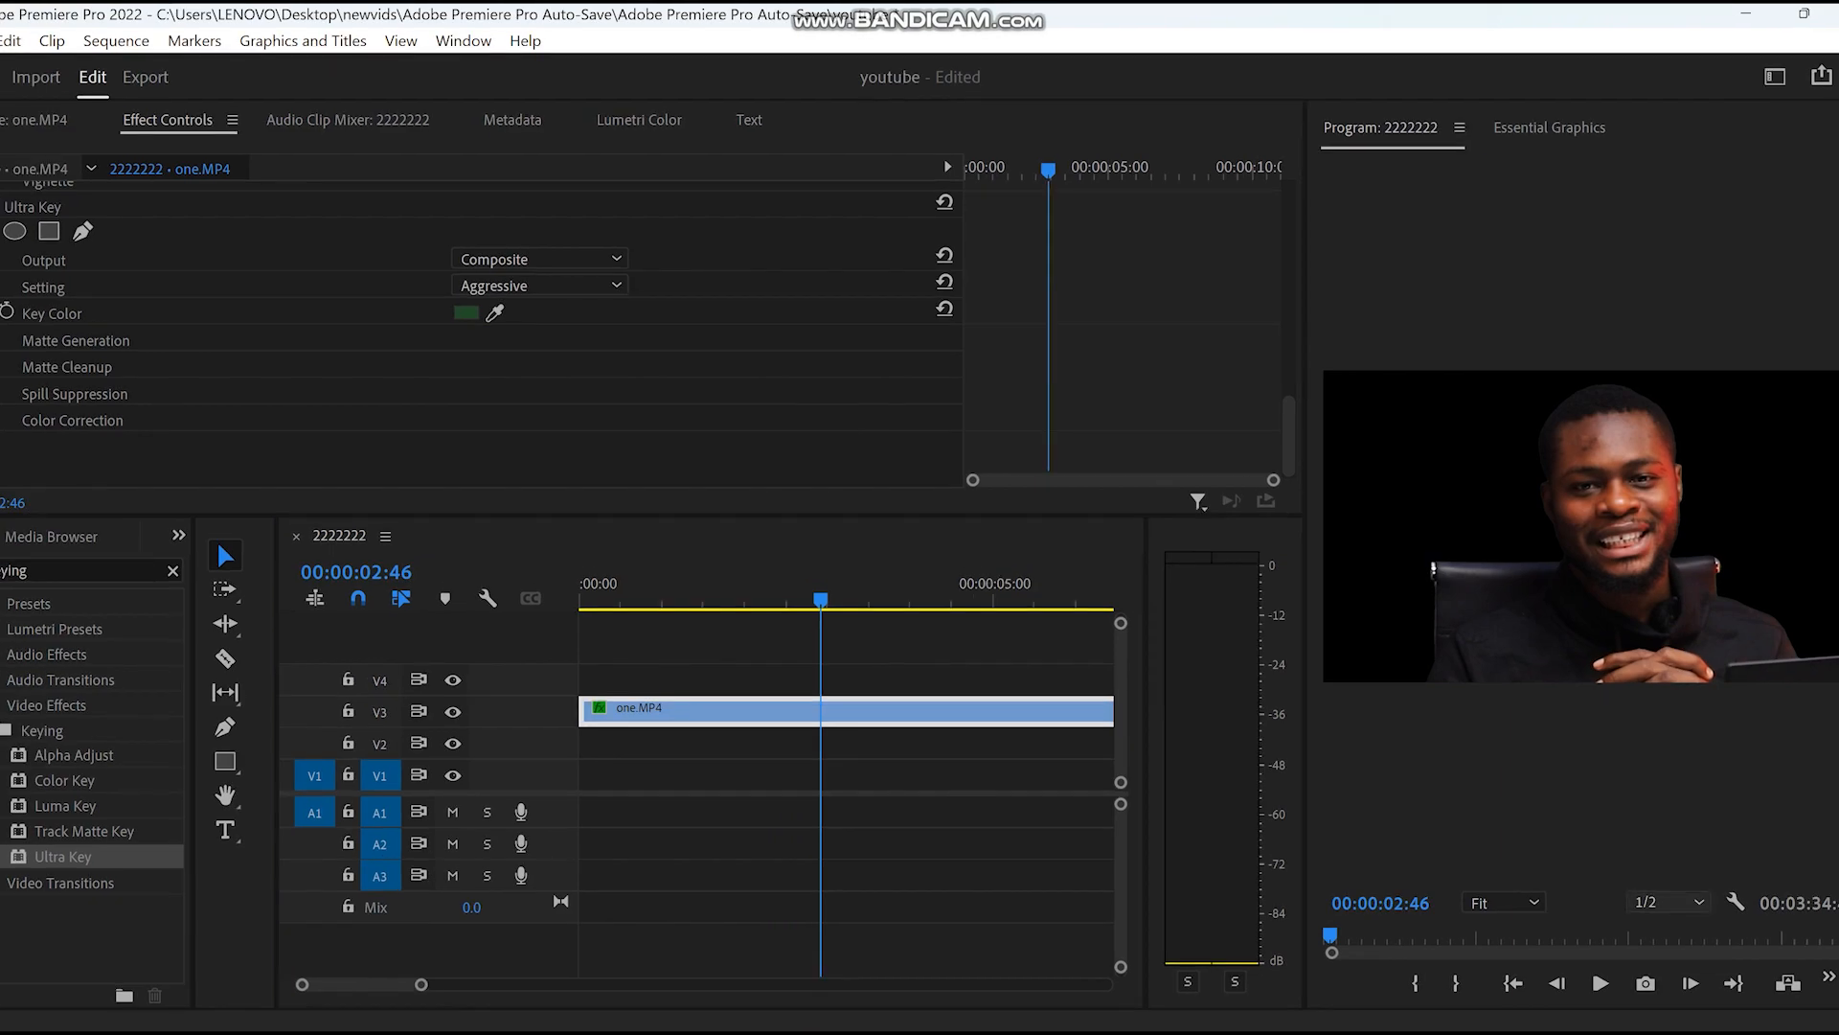
pyautogui.moveTo(1734, 901)
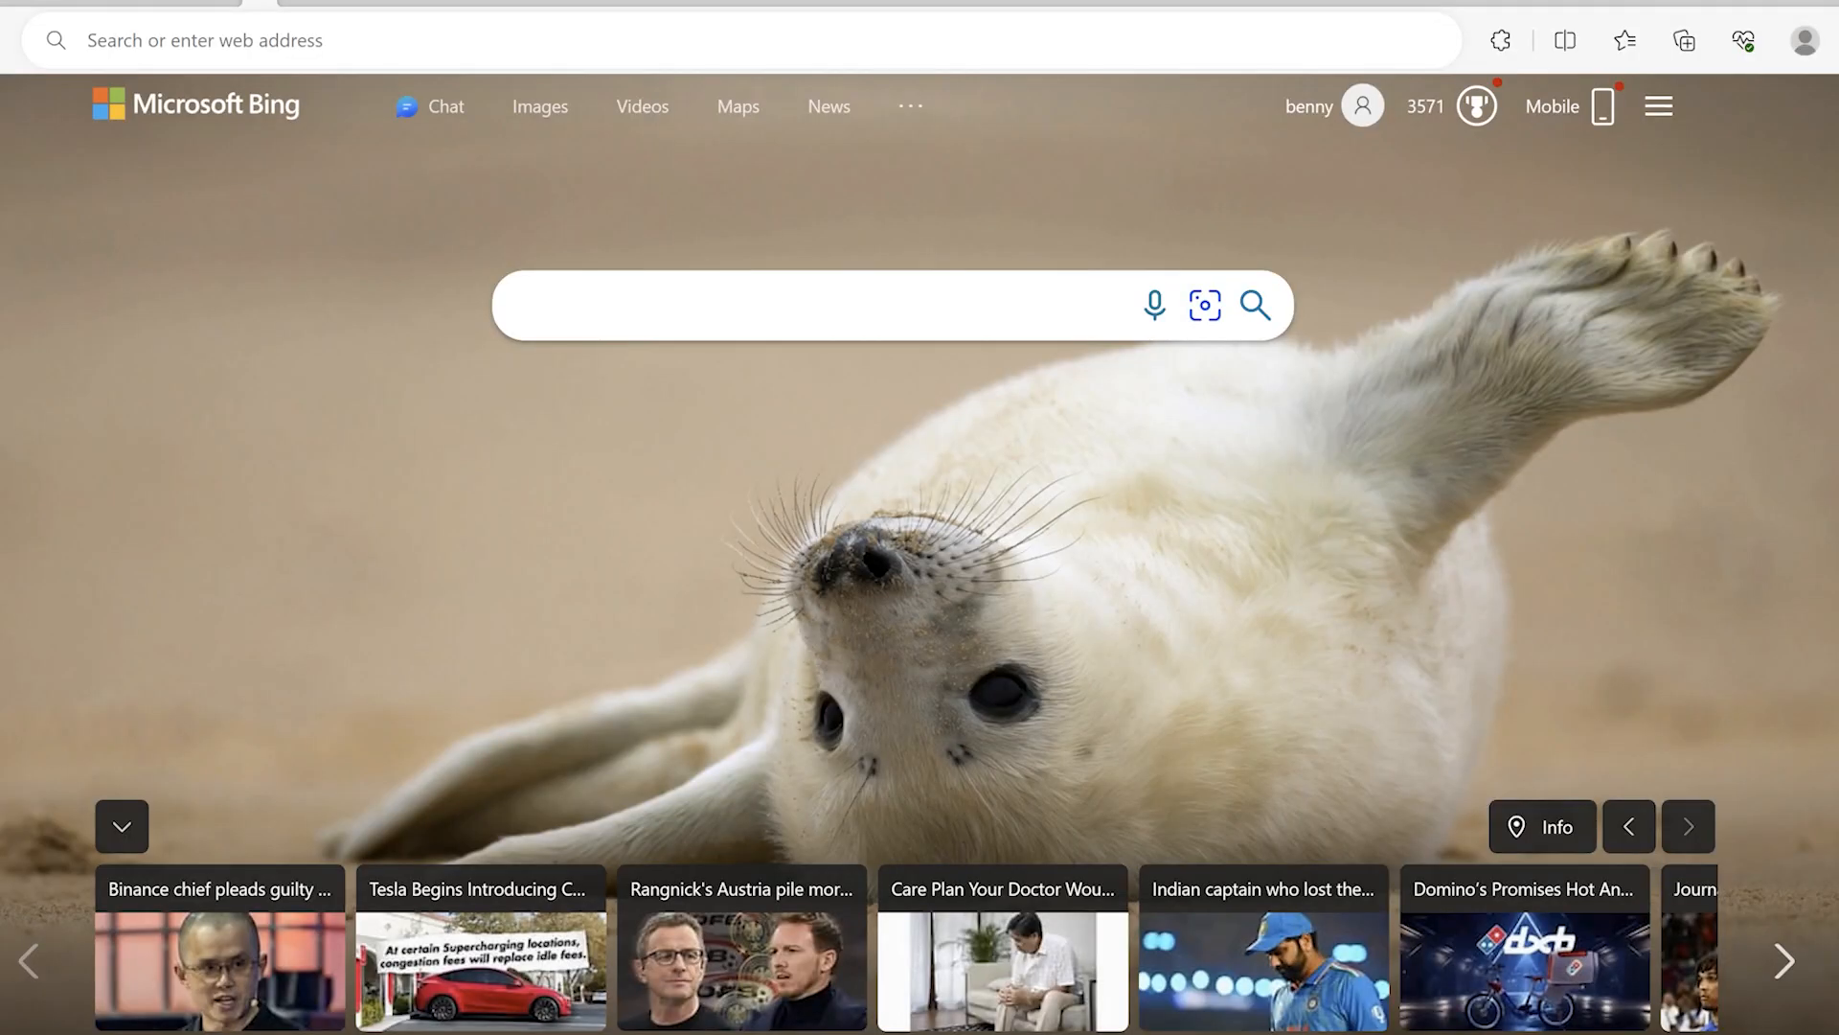
# Search 'adobe firefly' in the browser and scroll the Firefly home page to the generator cards.
pyautogui.click(751, 39)
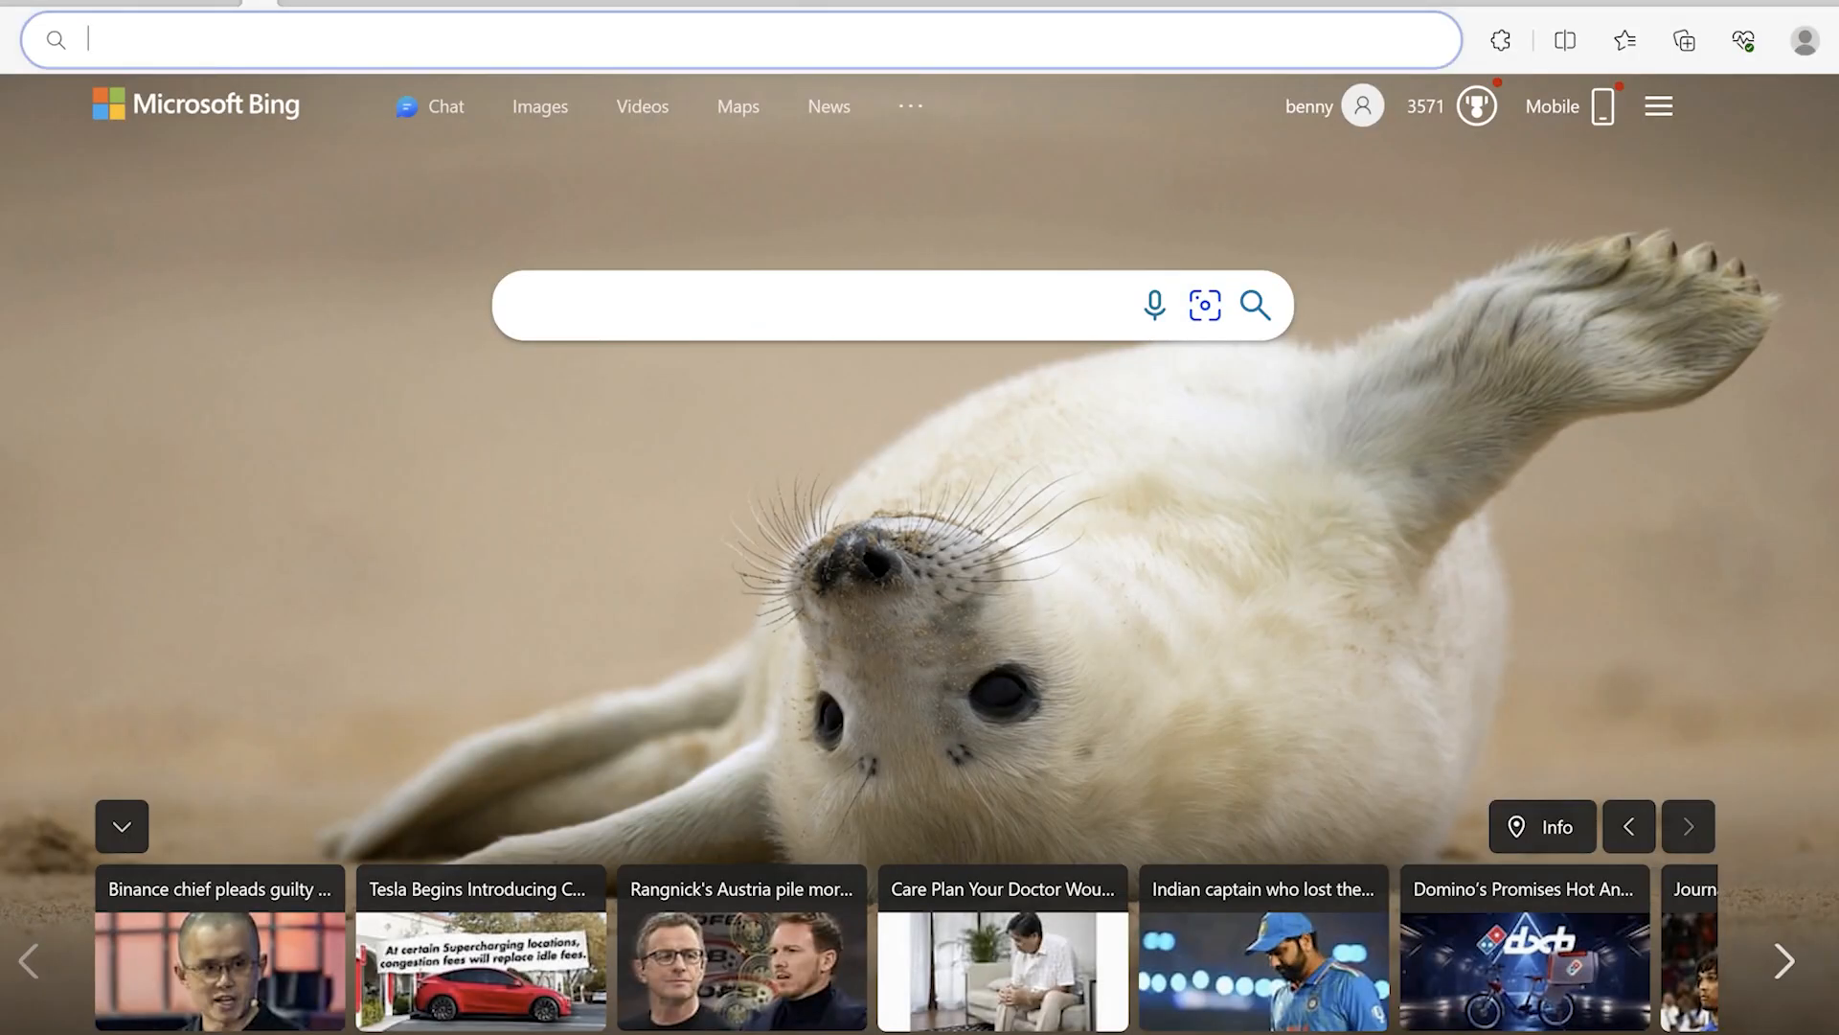
pyautogui.write('adobe firefly')
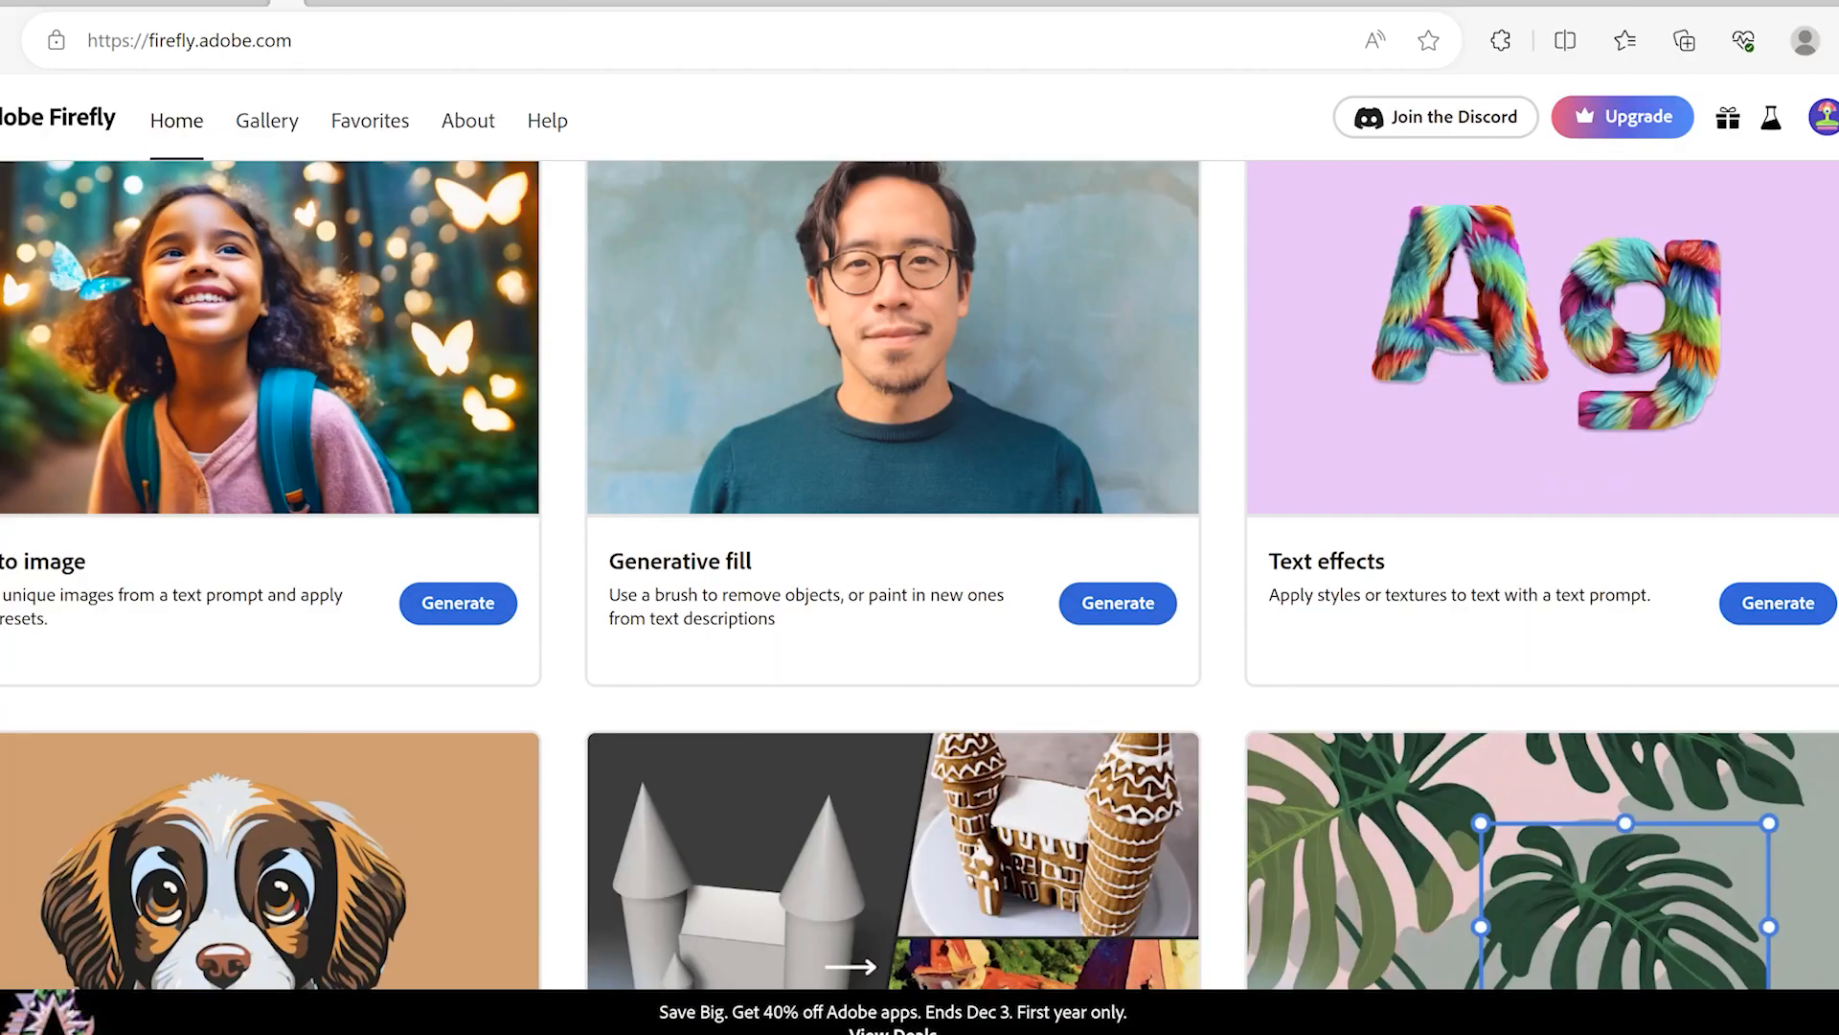
pyautogui.scroll(-3)
pyautogui.write('nice st')
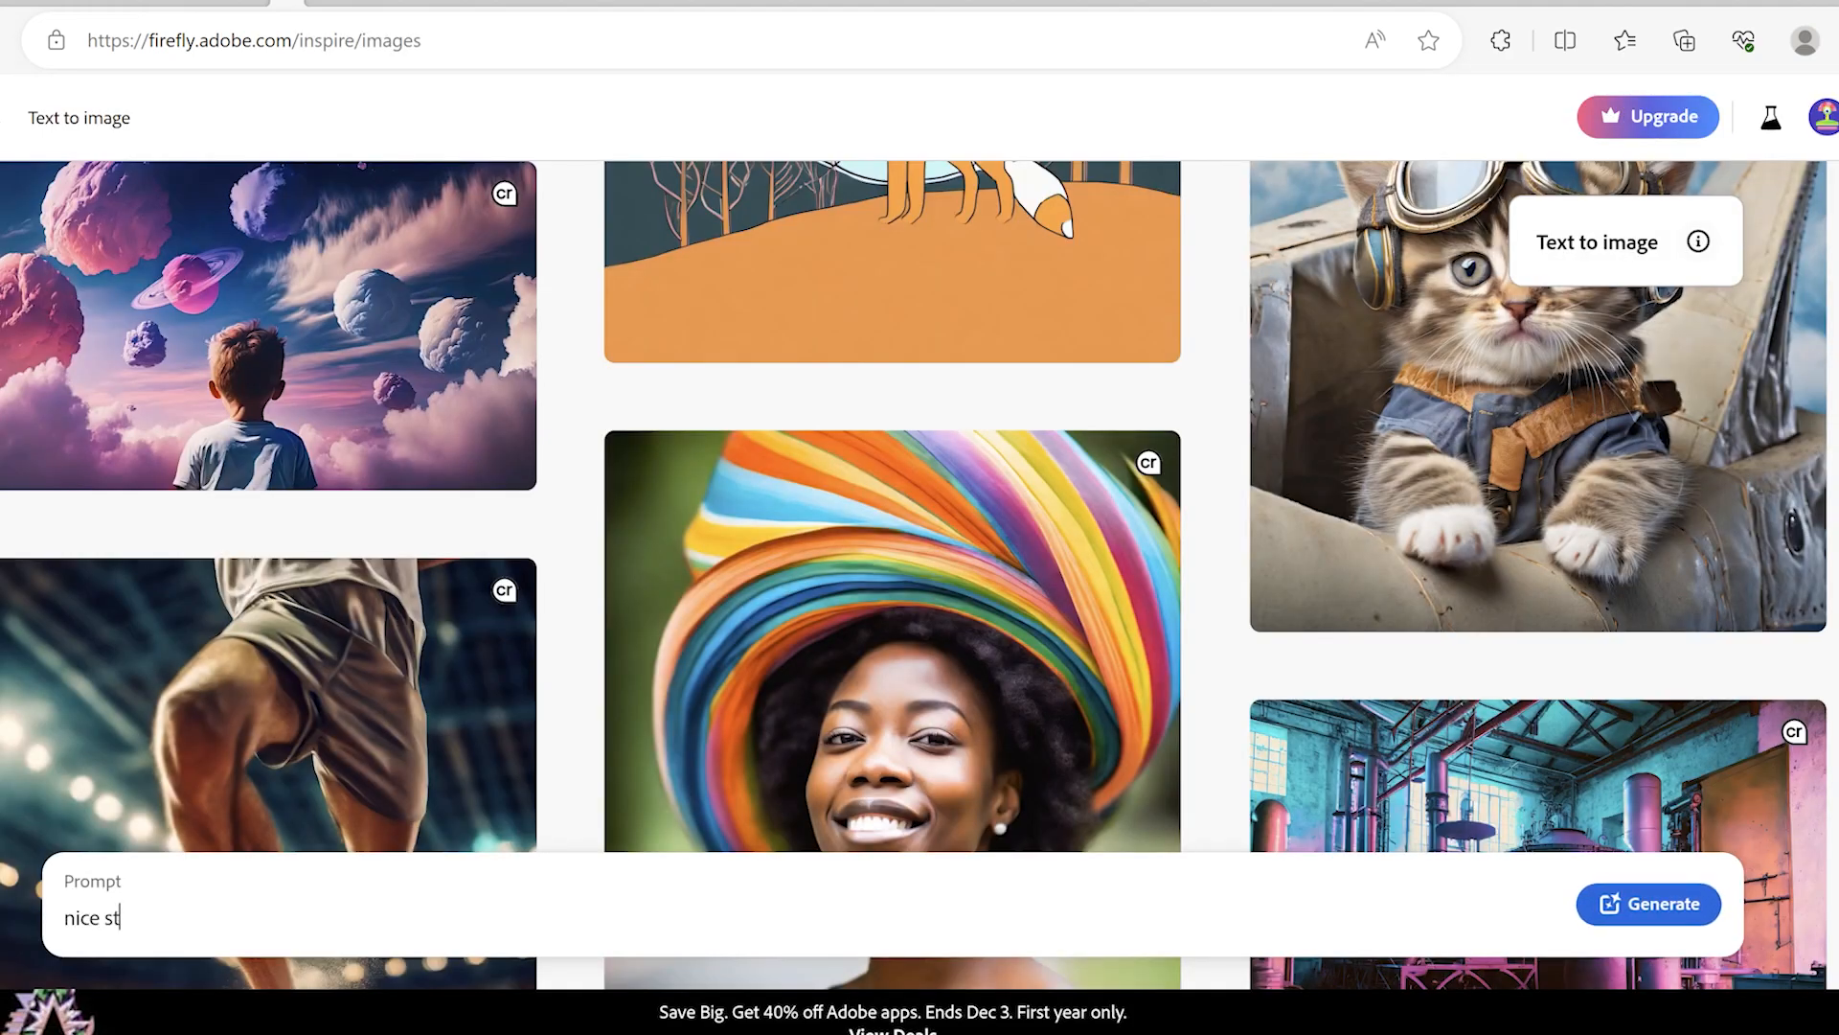
# Generate Text to image results for the prompt 'nice studio set up for video'.
pyautogui.write('ud')
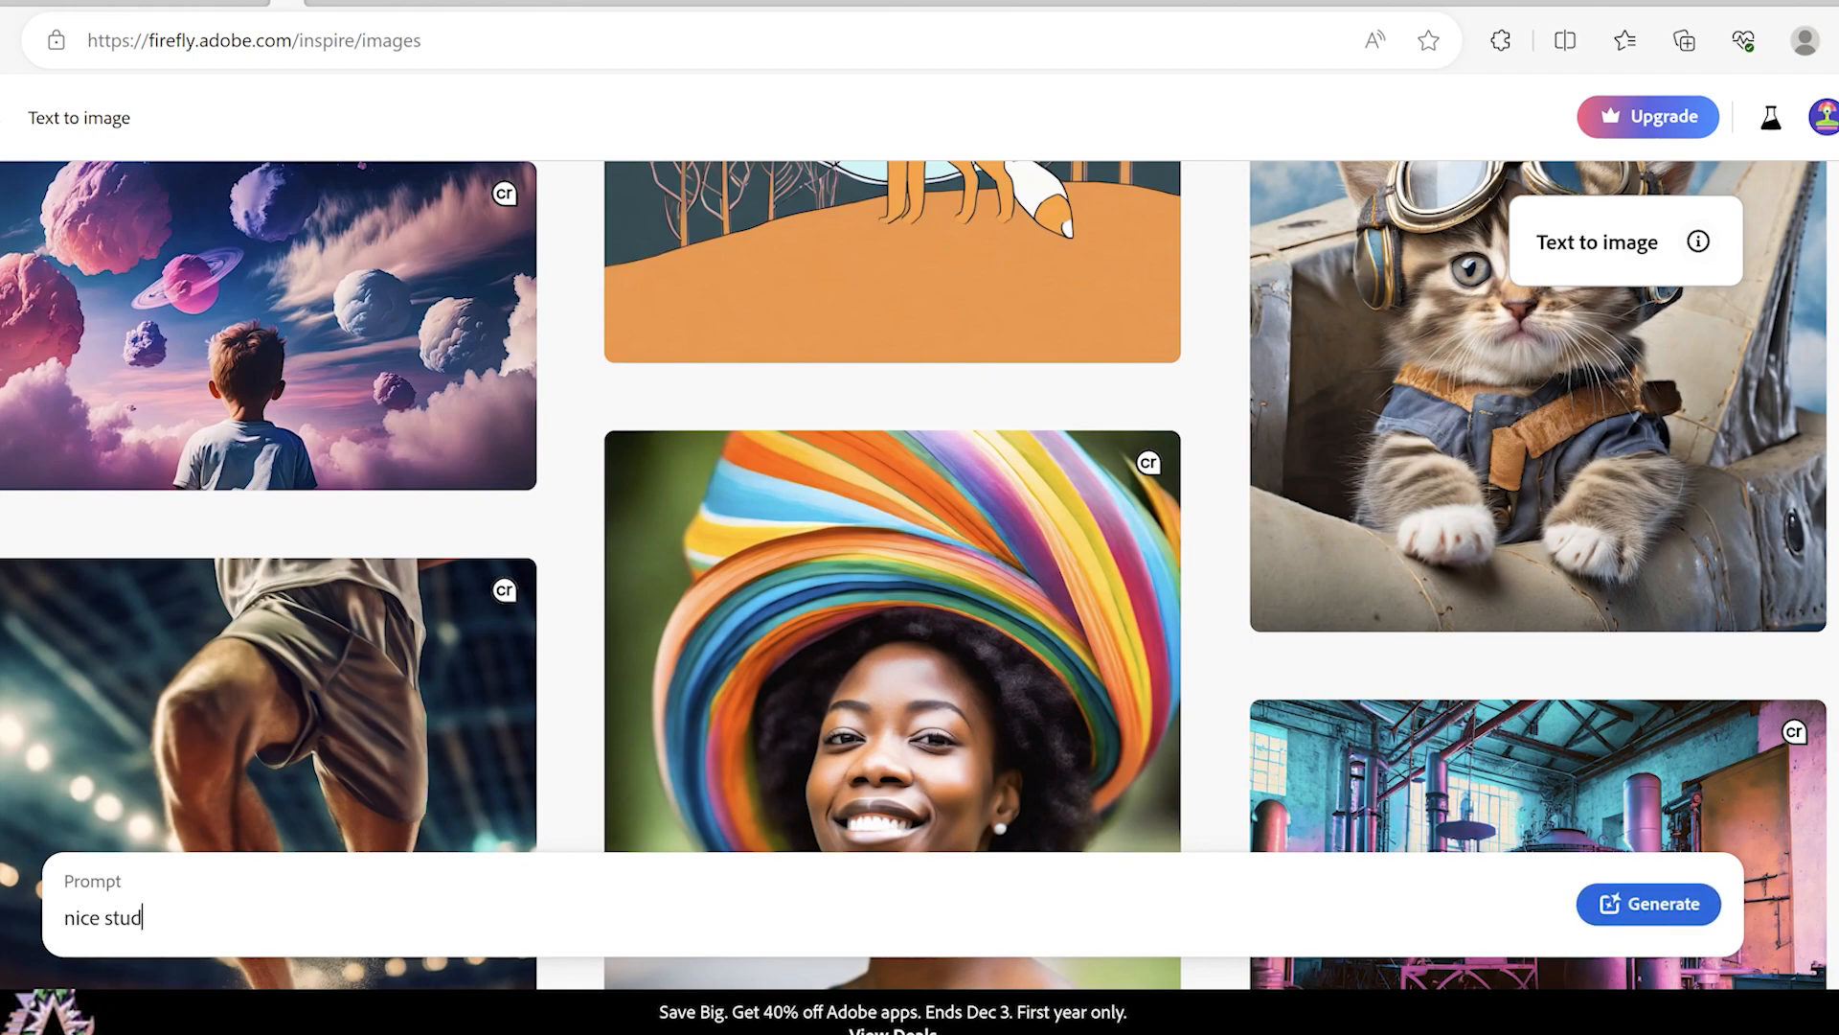
pyautogui.write('io')
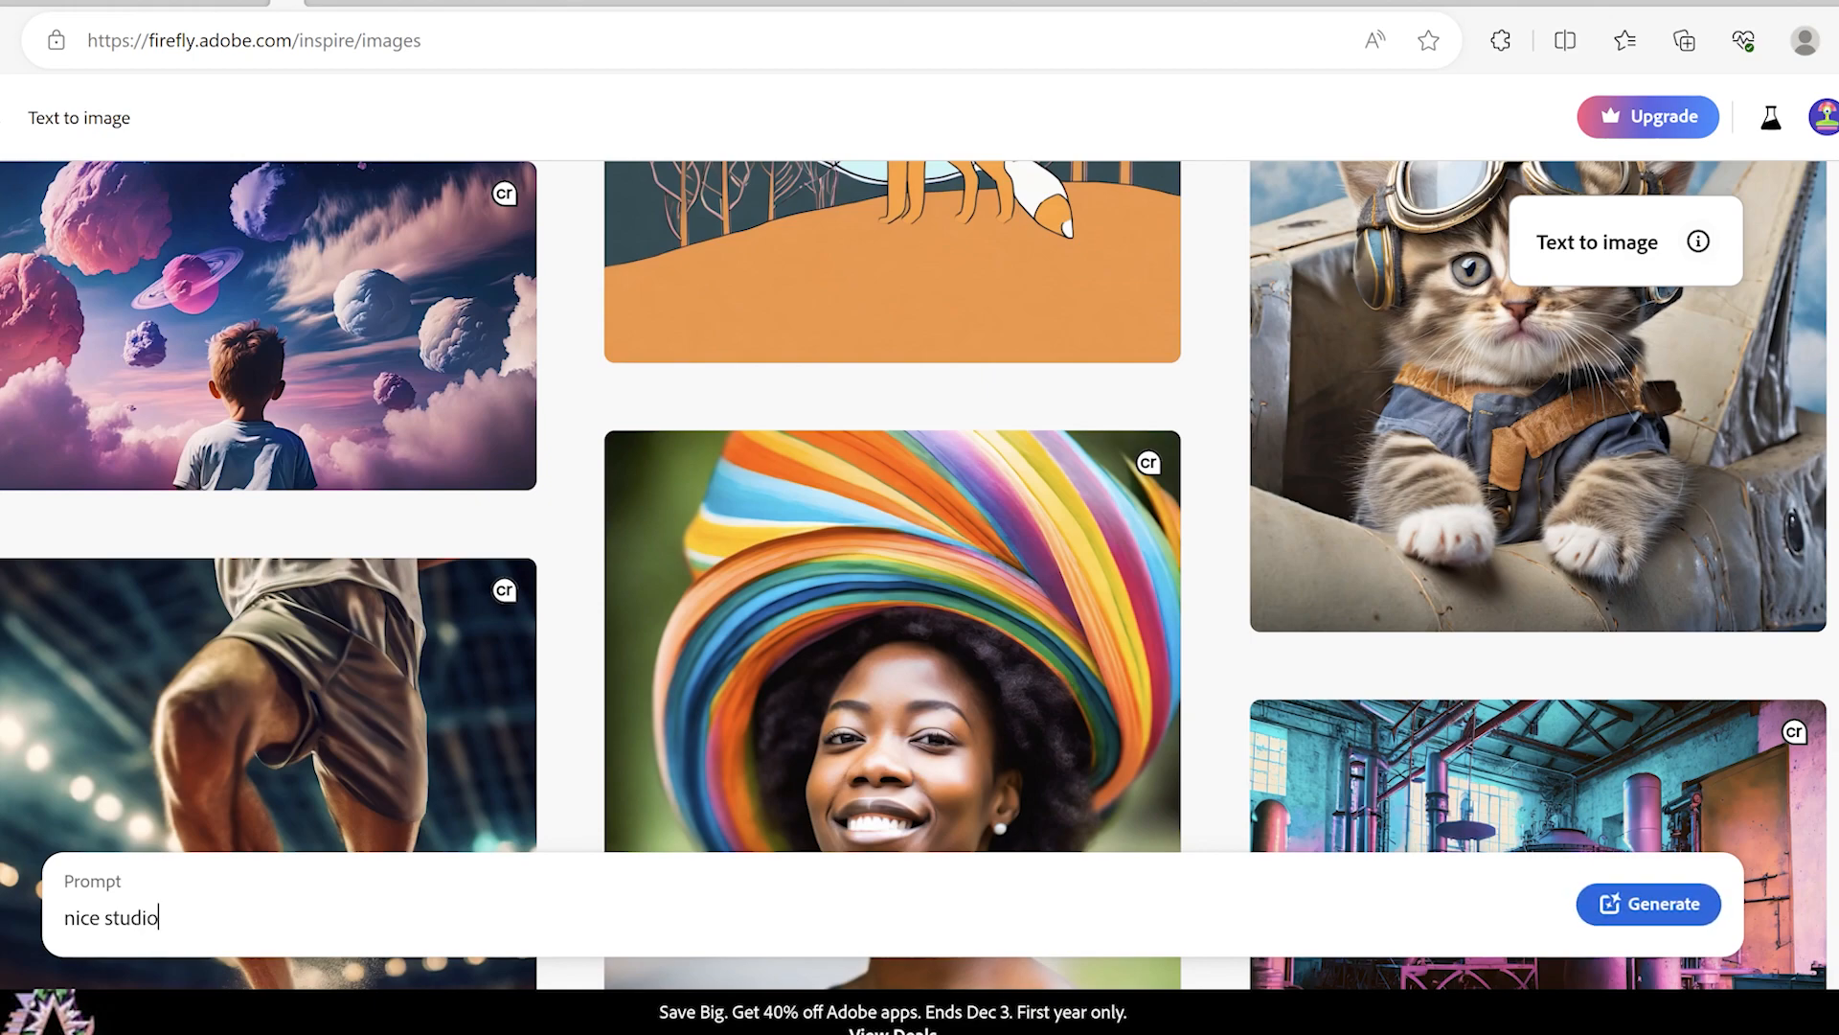
pyautogui.write('set u')
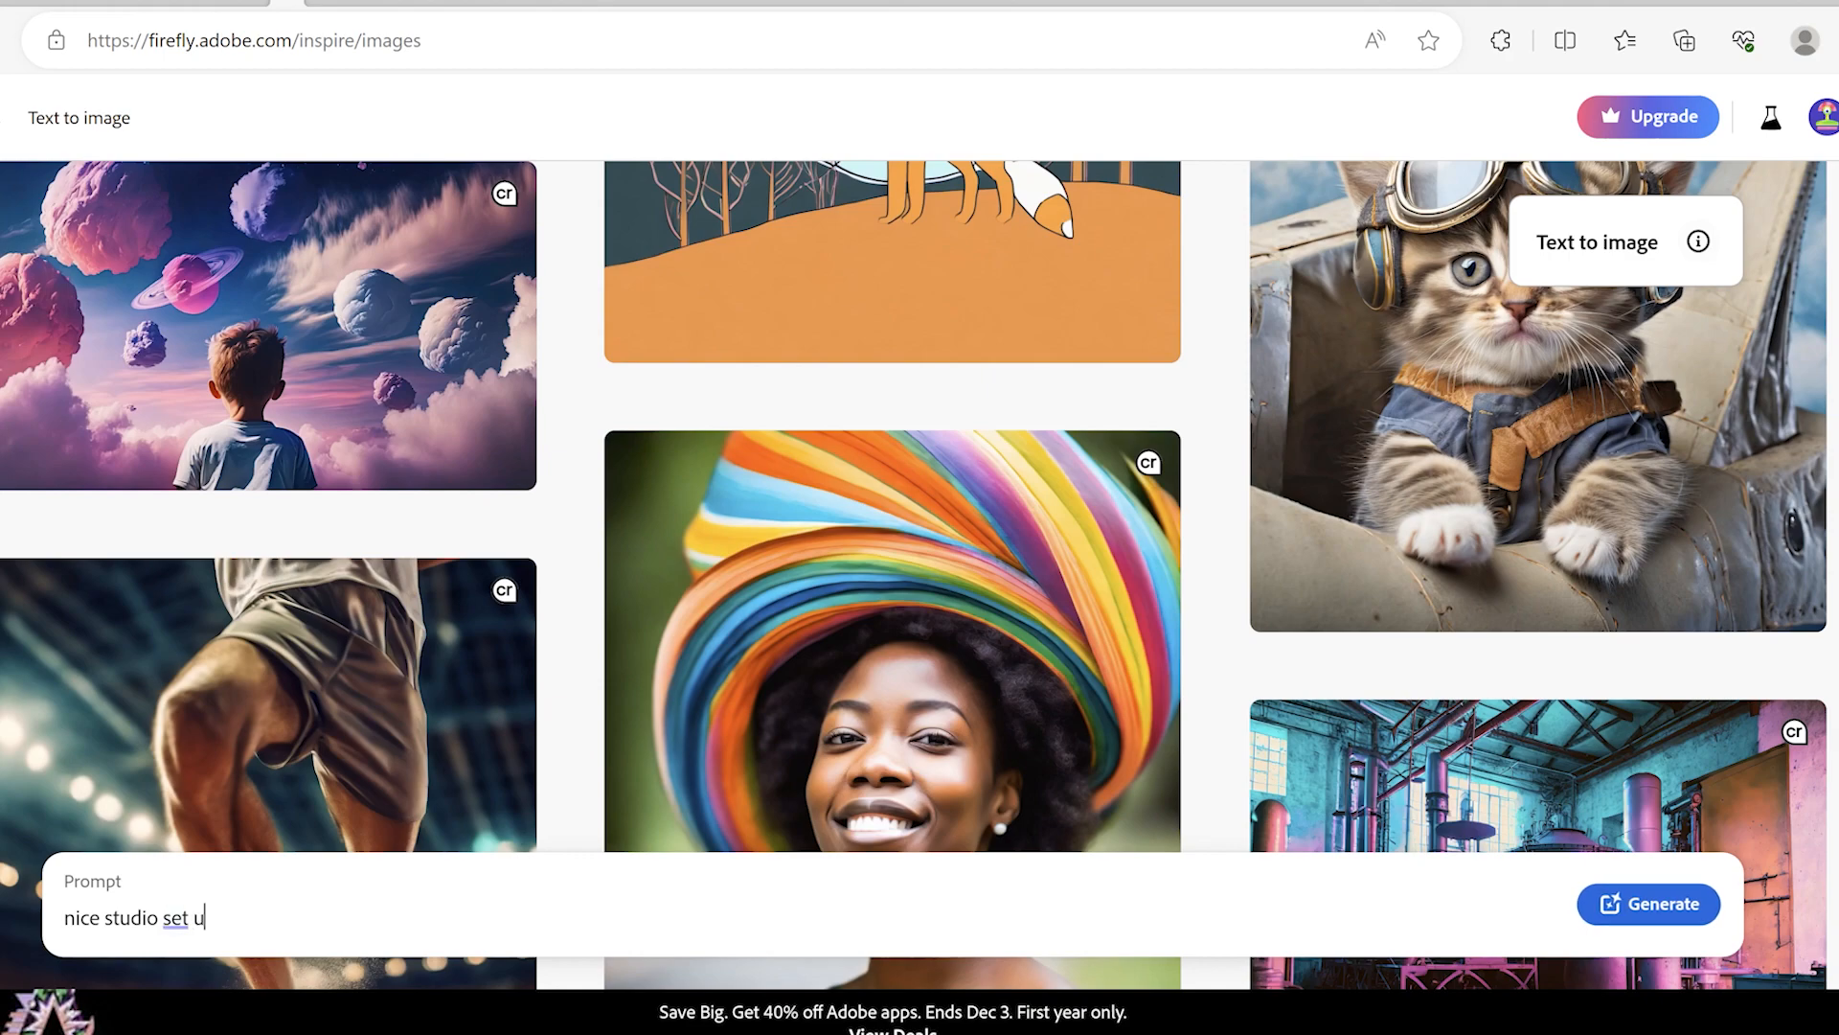
pyautogui.write('p for')
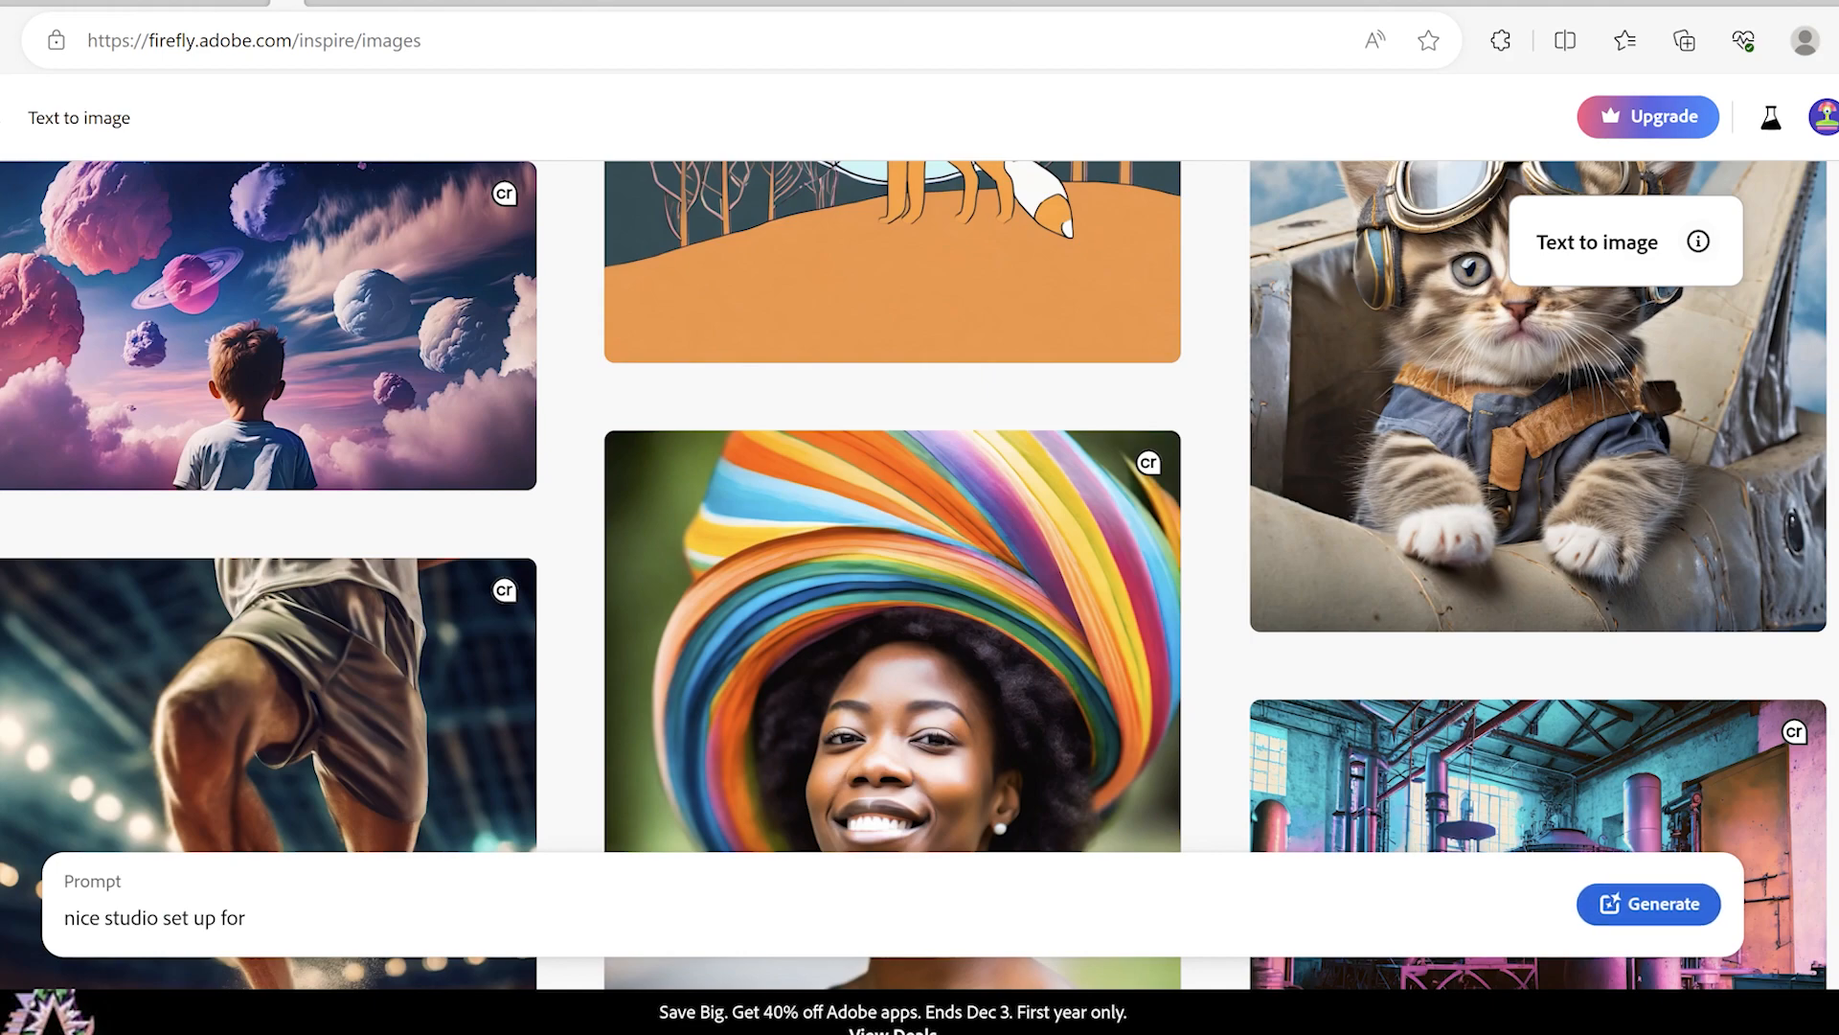
pyautogui.write('vidoe')
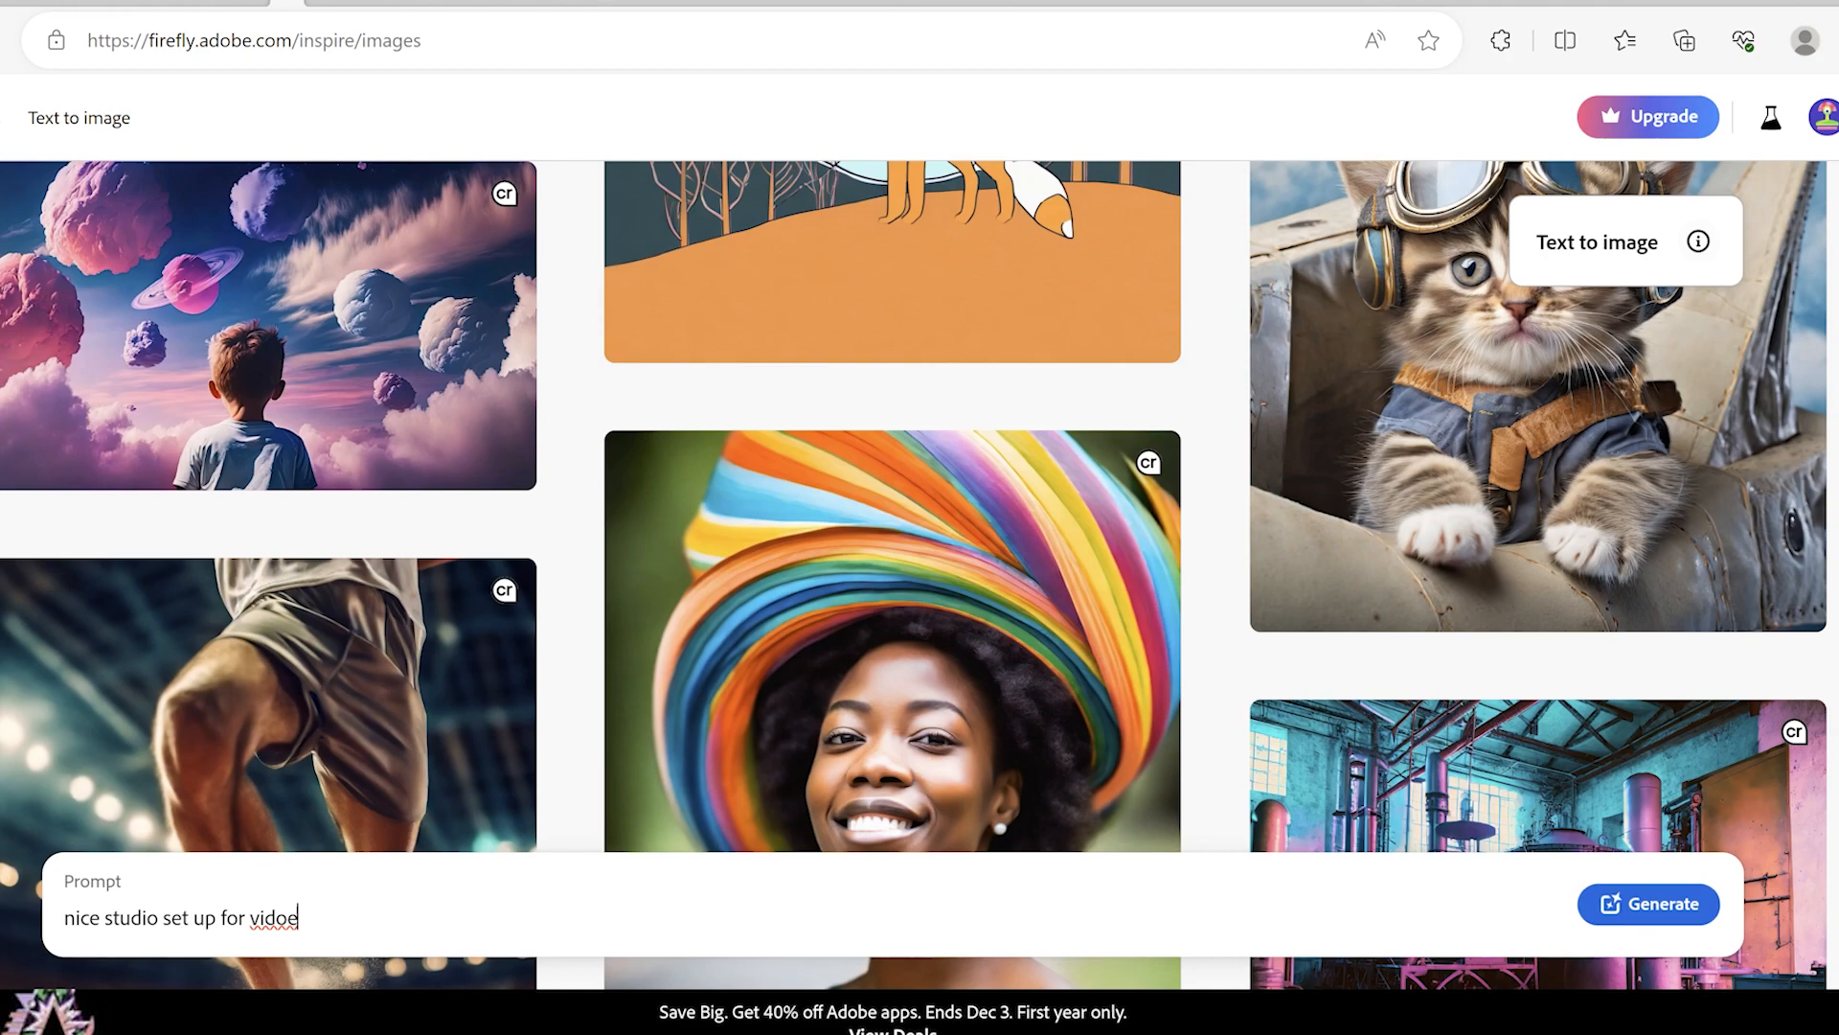
pyautogui.click(1648, 903)
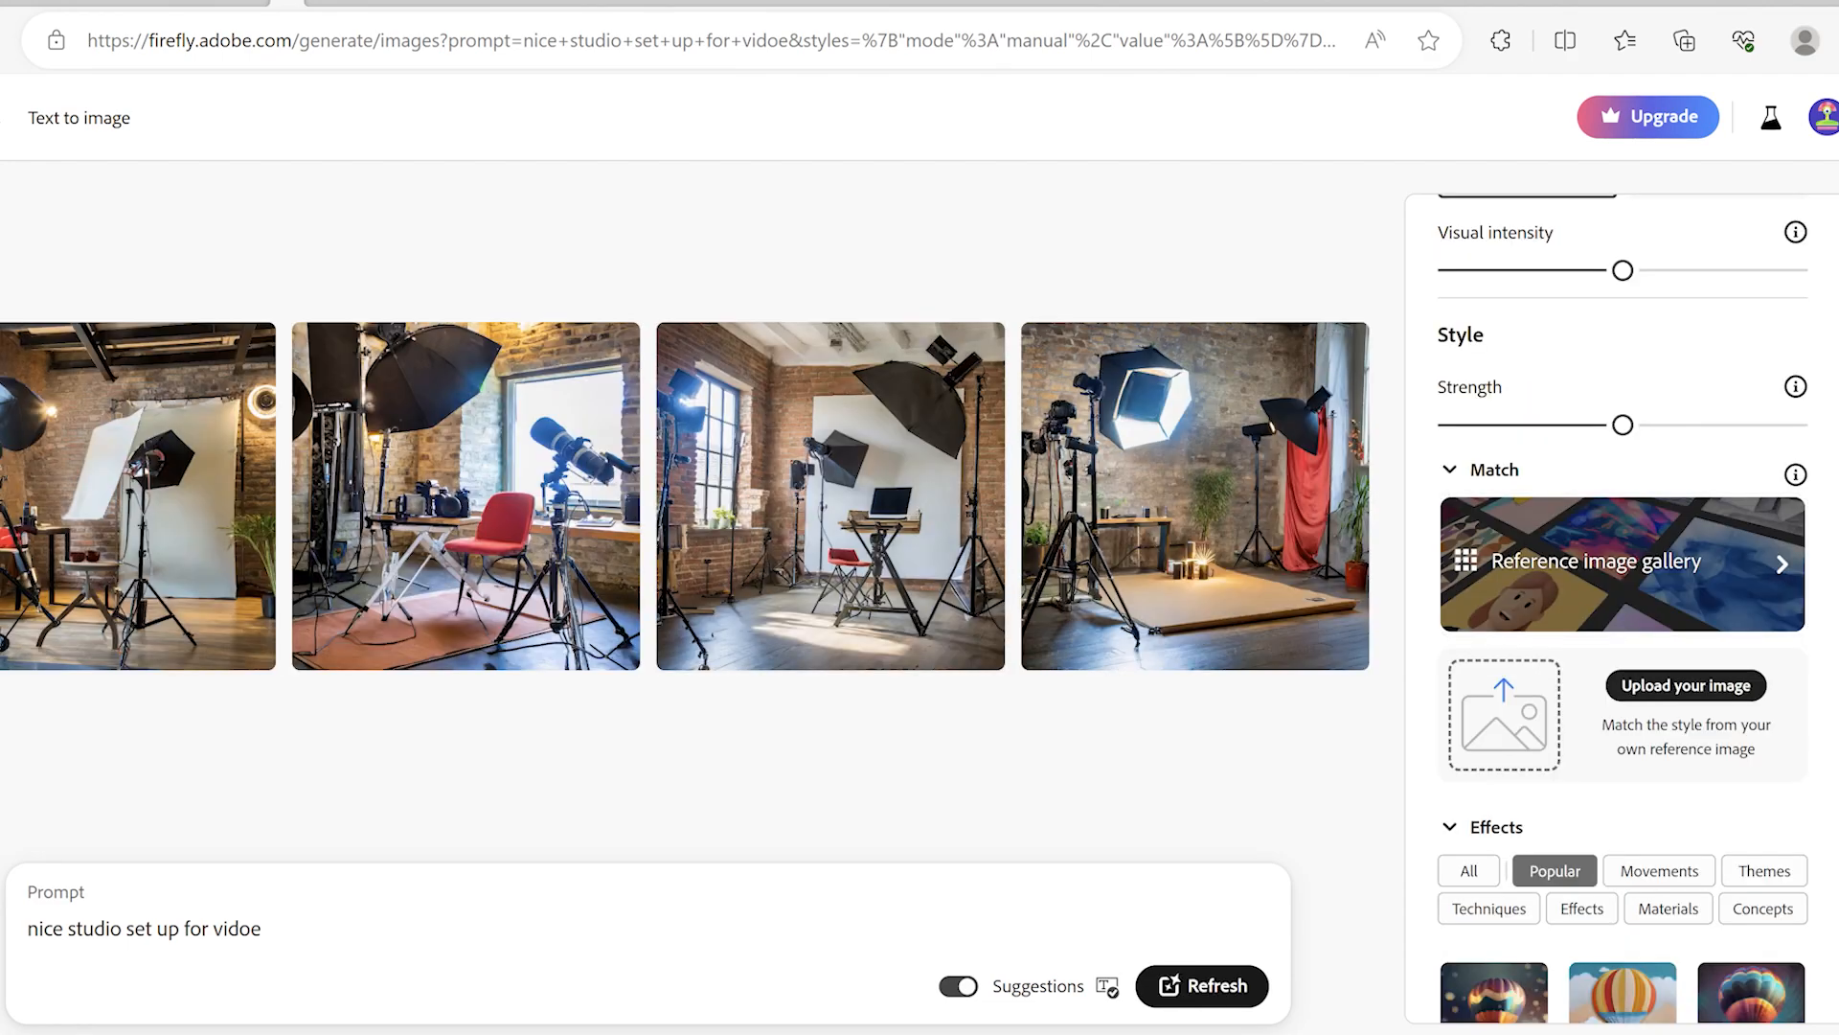
pyautogui.click(1202, 986)
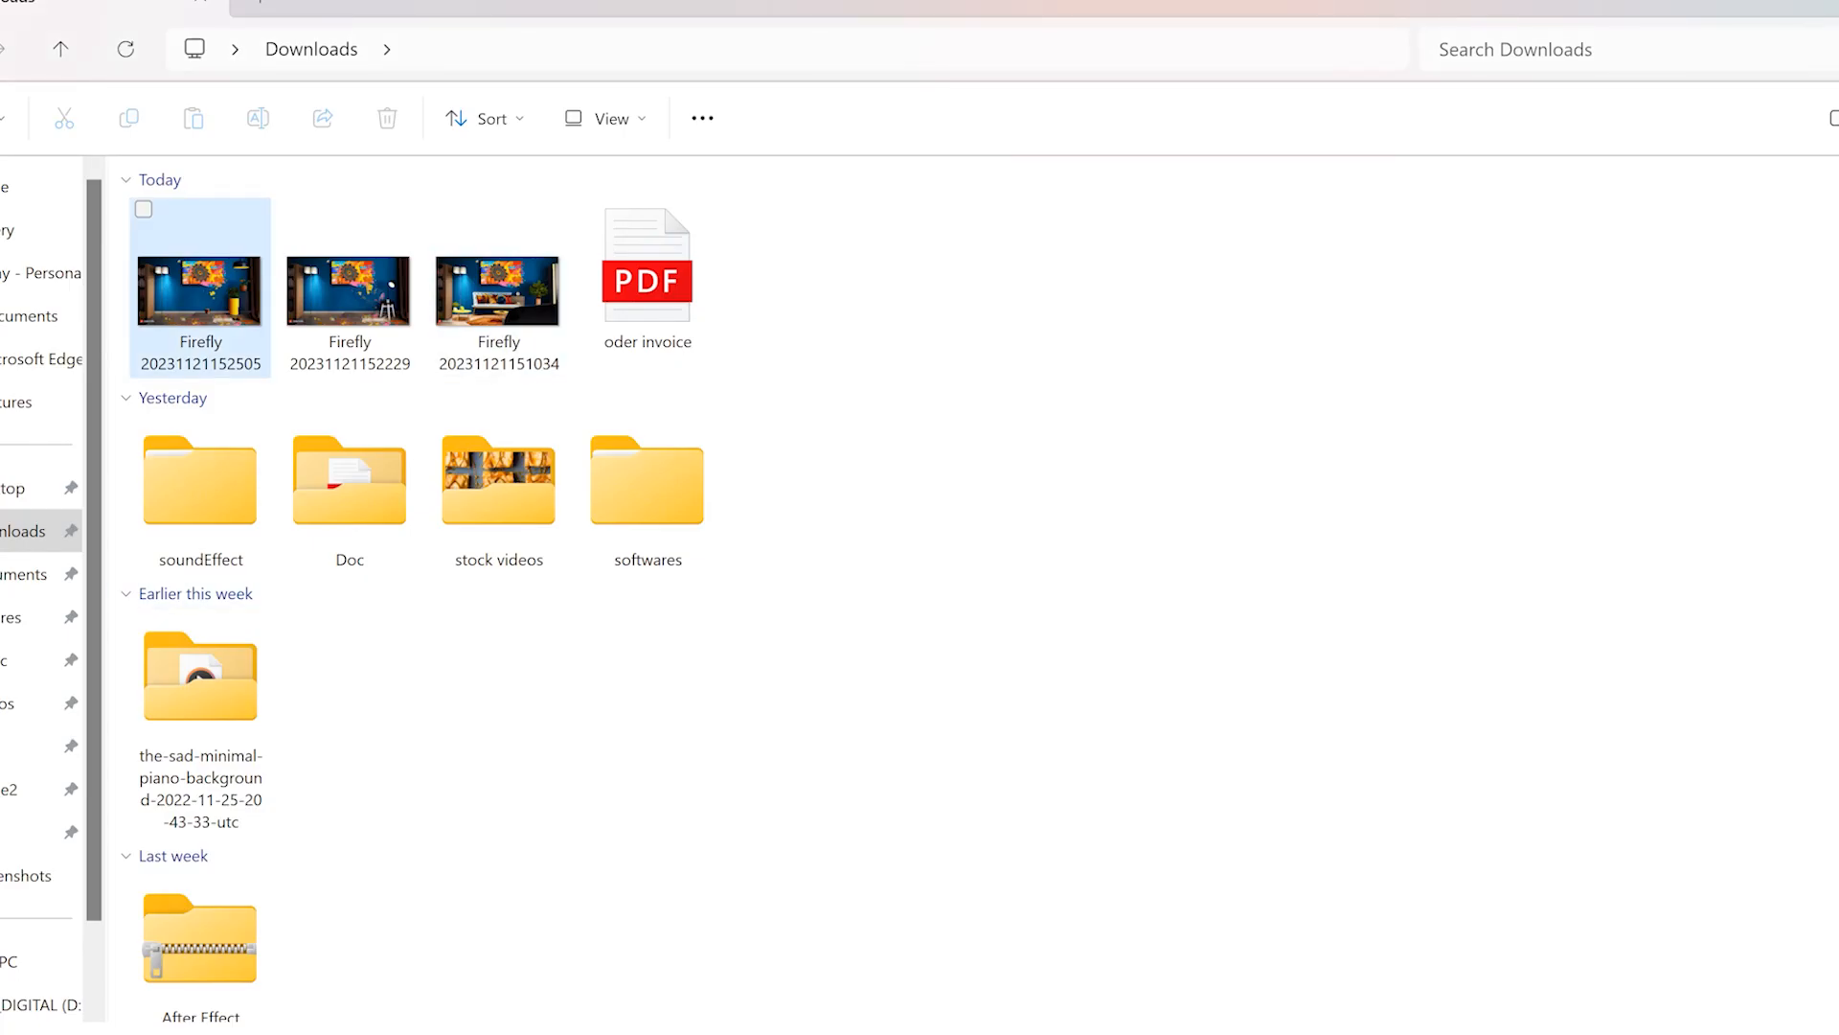
# Open the newest Firefly studio image from the Downloads folder.
pyautogui.doubleClick(199, 286)
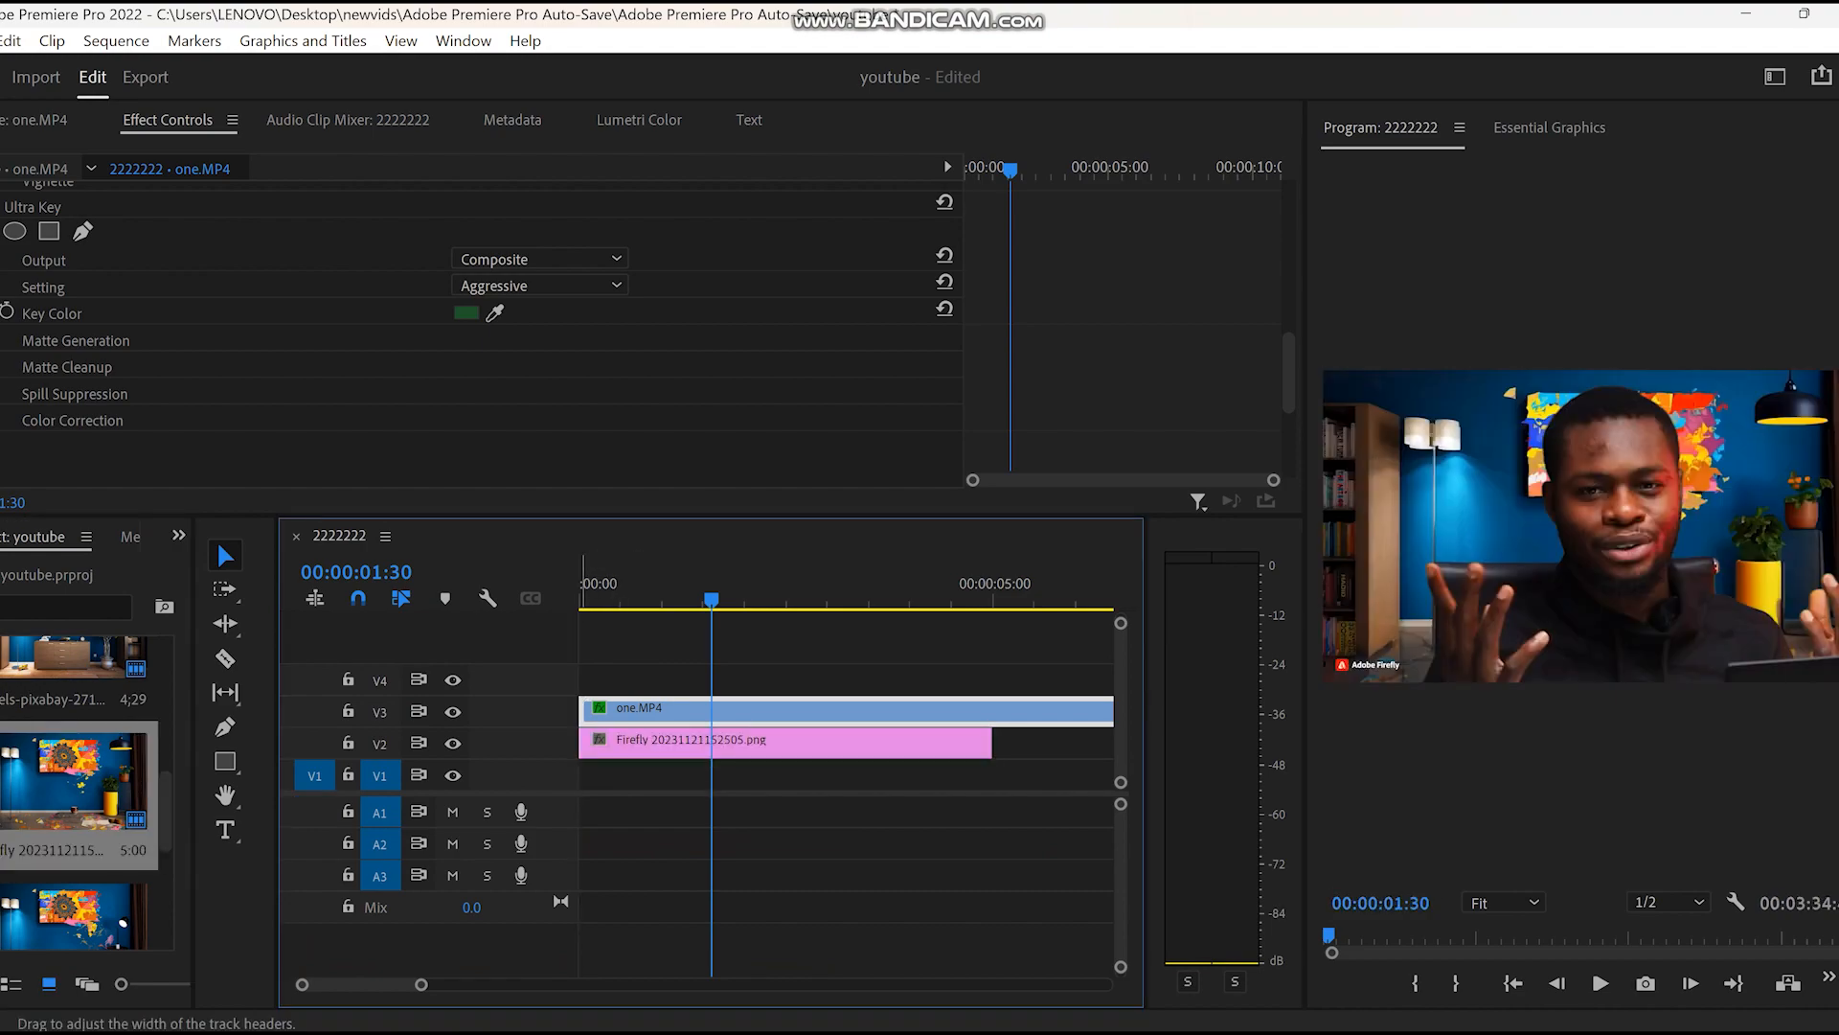
# Select the Firefly background image clip and start a new search in the Effects list.
pyautogui.click(596, 583)
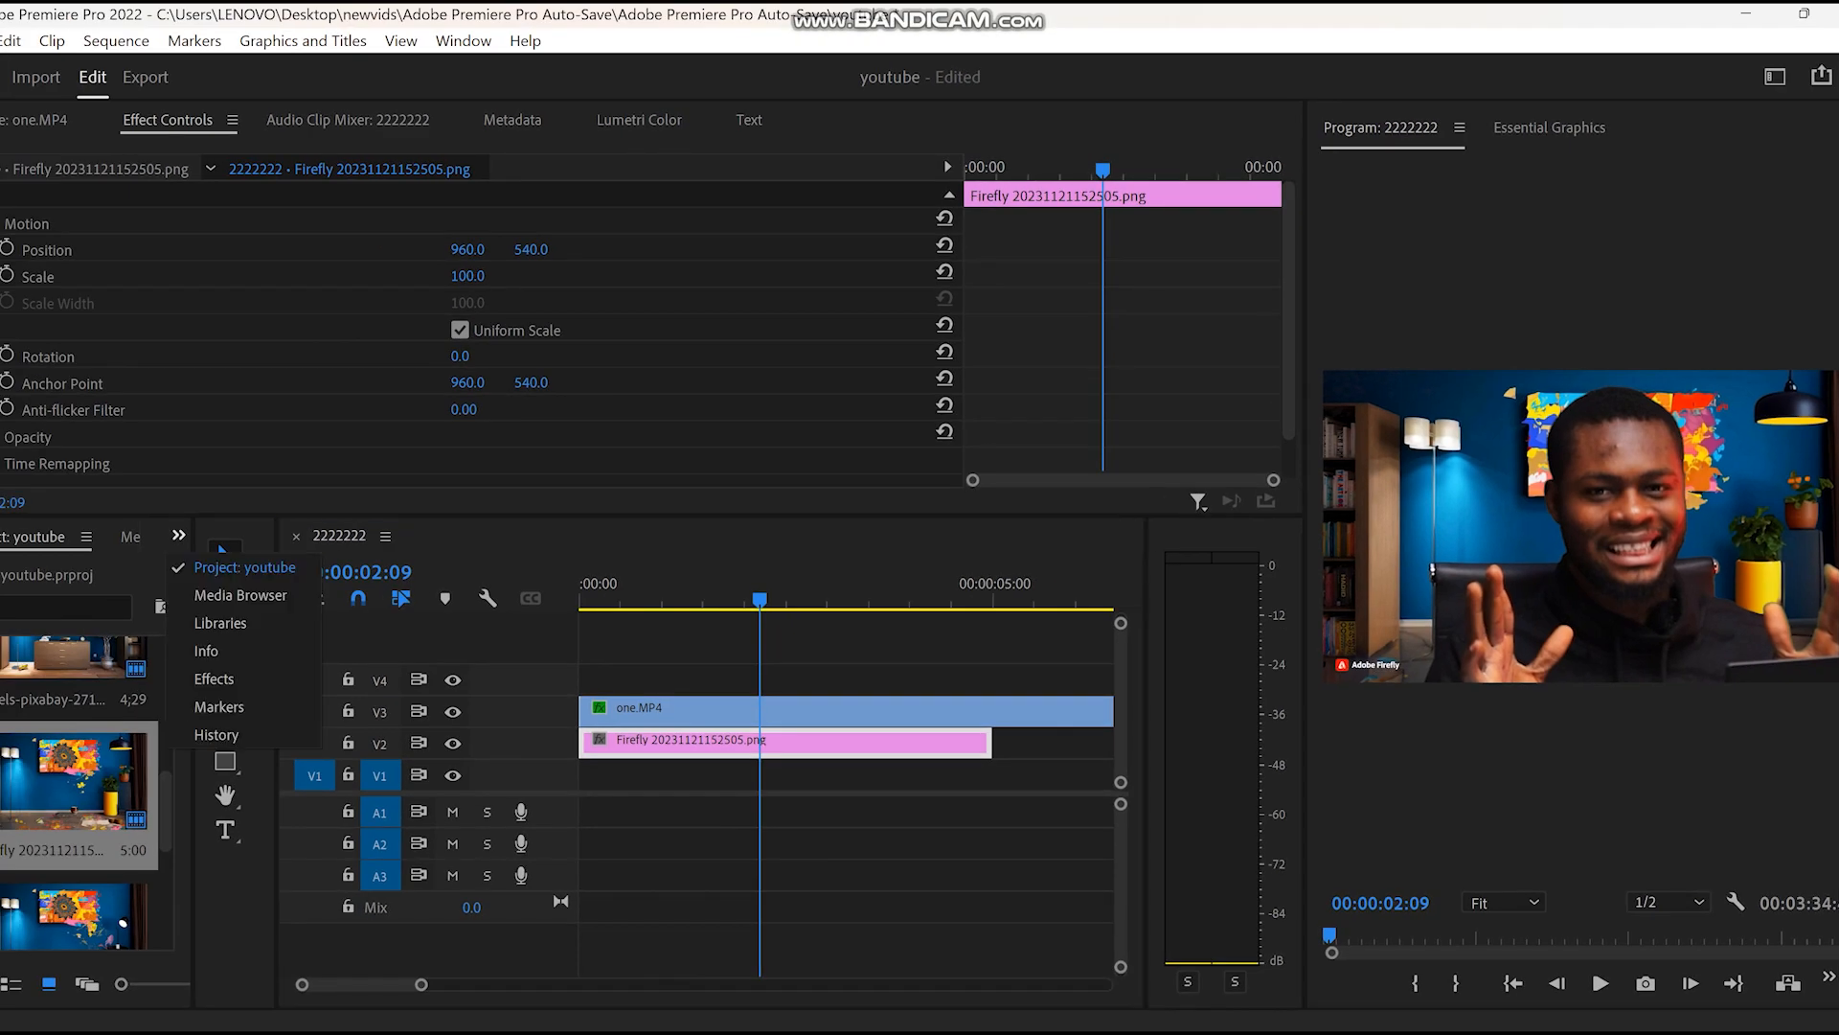
pyautogui.click(215, 678)
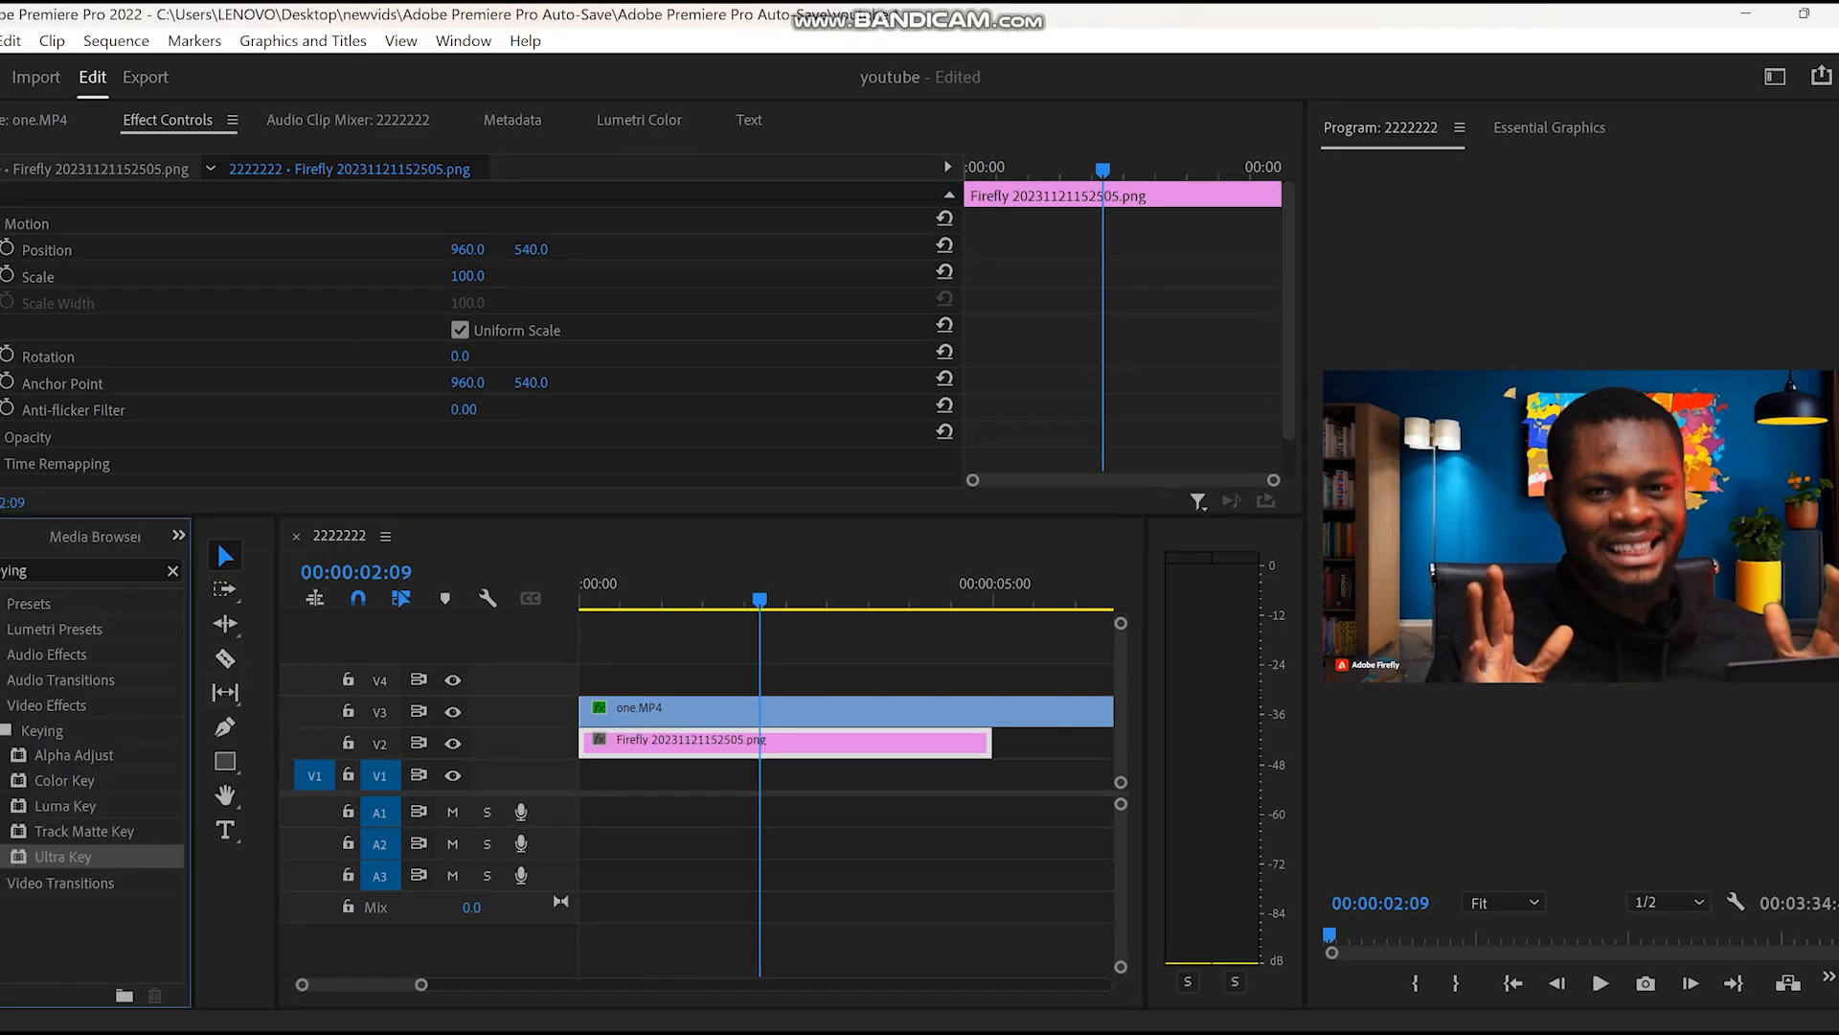
pyautogui.click(172, 570)
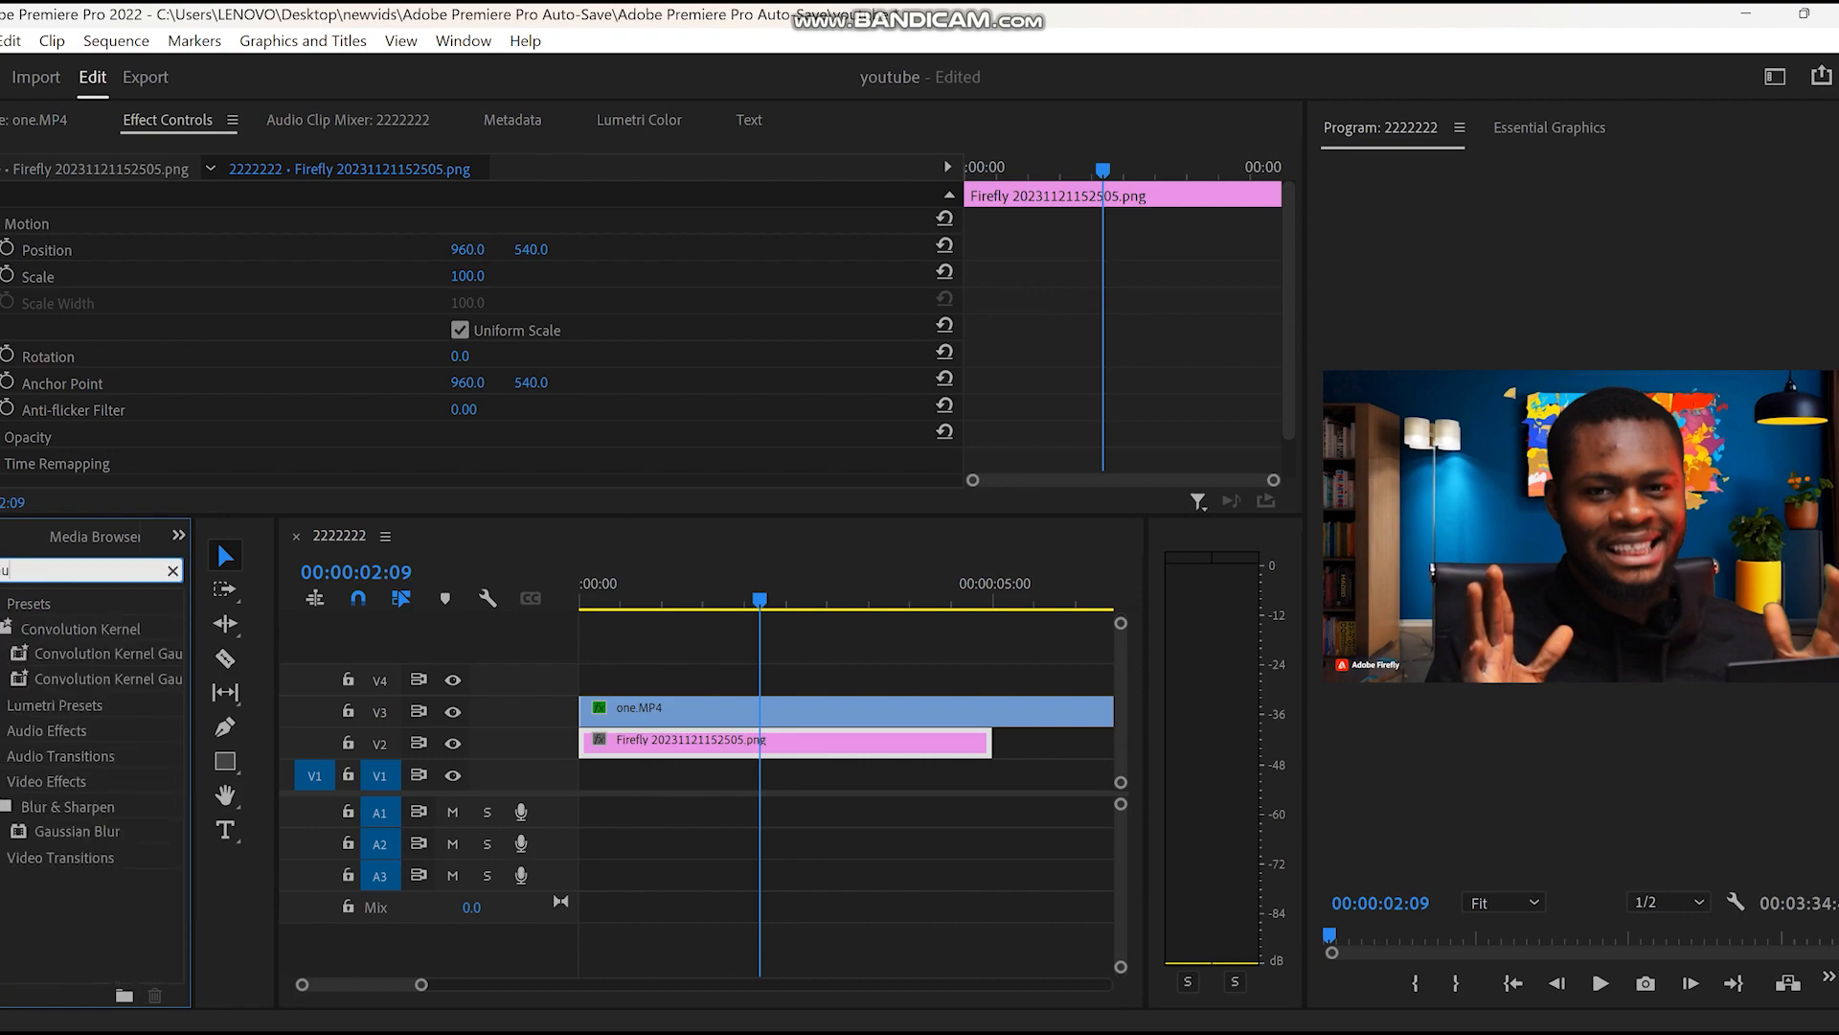
# Blur the Firefly background with Gaussian Blur at 22 and export the composite frame.
pyautogui.click(77, 831)
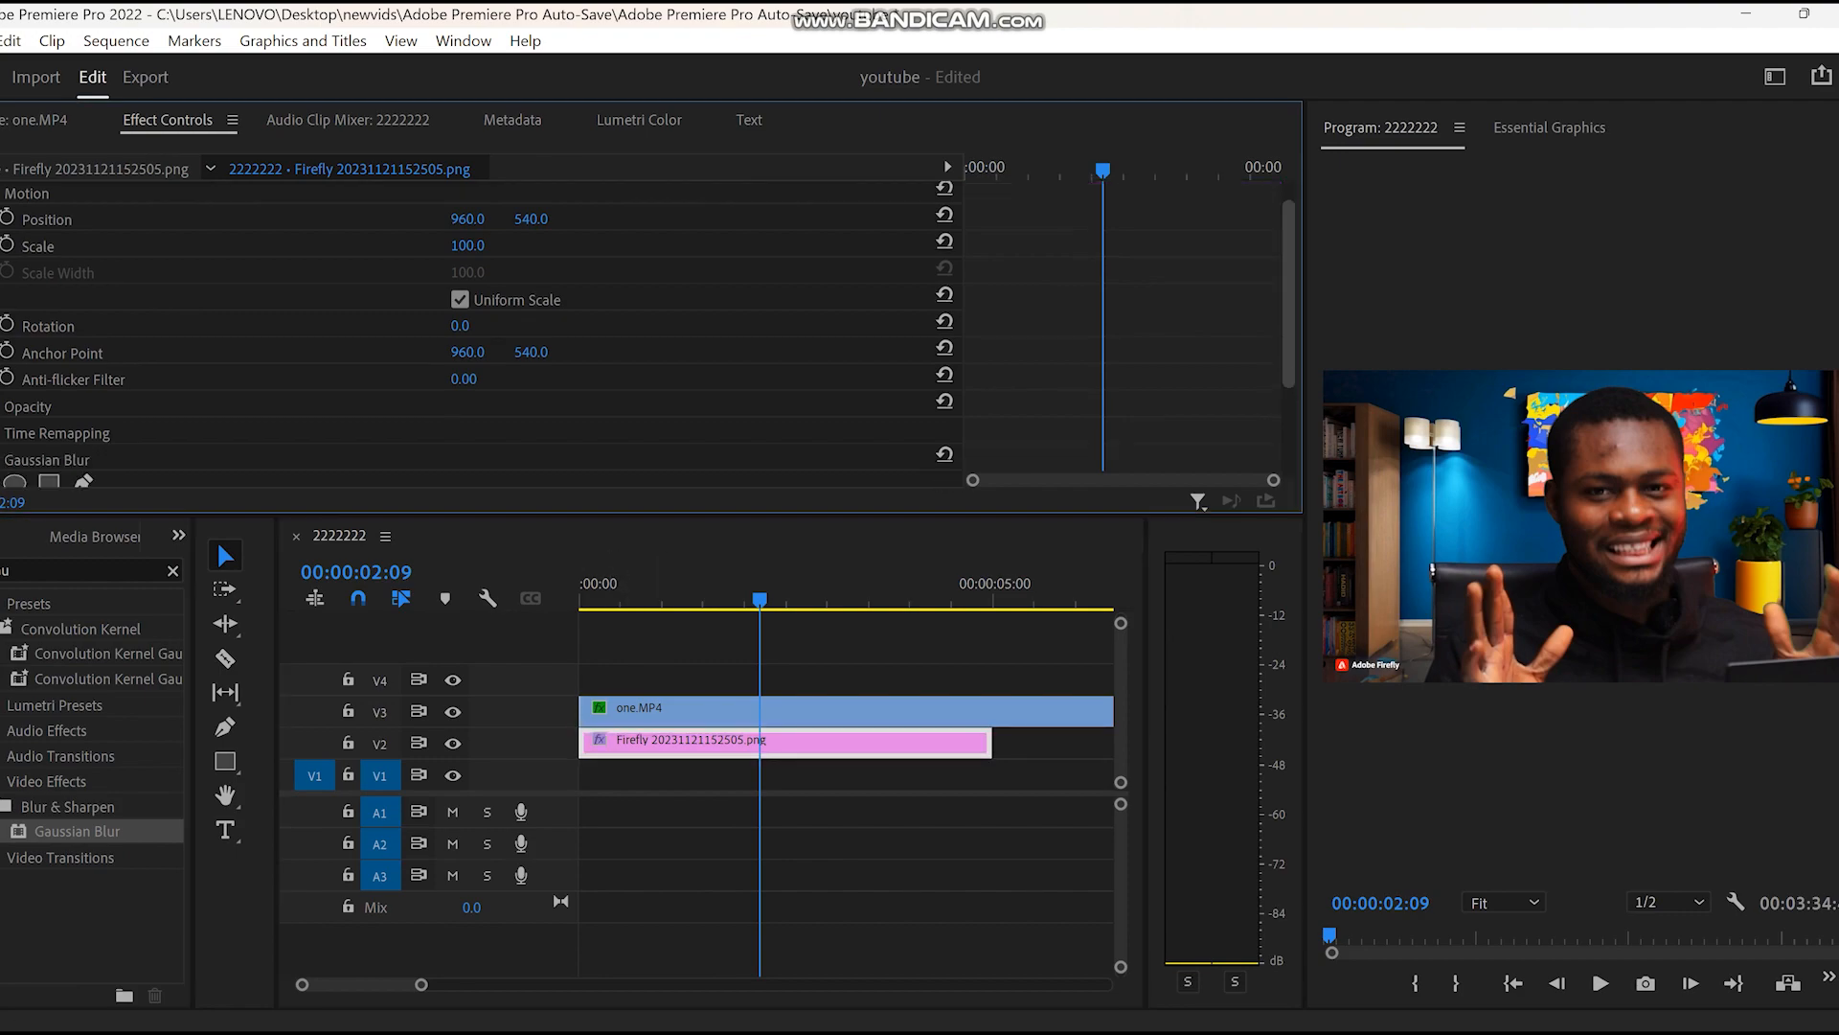
pyautogui.scroll(-3)
pyautogui.write('11')
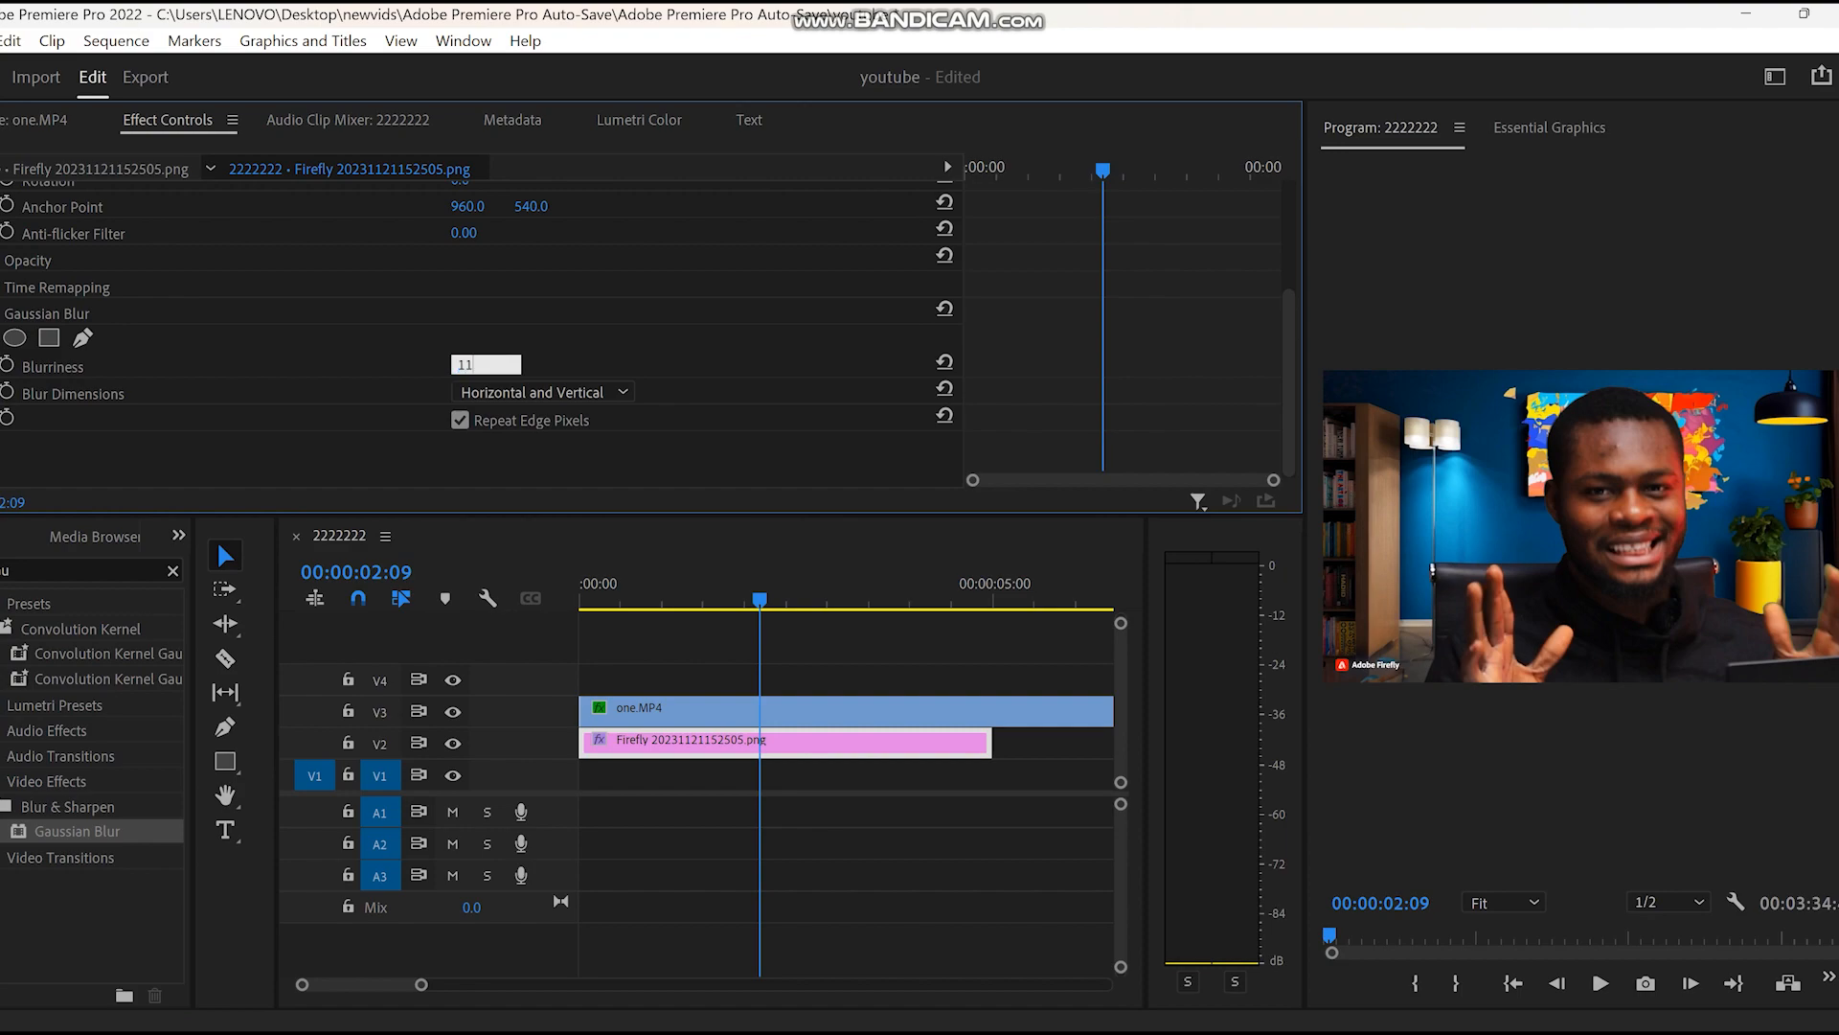
pyautogui.write('22.0')
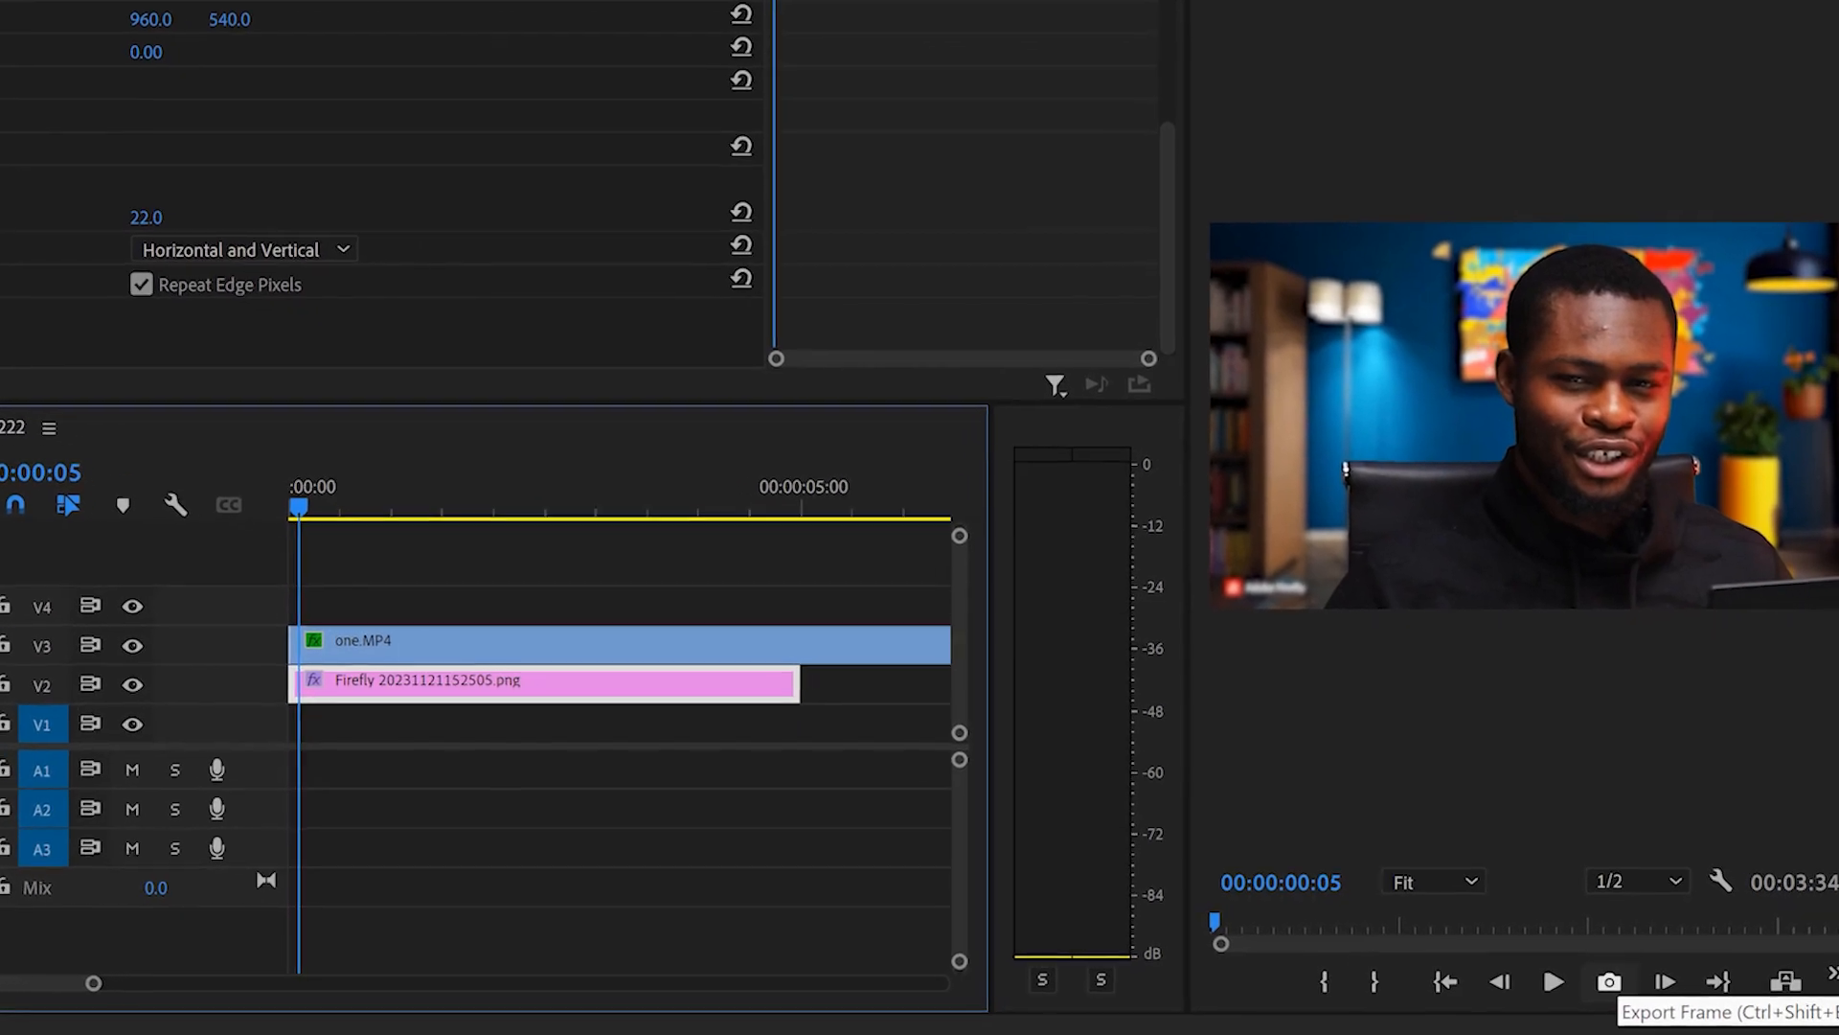
pyautogui.click(1608, 982)
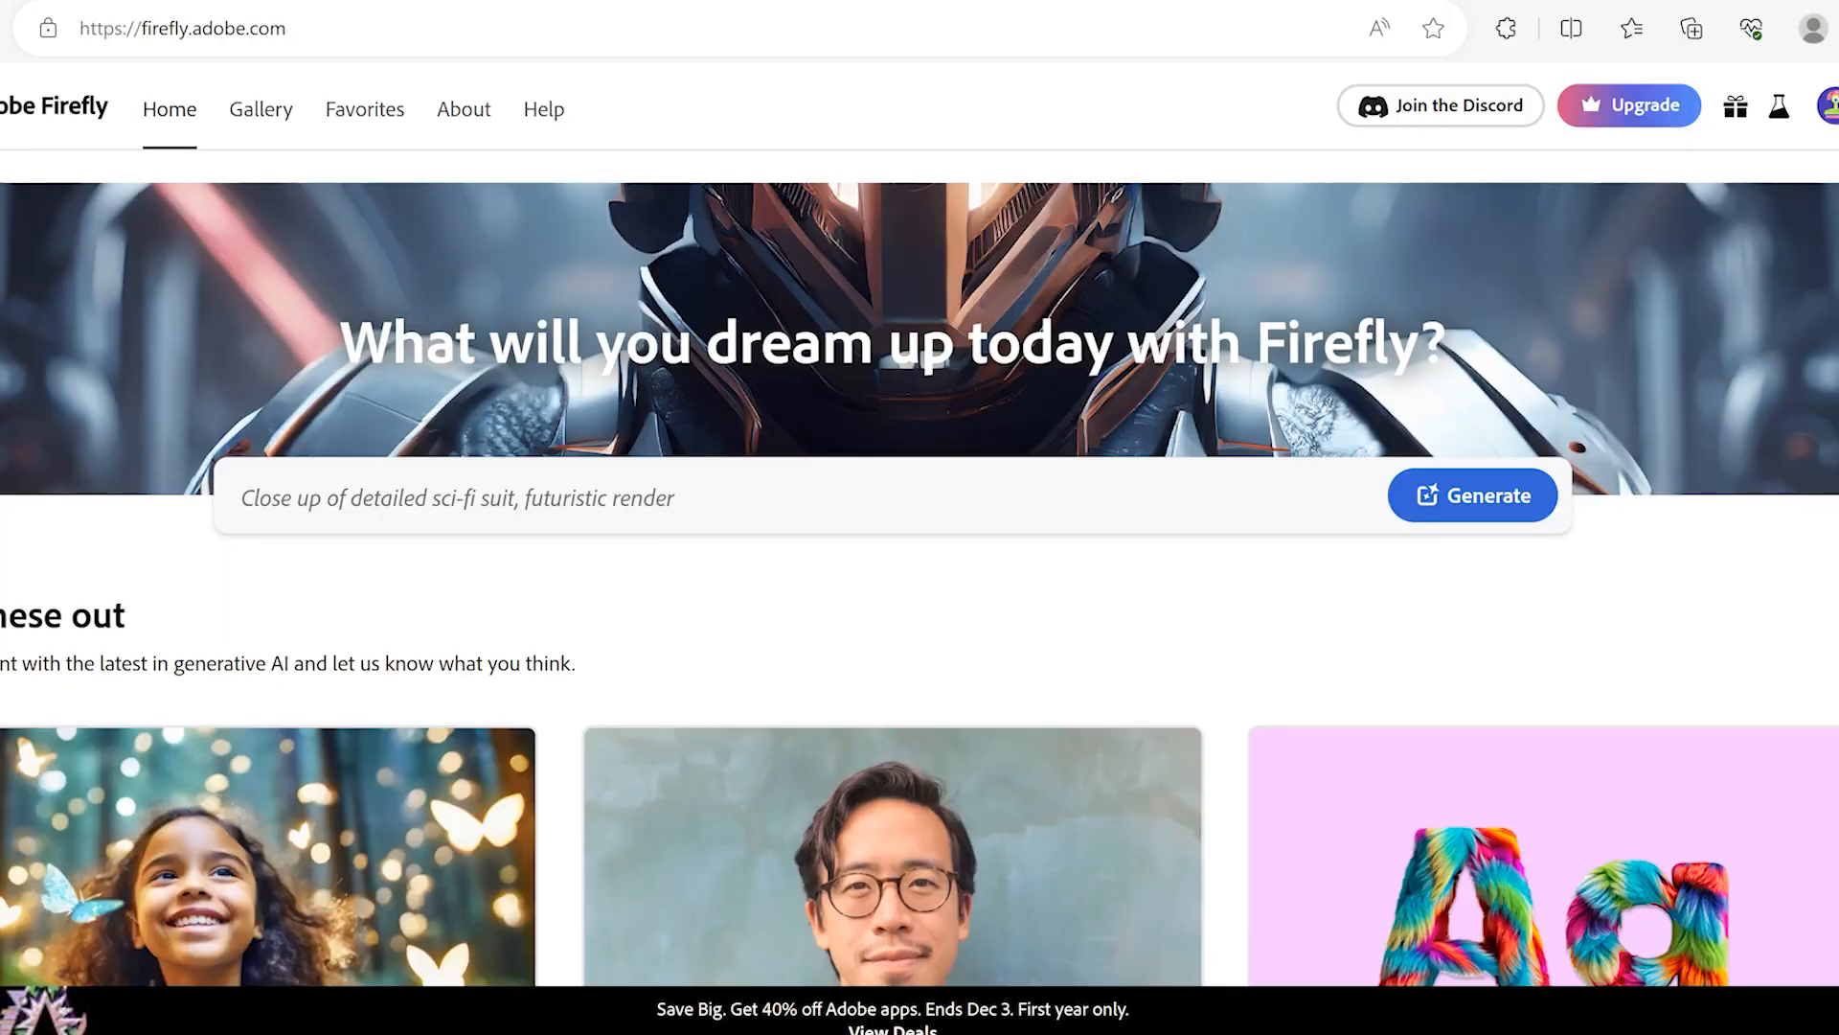
# Launch Generative fill from the Firefly home page with the exported frame.
pyautogui.scroll(-3)
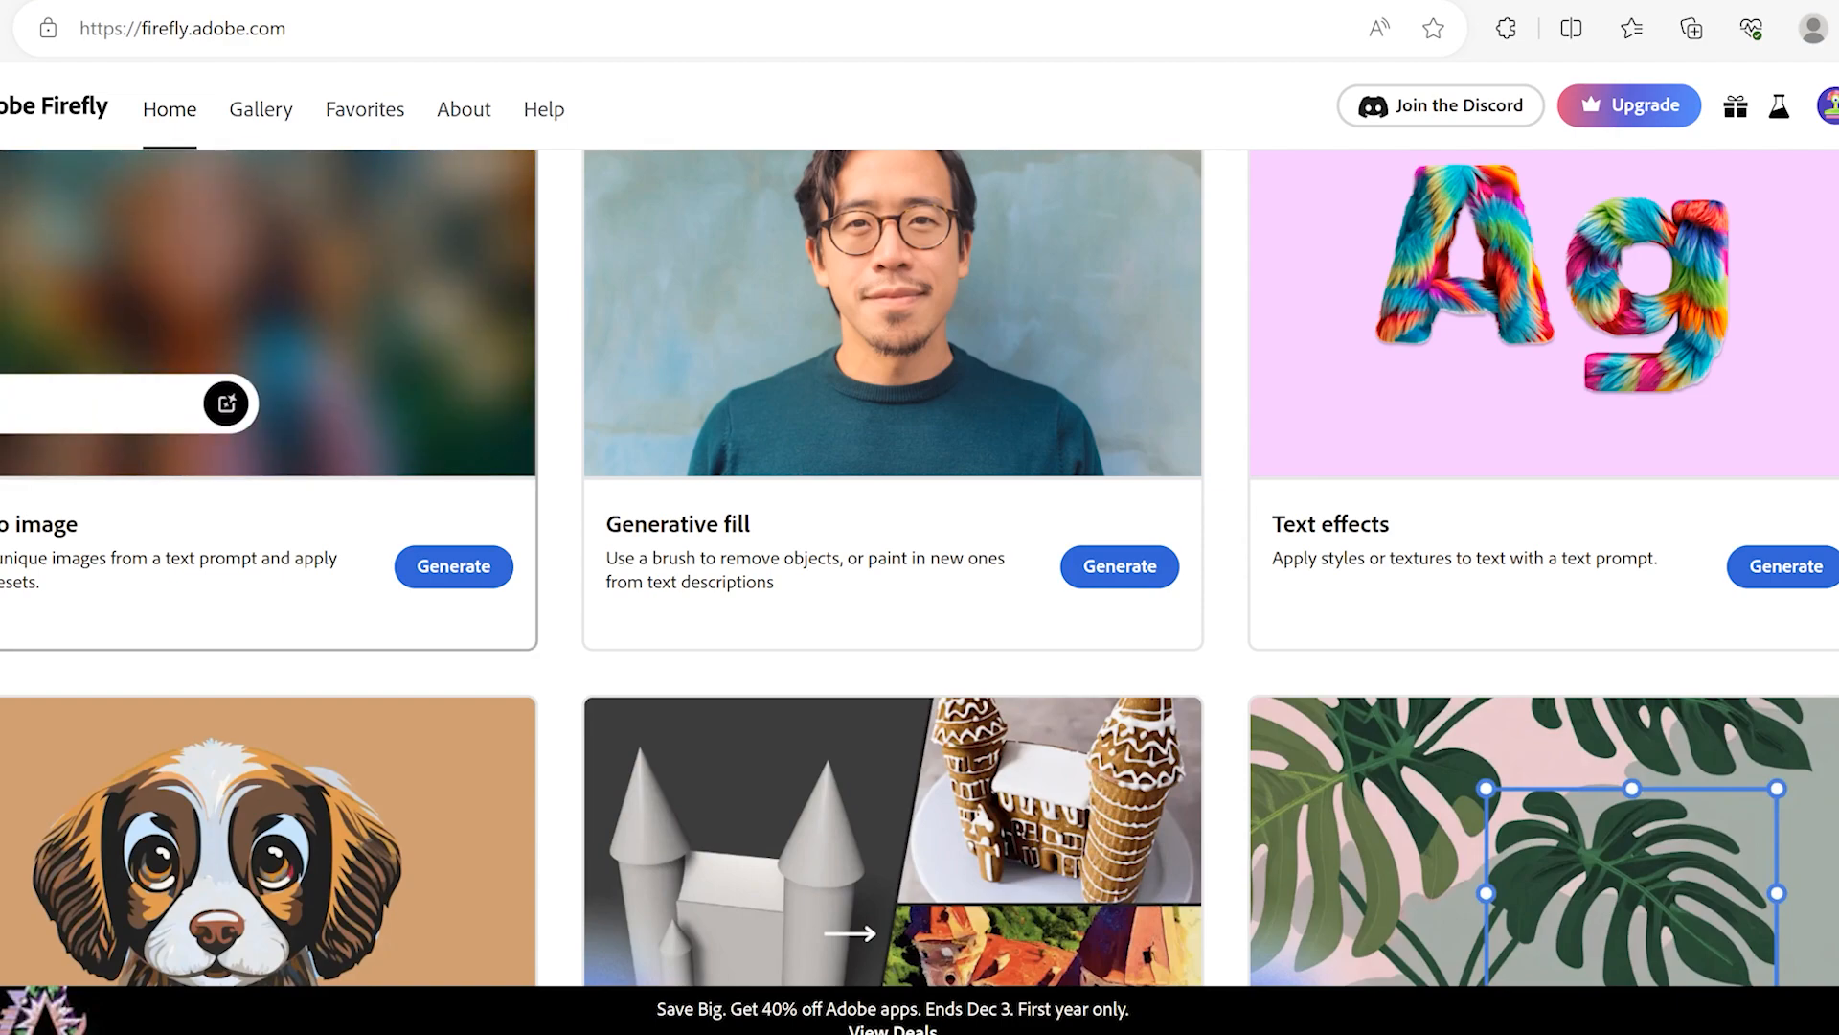
pyautogui.click(1117, 567)
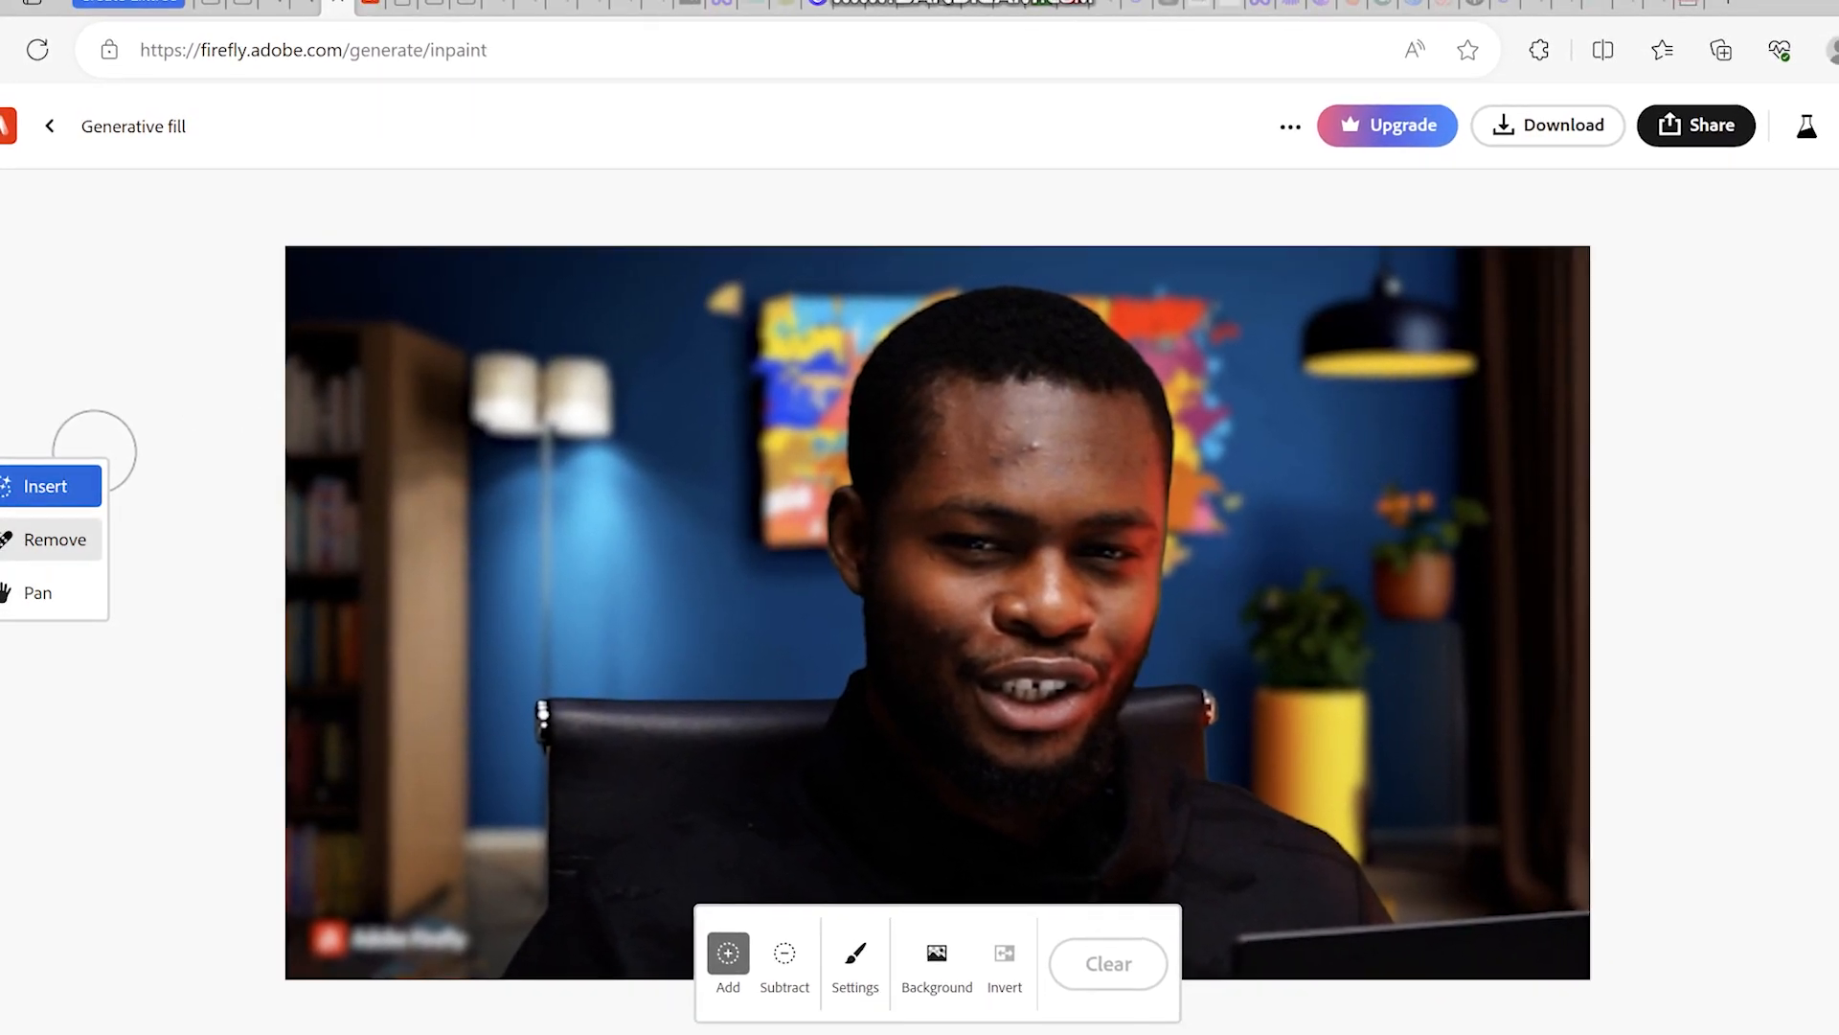
# Brush over the presenter in Remove mode and erase them from the studio frame.
pyautogui.click(53, 539)
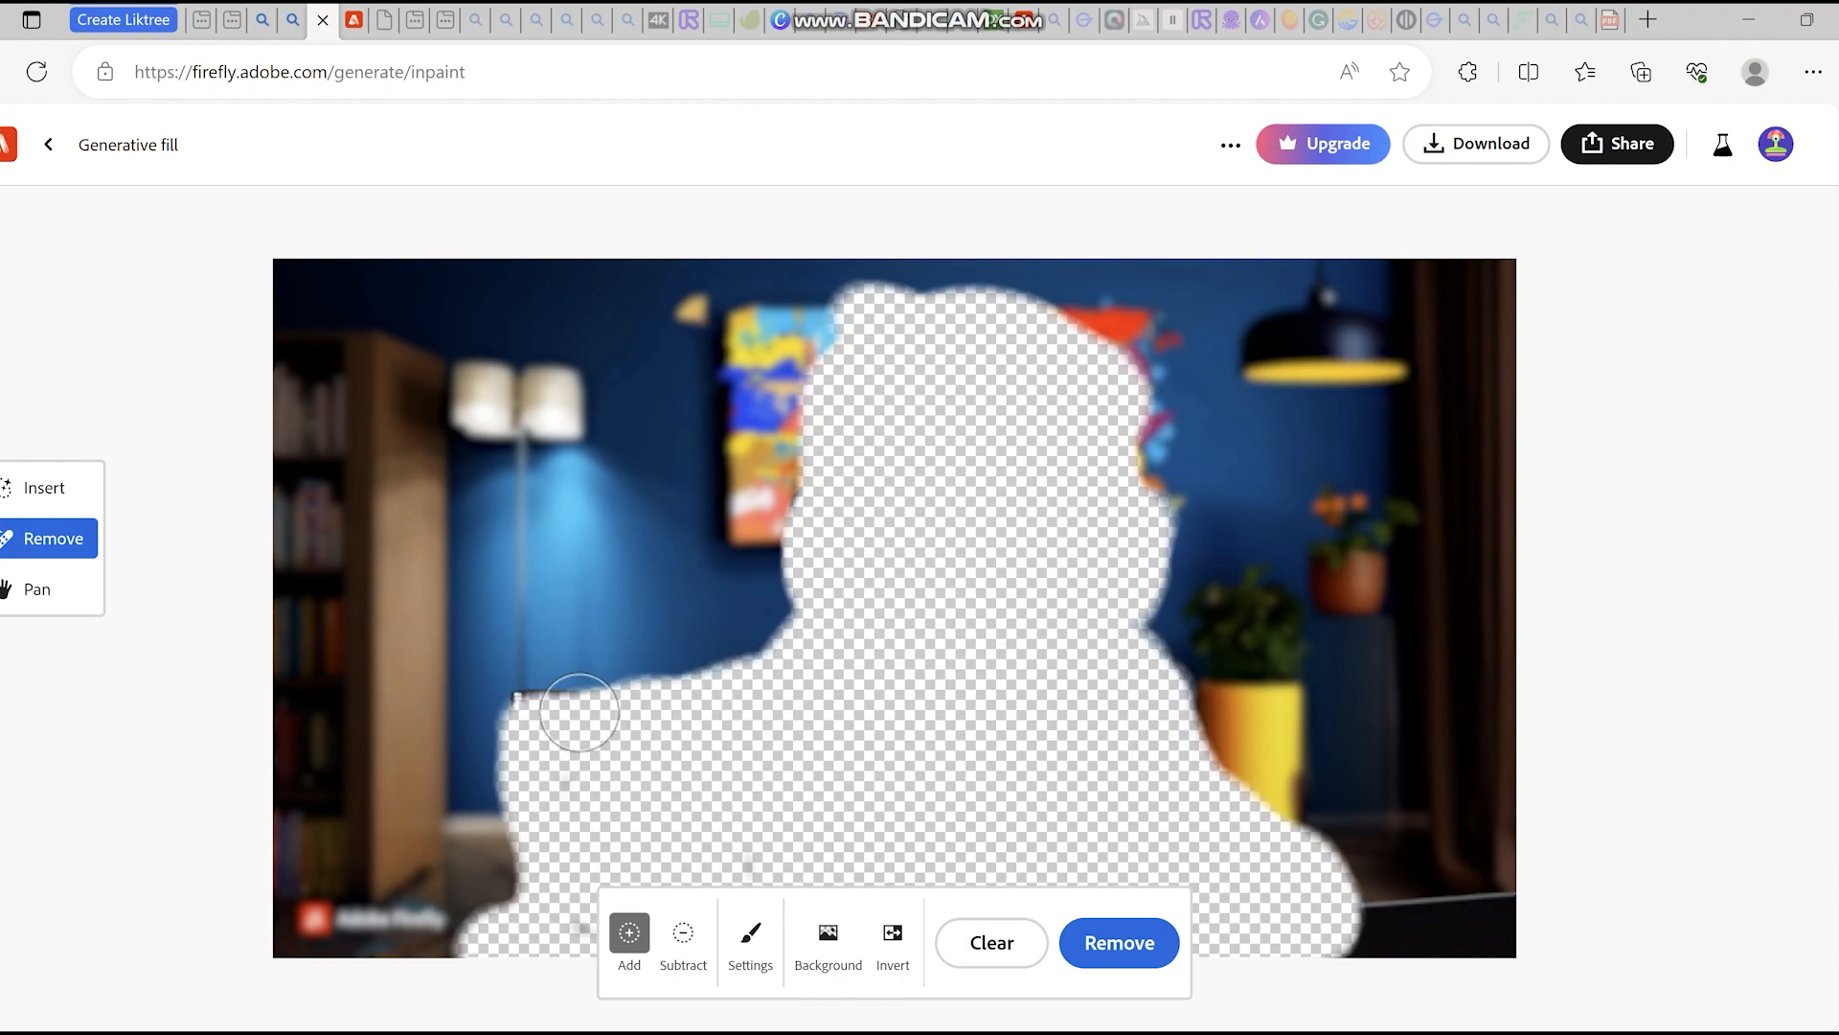
pyautogui.moveTo(450, 724)
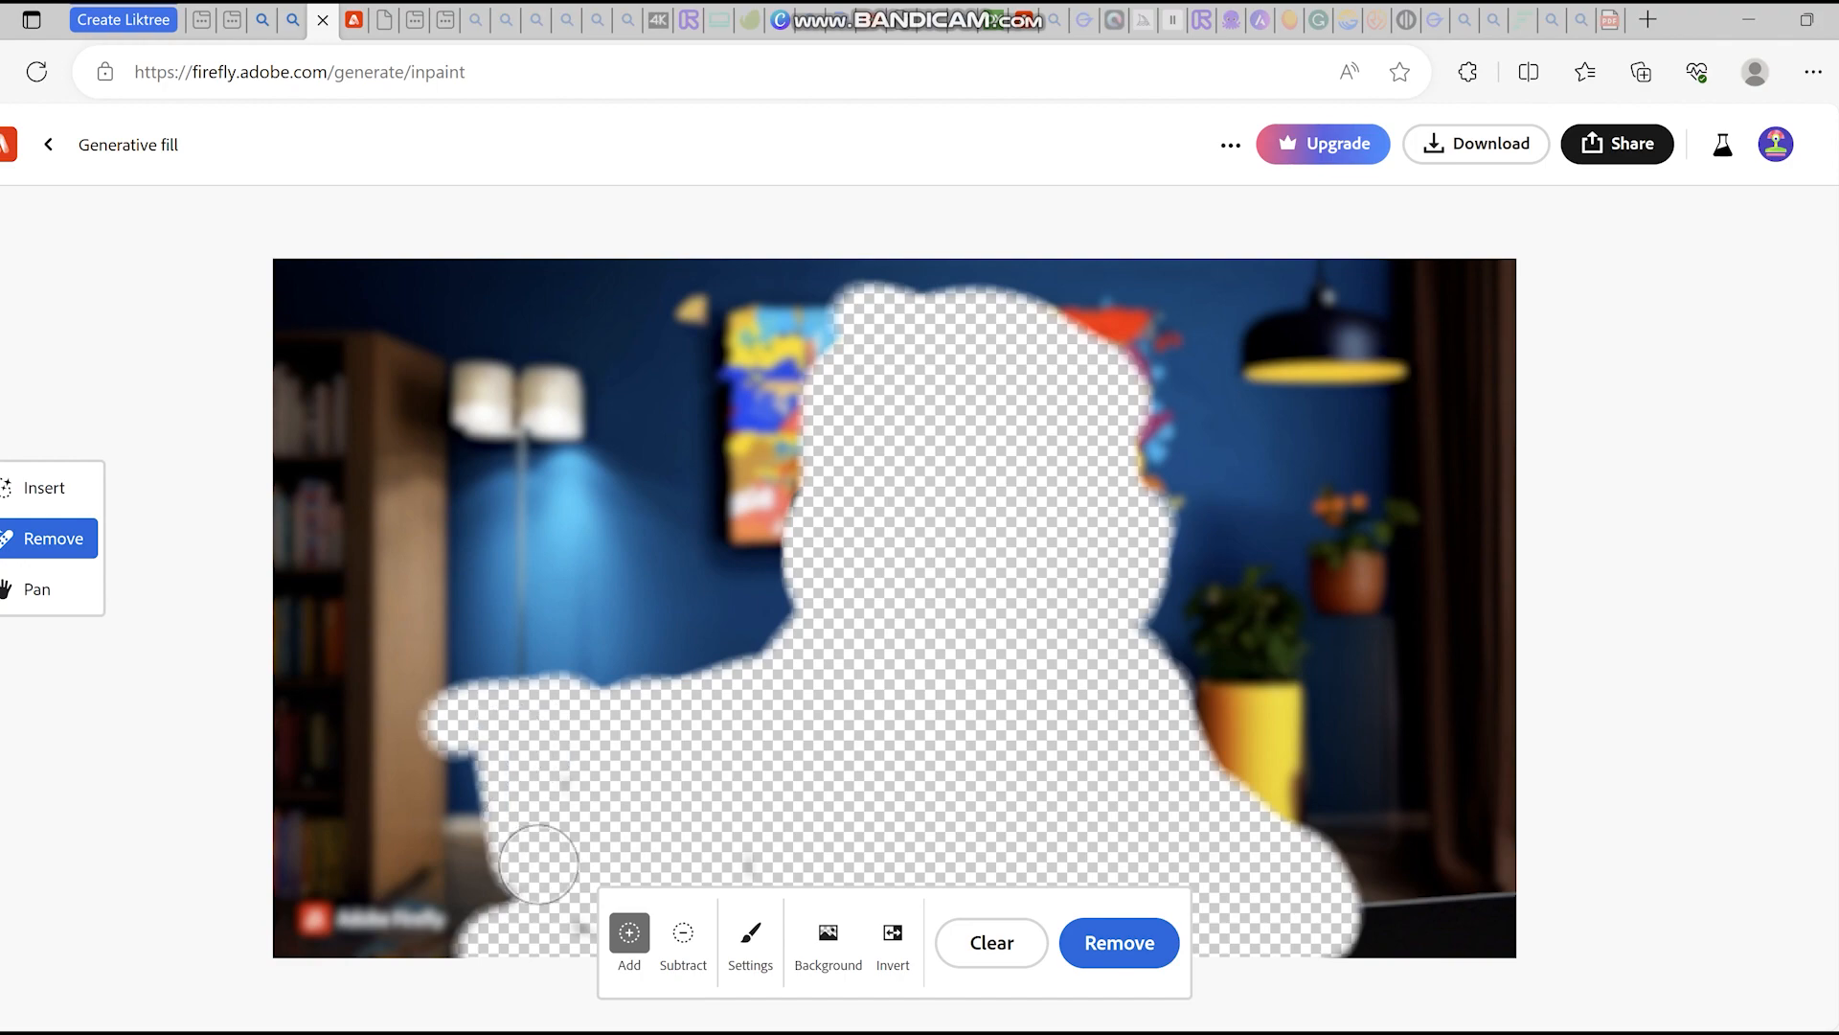
pyautogui.moveTo(1080, 865)
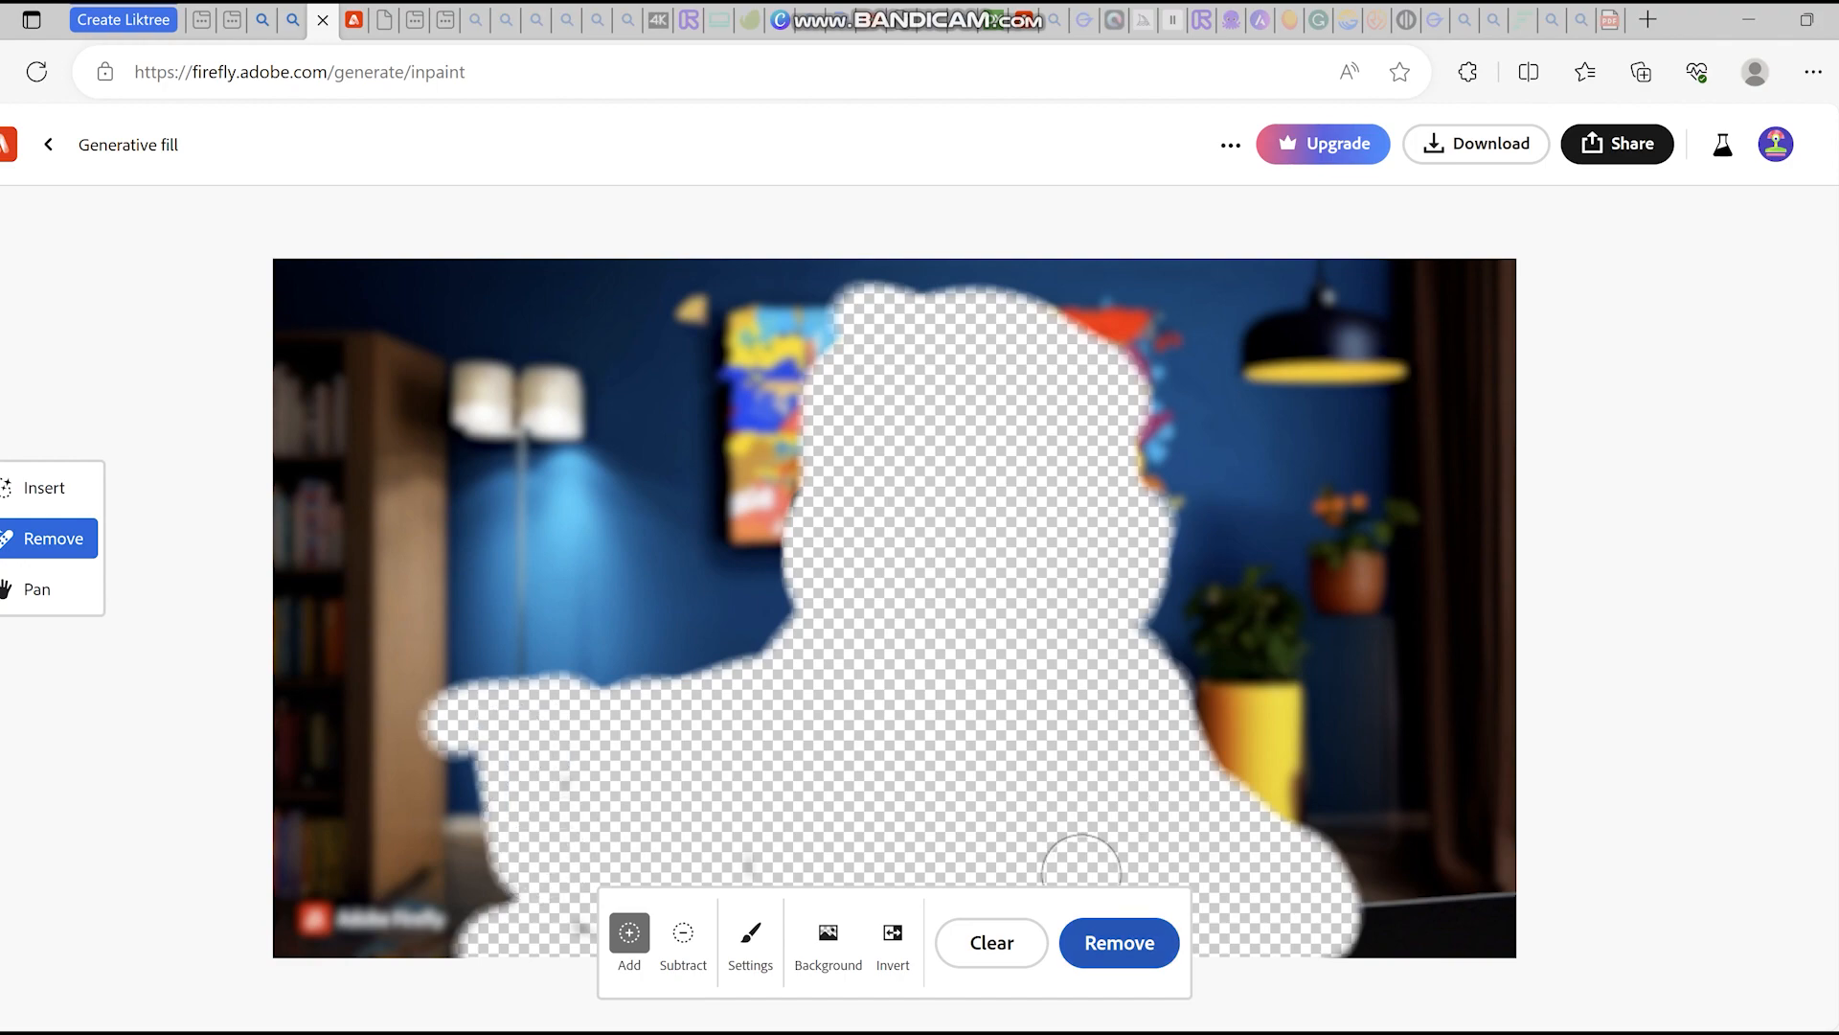
pyautogui.click(1115, 941)
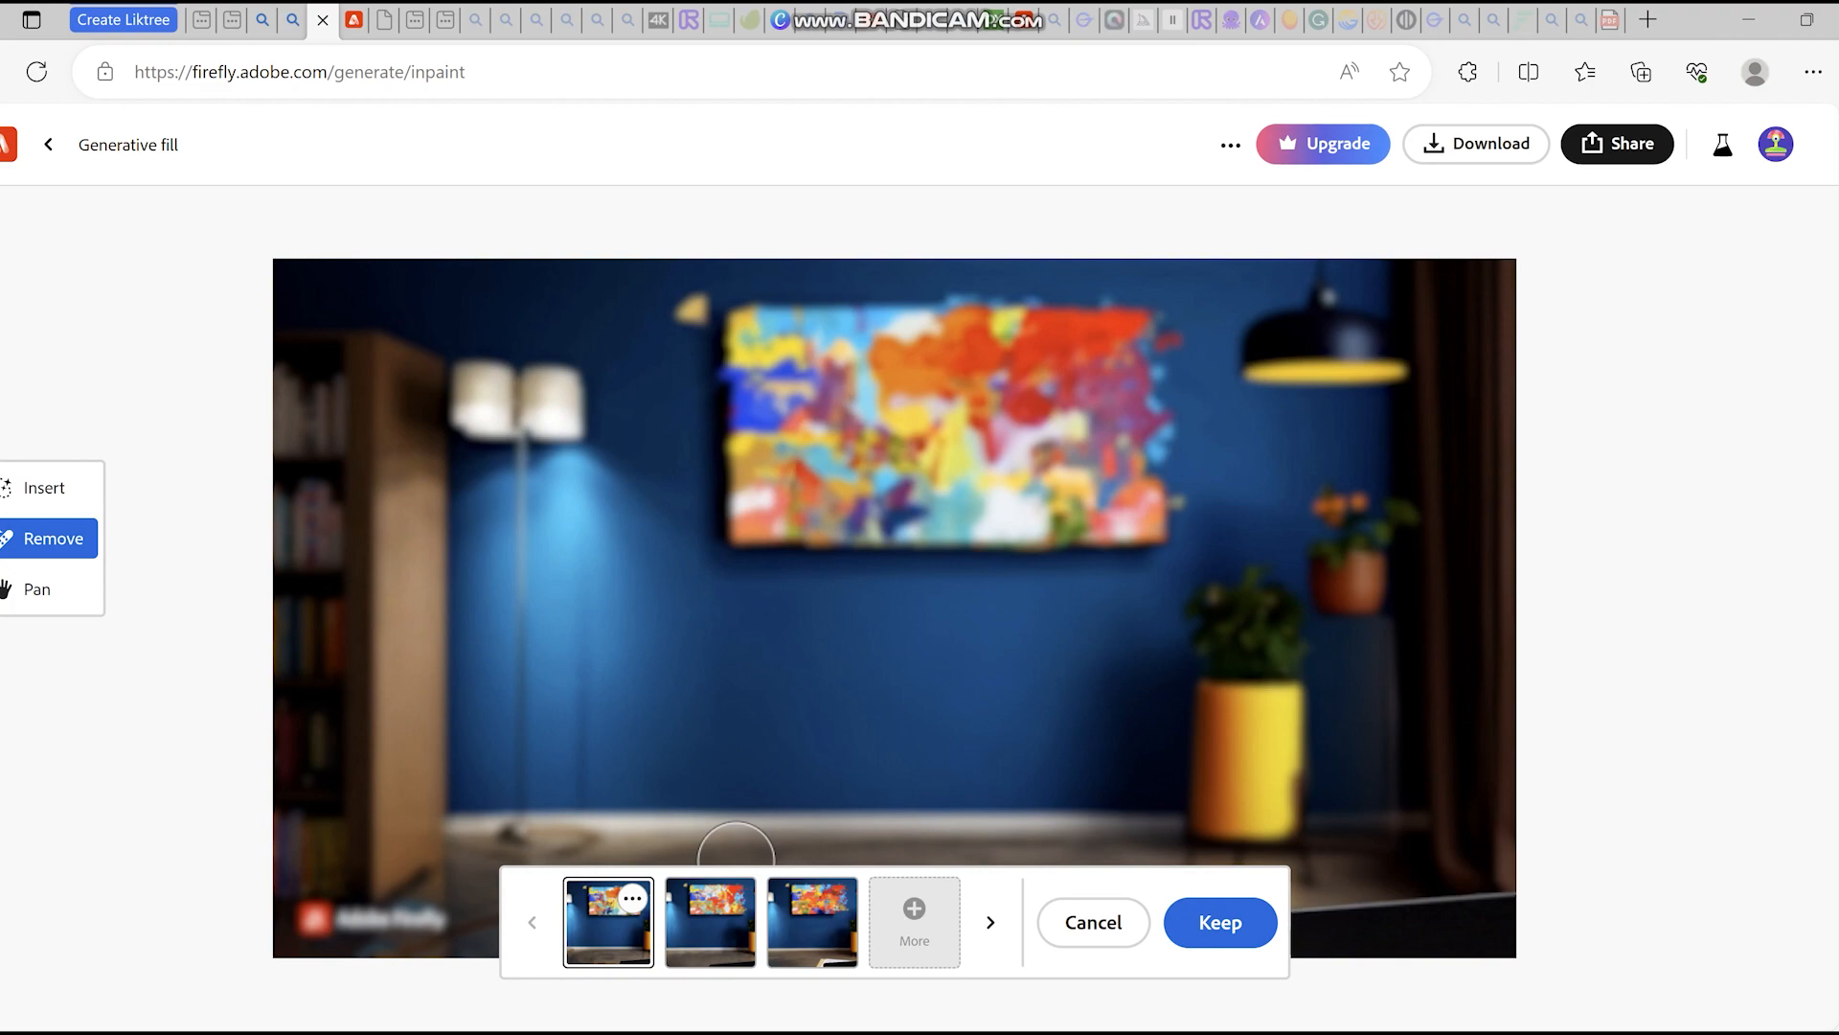
# Compare the first two fill variations and keep the first person-free one.
pyautogui.click(710, 922)
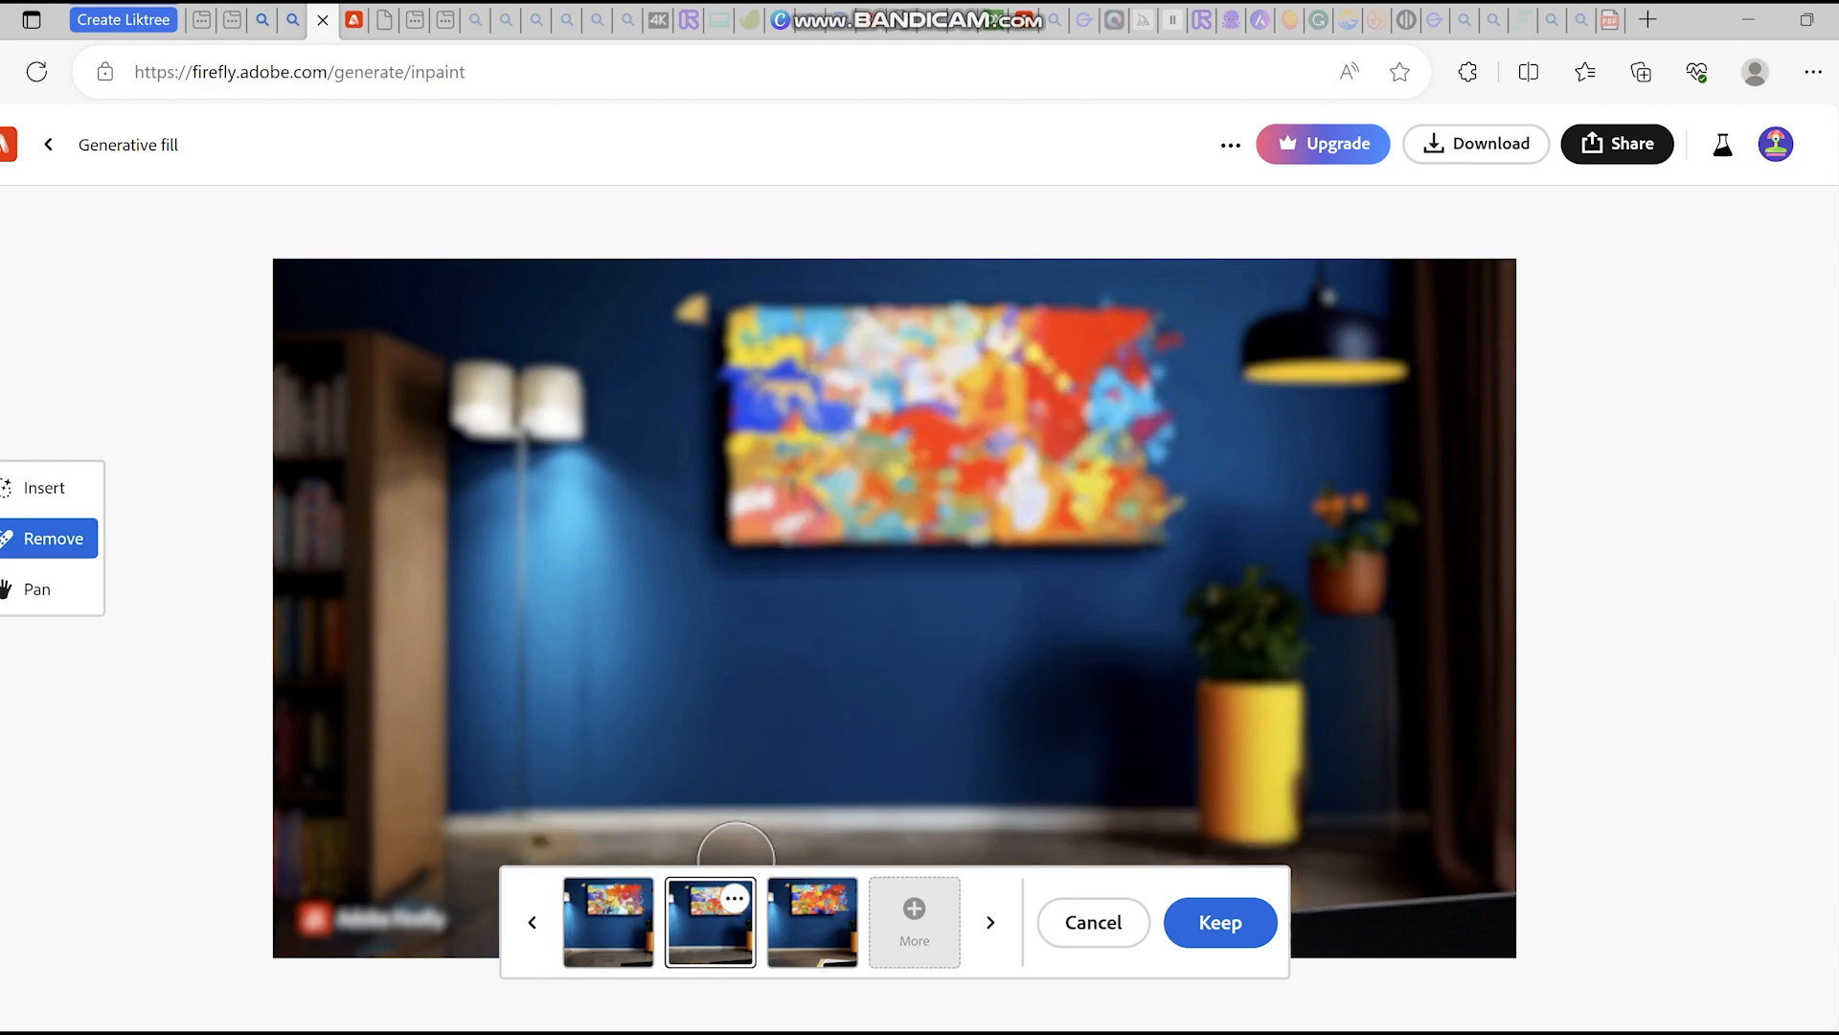
pyautogui.click(607, 924)
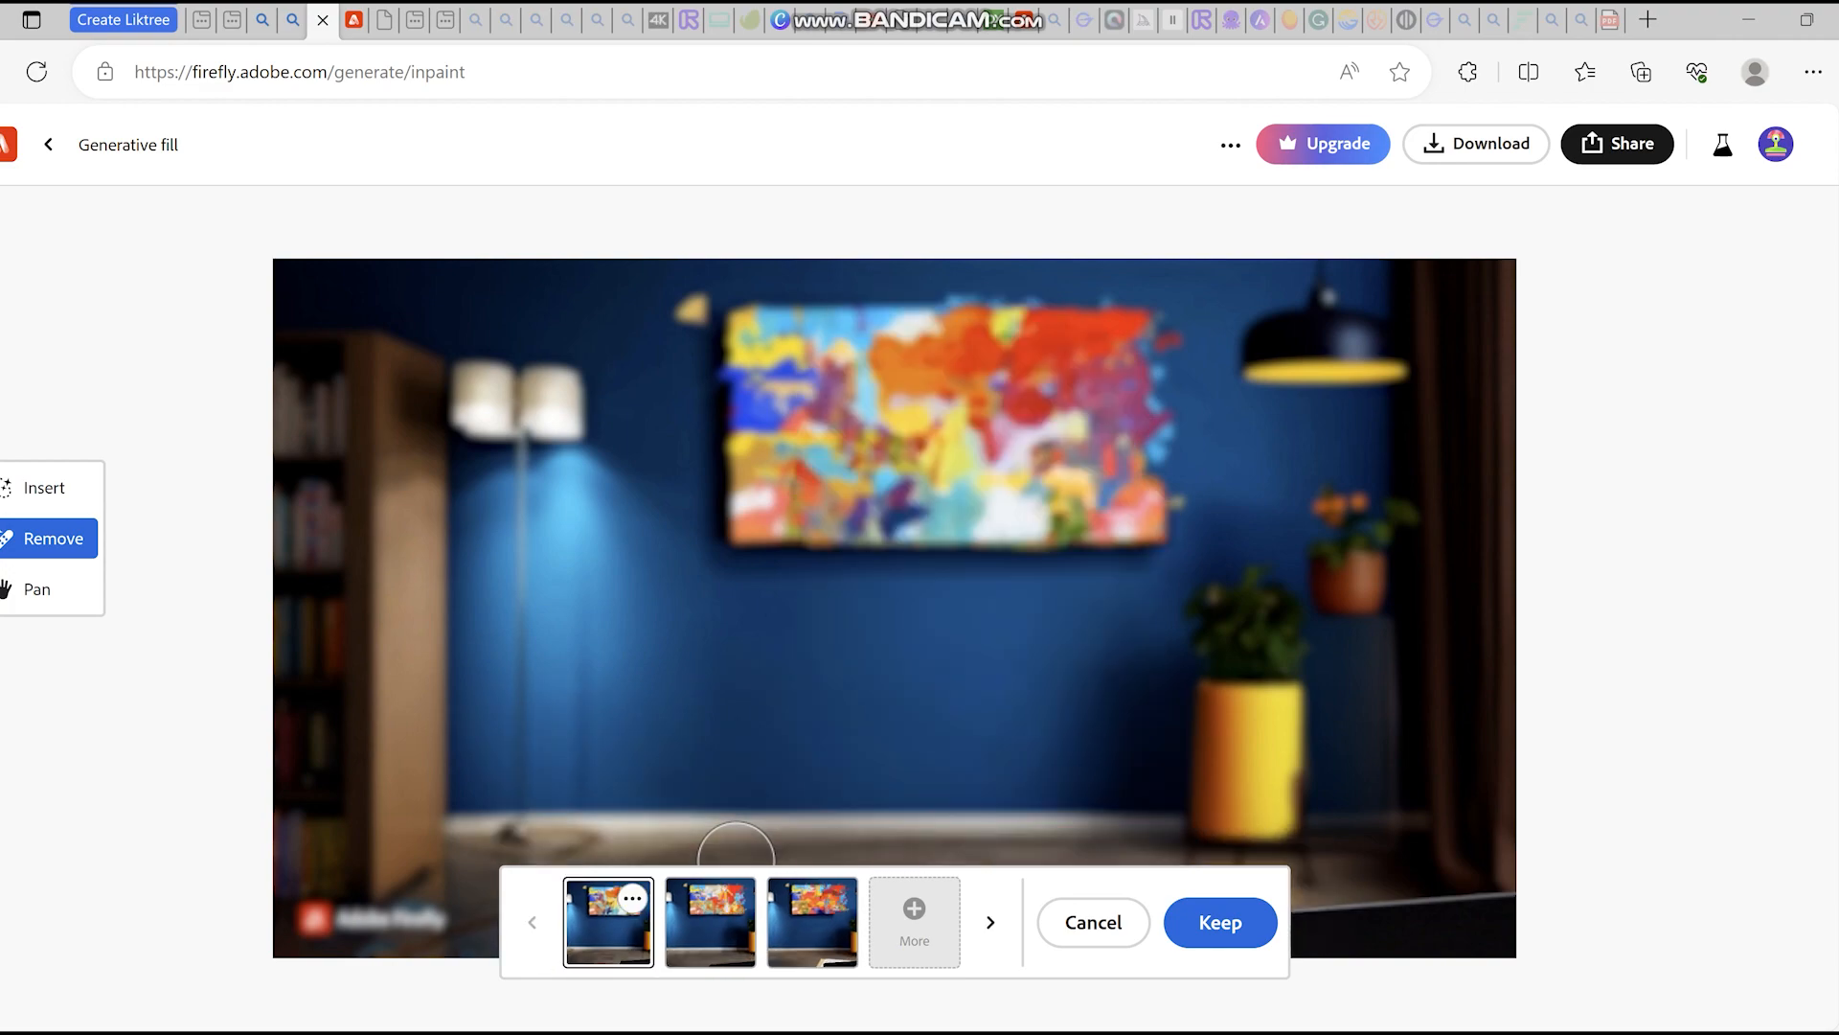
pyautogui.click(1090, 922)
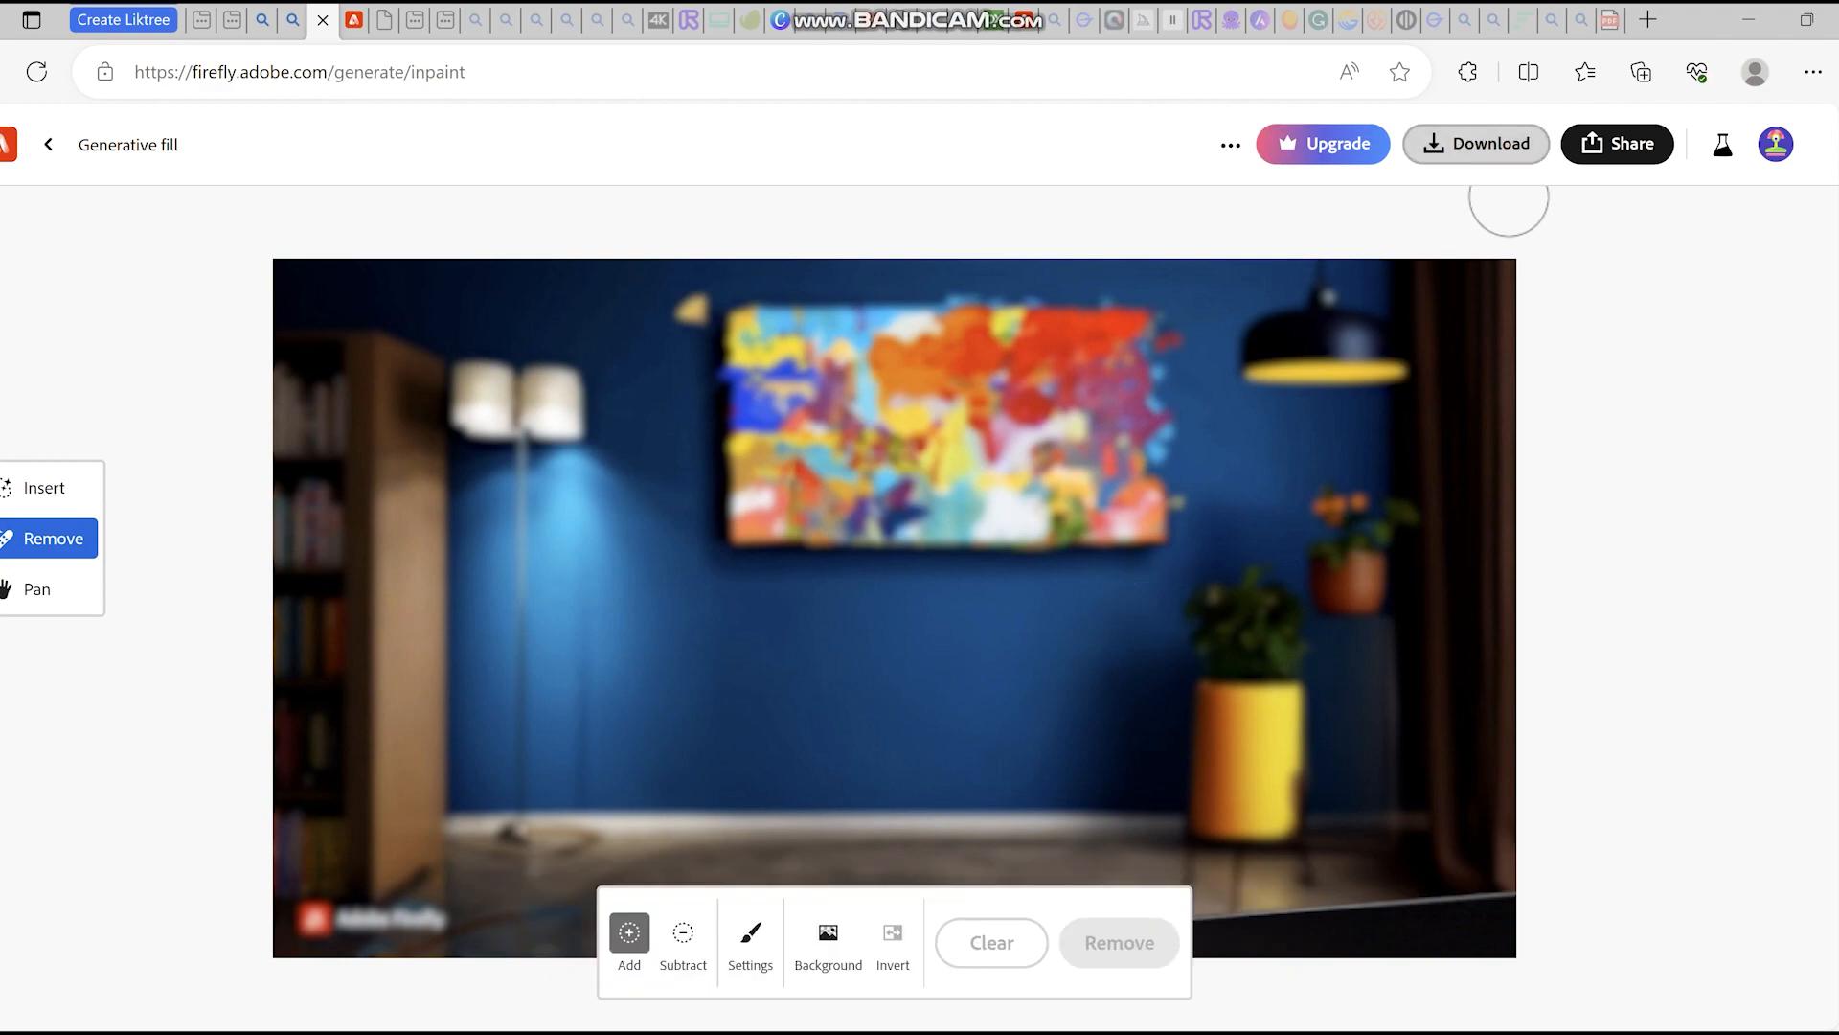
# Download the empty studio backdrop, accept the content credentials notice, and view browser downloads.
pyautogui.click(1475, 143)
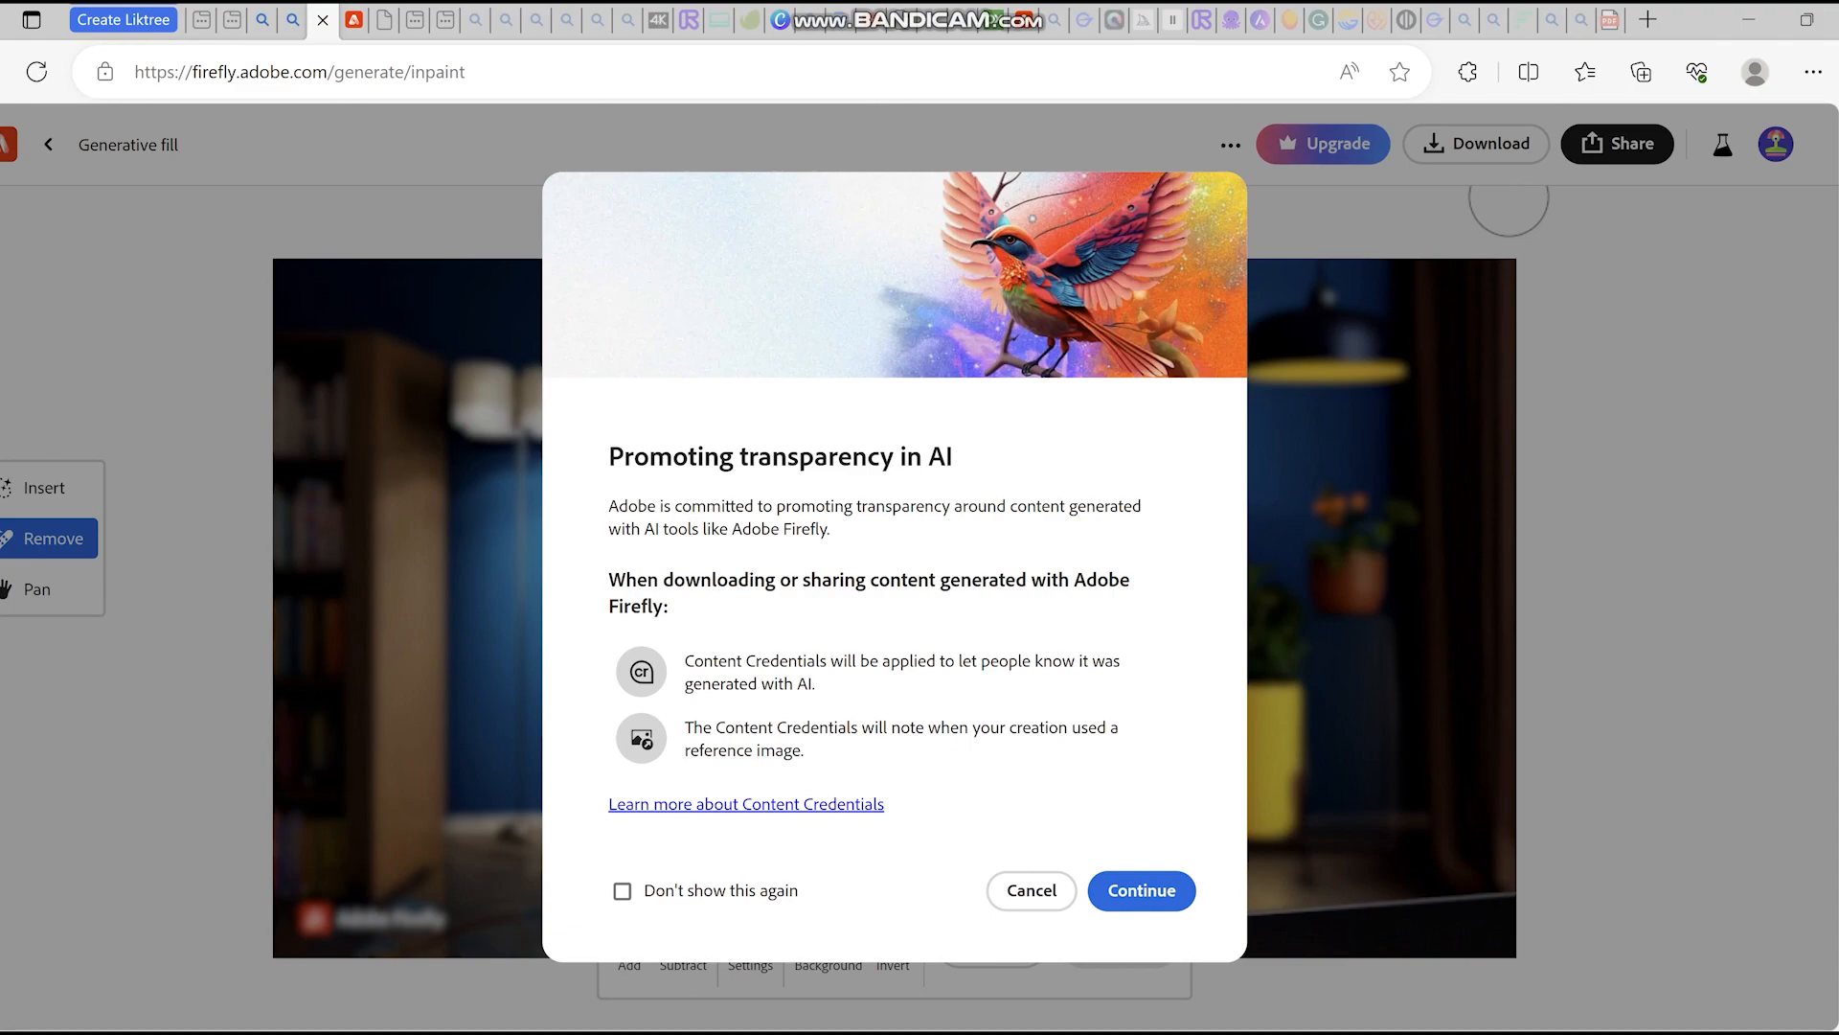
pyautogui.click(1139, 889)
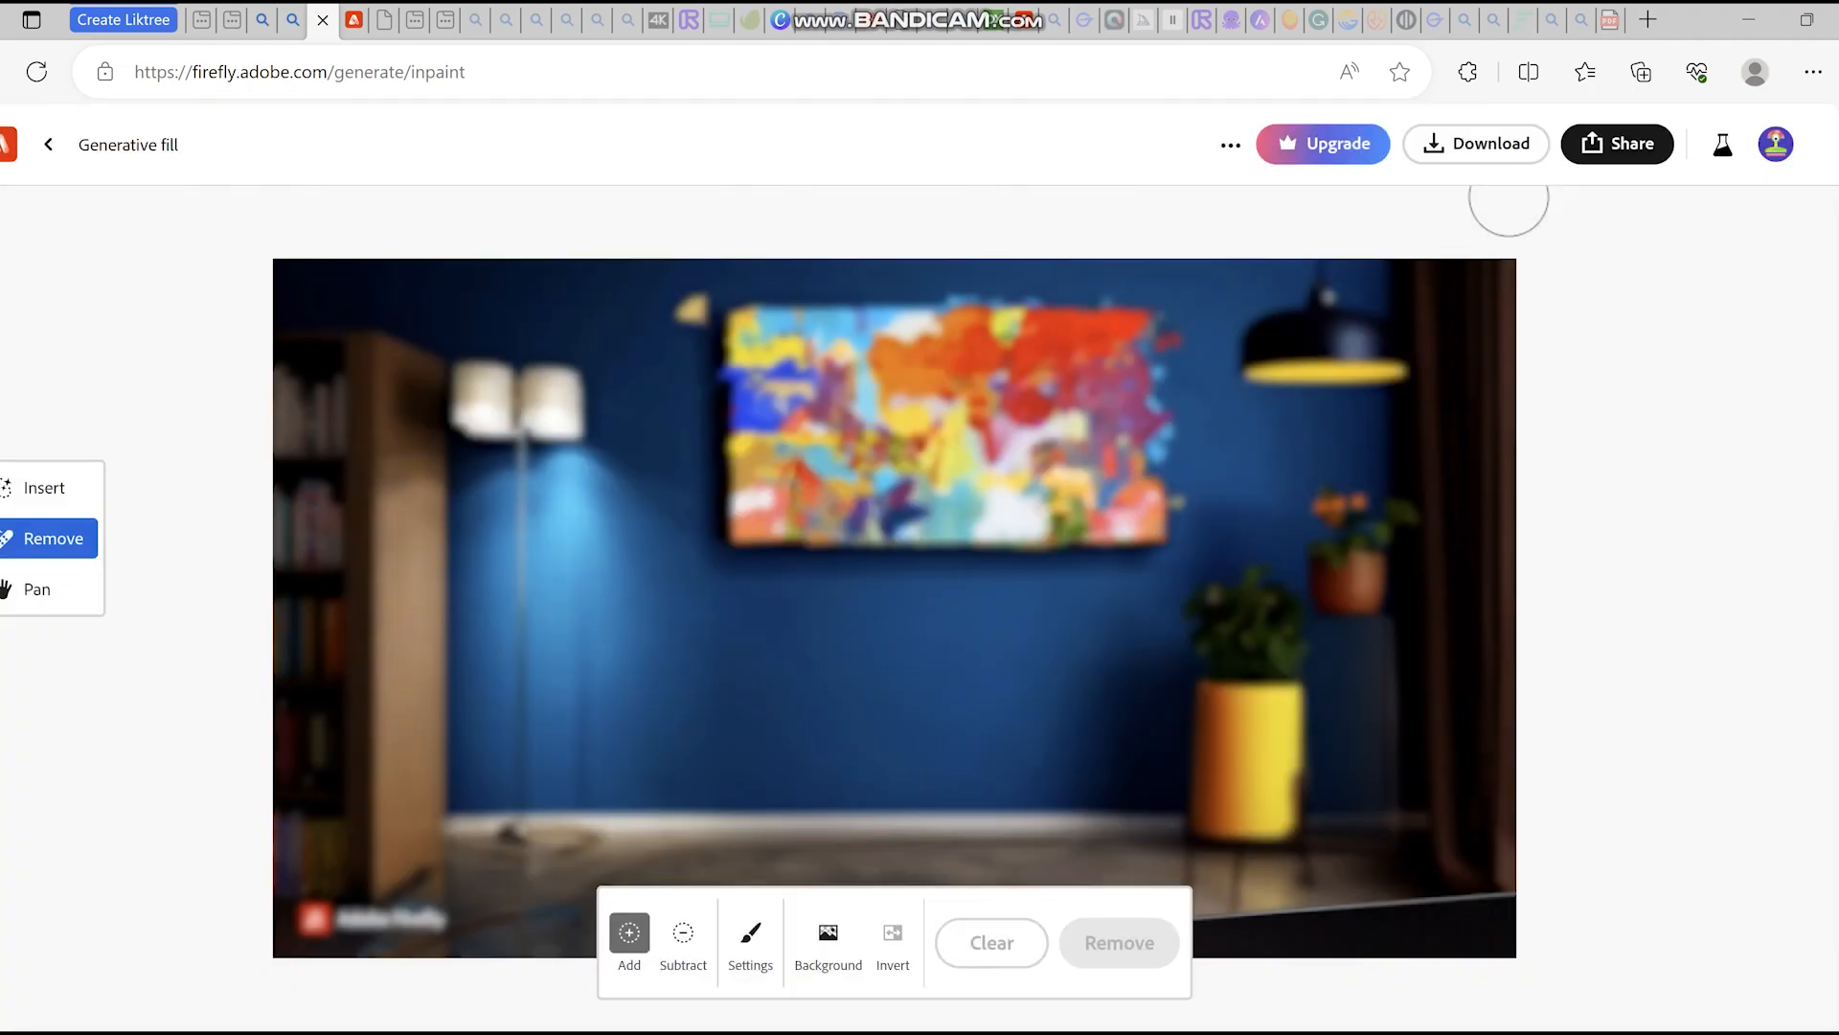
pyautogui.click(1640, 71)
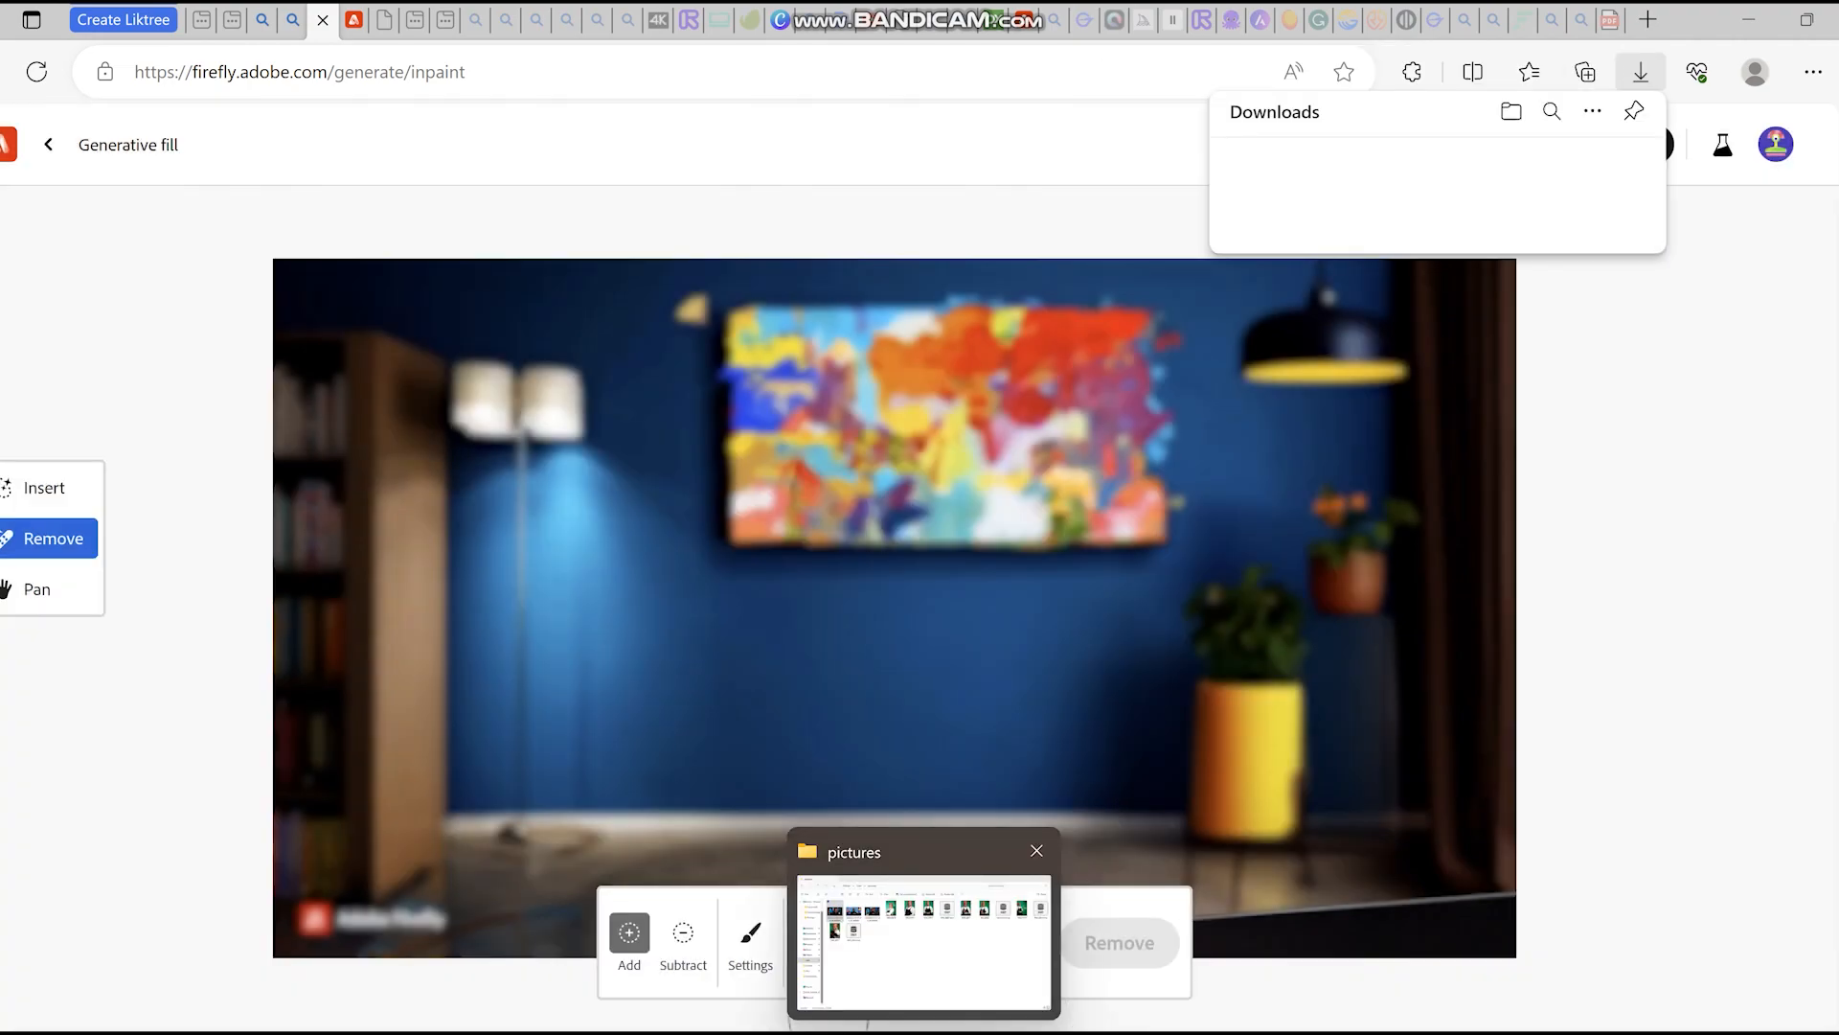